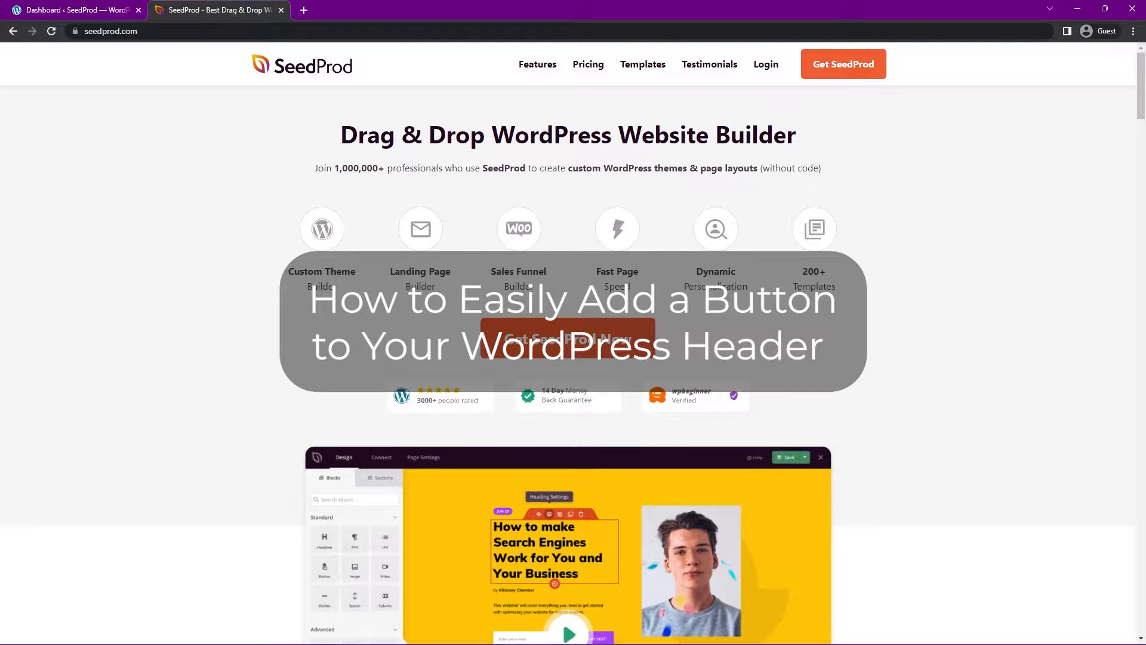
{"action": "mouse_move", "coordinate": [120, 53]}
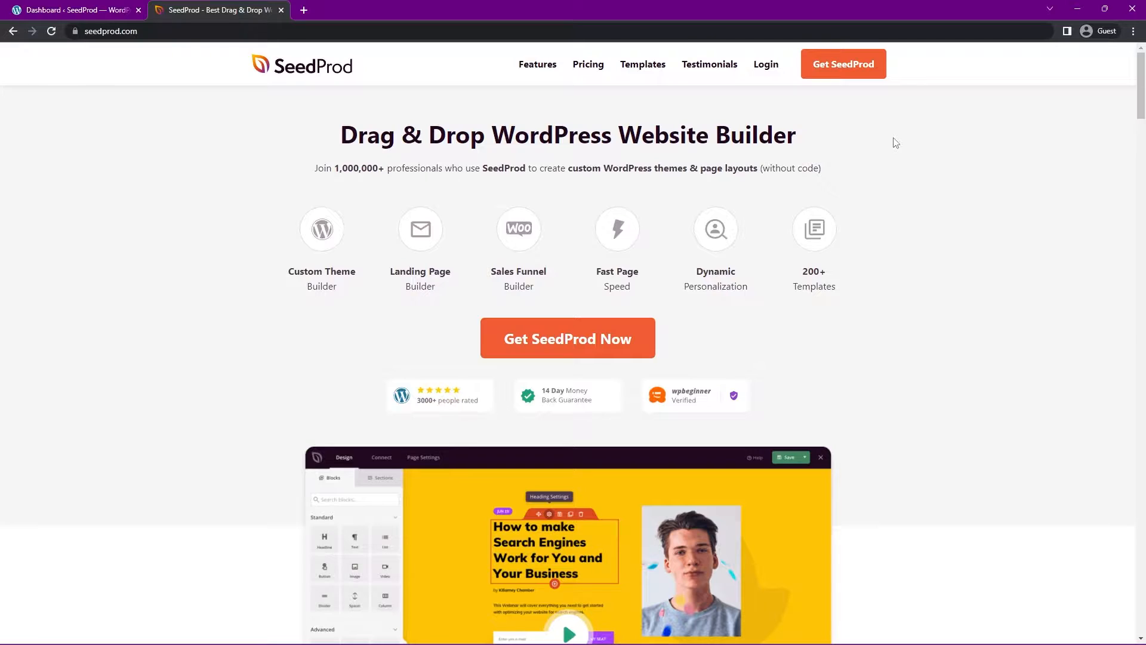
{"action": "mouse_move", "coordinate": [823, 323]}
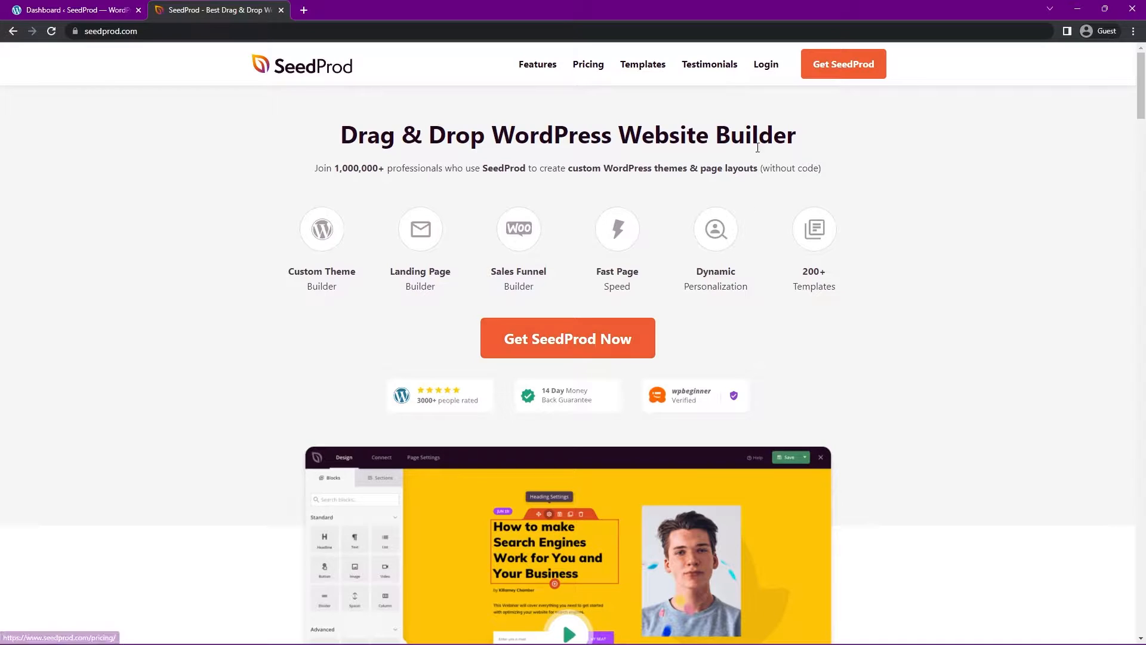
Sign in to the SeedProd account and download SeedProd Pro 6.15.6 from Downloads.
{"action": "left_click", "coordinate": [766, 64]}
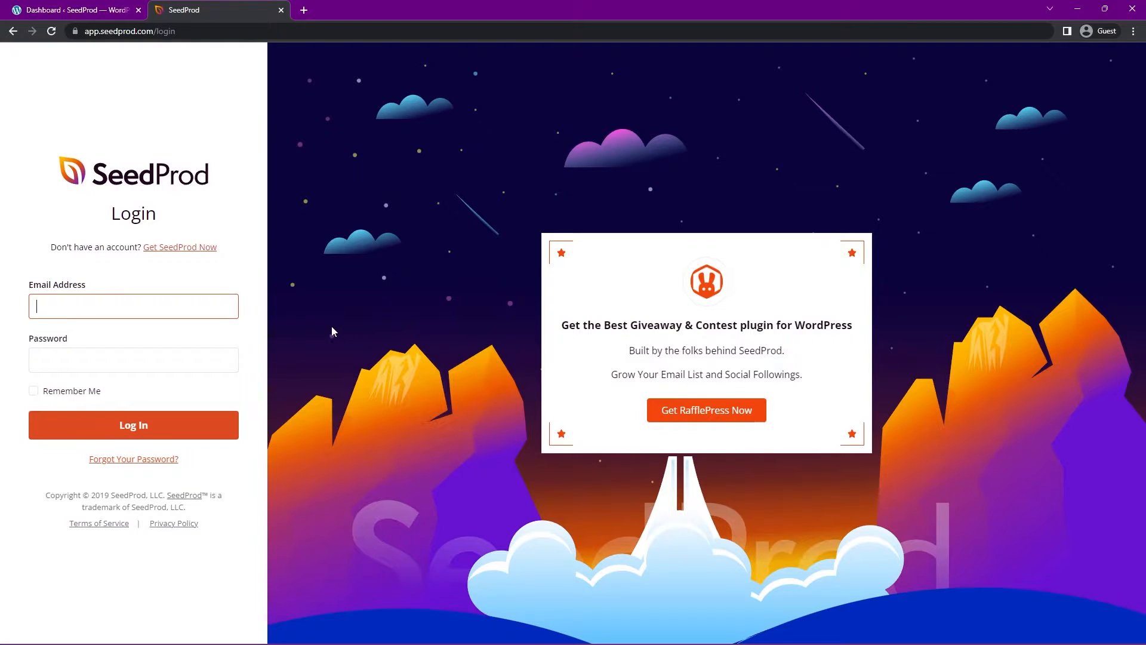
{"action": "left_click", "coordinate": [133, 425]}
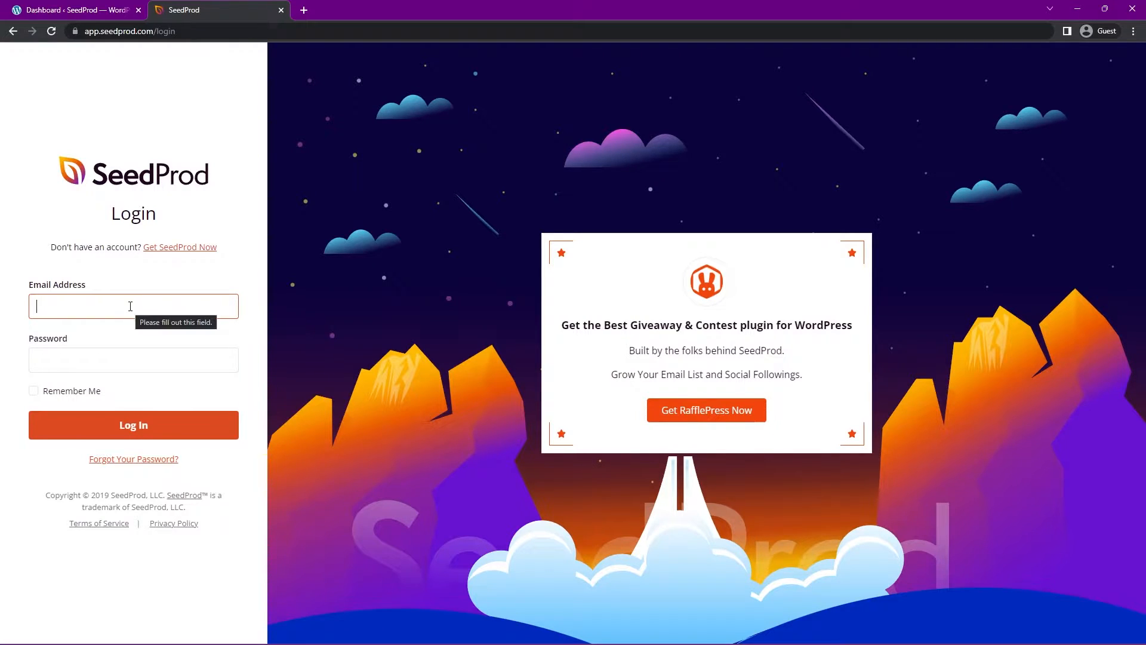
{"action": "mouse_move", "coordinate": [400, 396]}
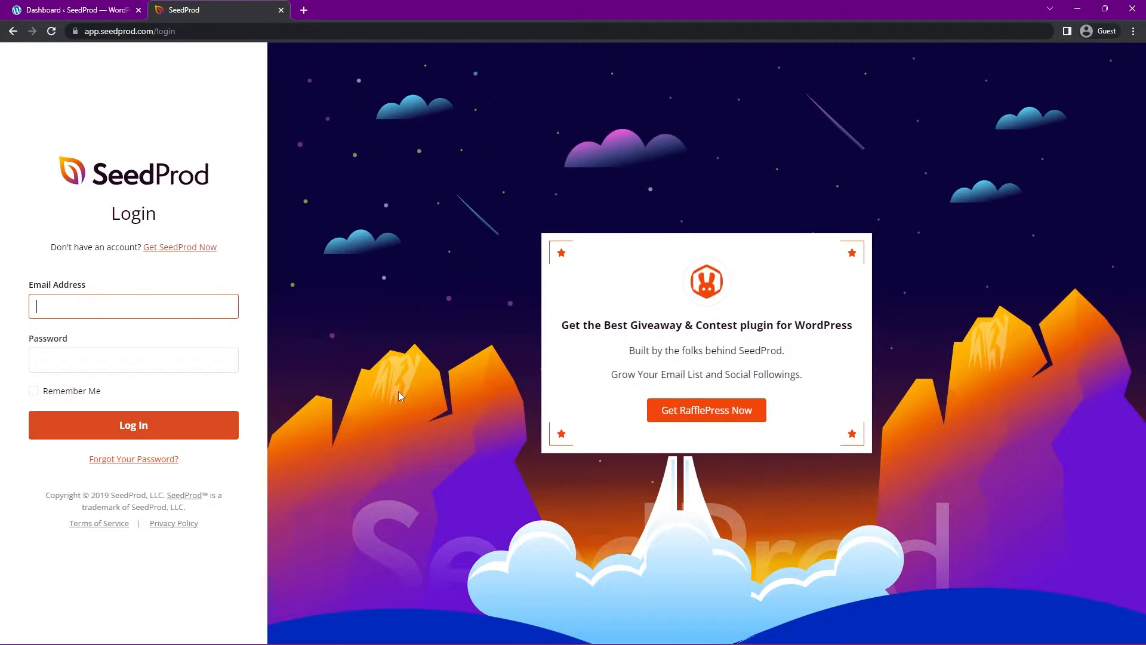
{"action": "left_click", "coordinate": [133, 425]}
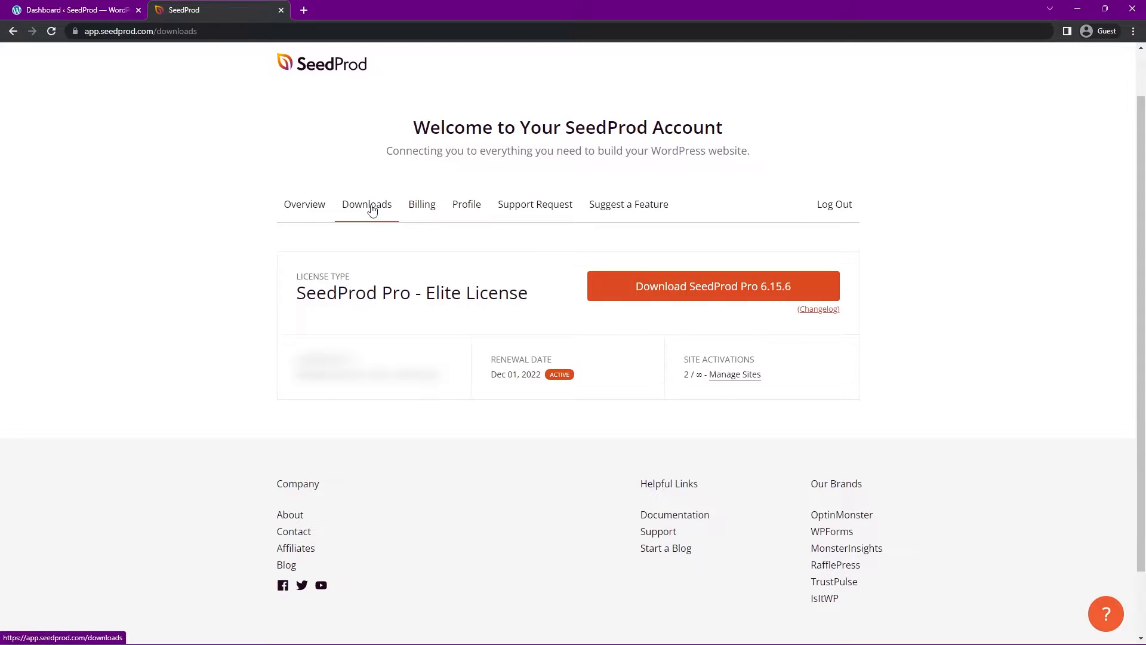
{"action": "left_click", "coordinate": [713, 286]}
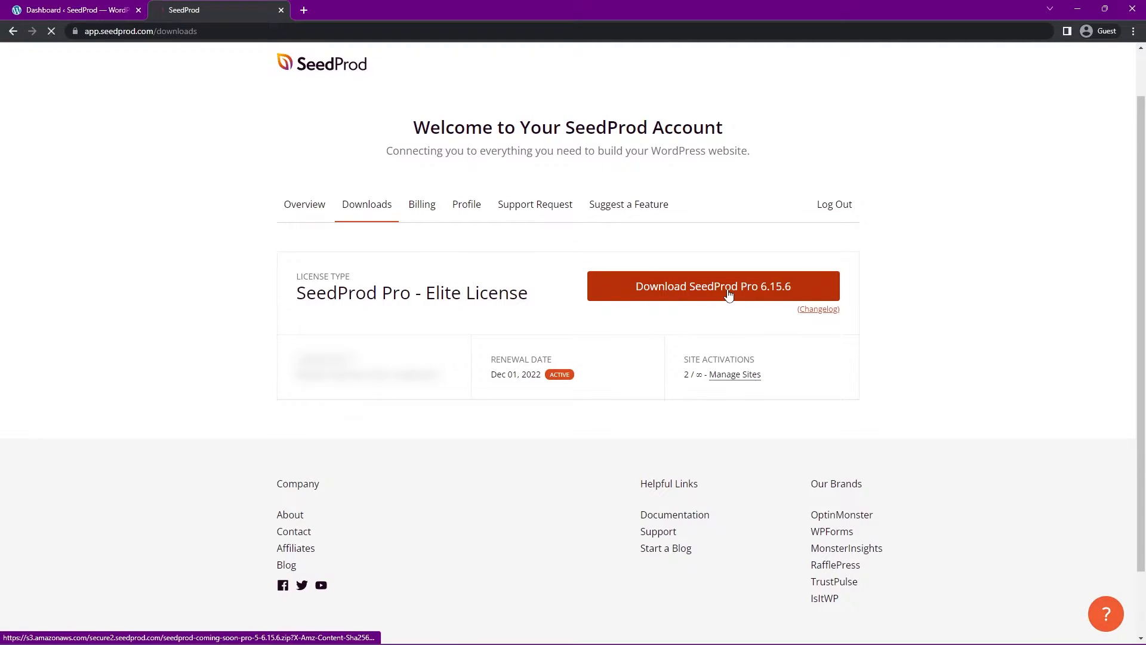
{"action": "left_click", "coordinate": [713, 285]}
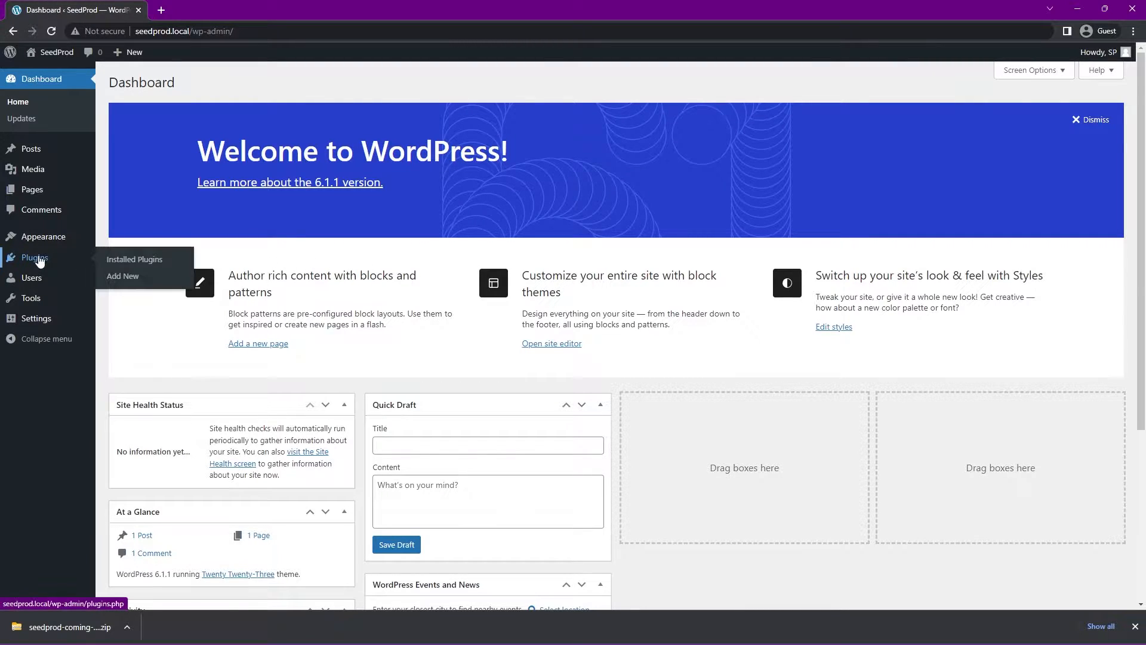
Upload the downloaded SeedProd Pro zip via Plugins > Add New and install it.
{"action": "left_click", "coordinate": [123, 276]}
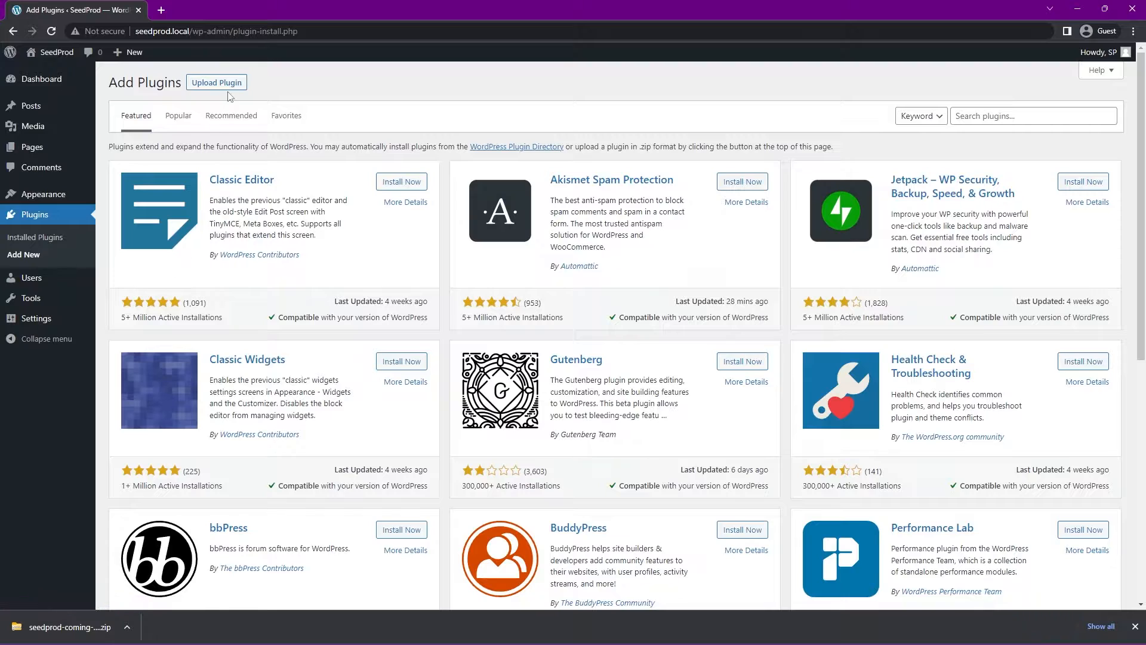
{"action": "left_click", "coordinate": [216, 83]}
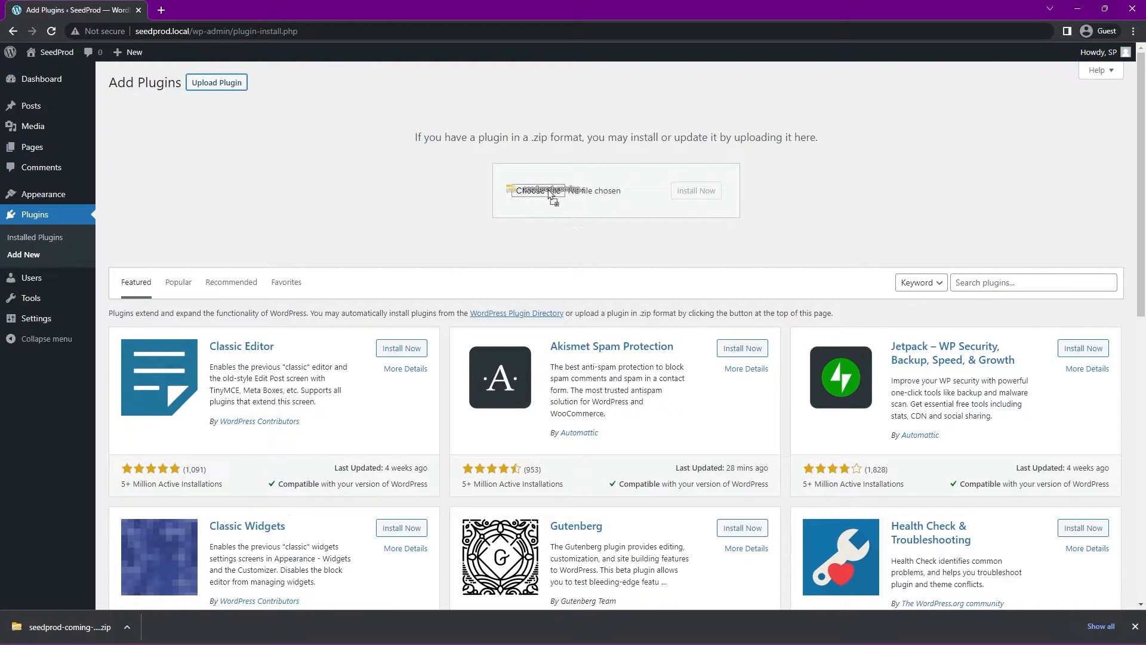
{"action": "left_click", "coordinate": [539, 190]}
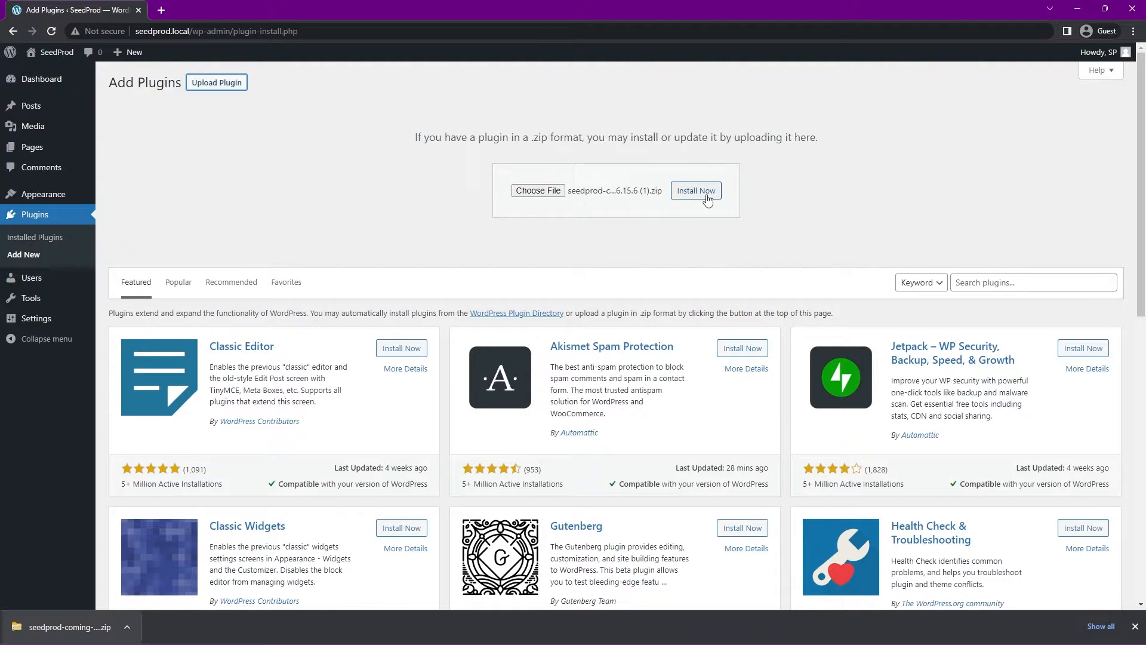
{"action": "left_click", "coordinate": [695, 190]}
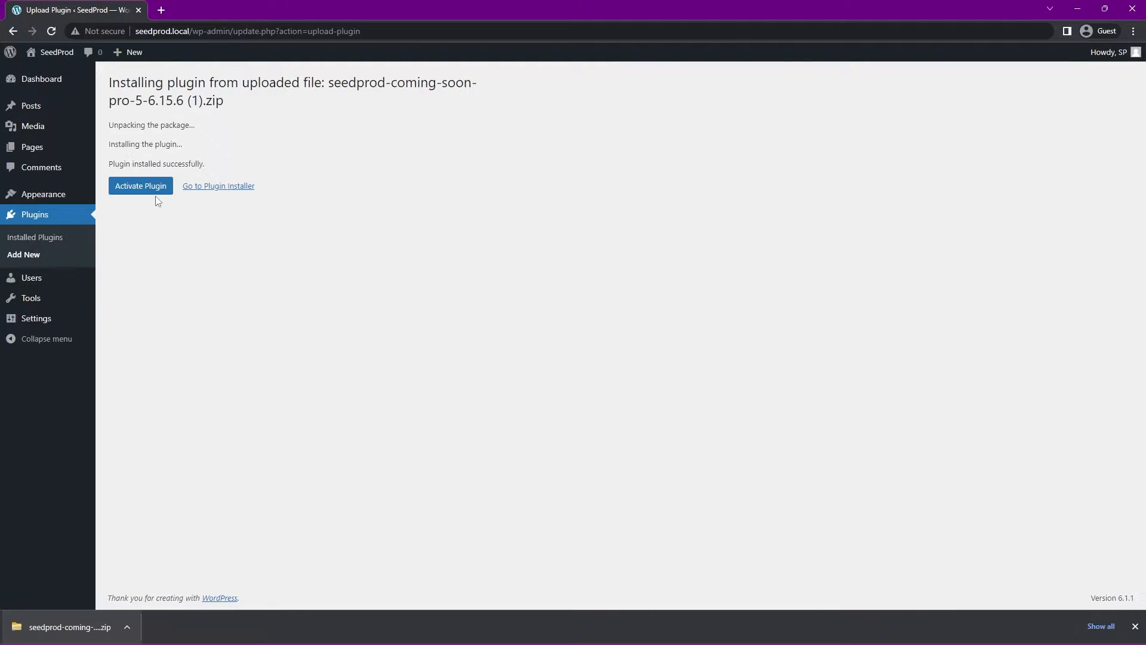
Activate SeedProd, enter the license key and verify it as valid.
{"action": "left_click", "coordinate": [141, 186]}
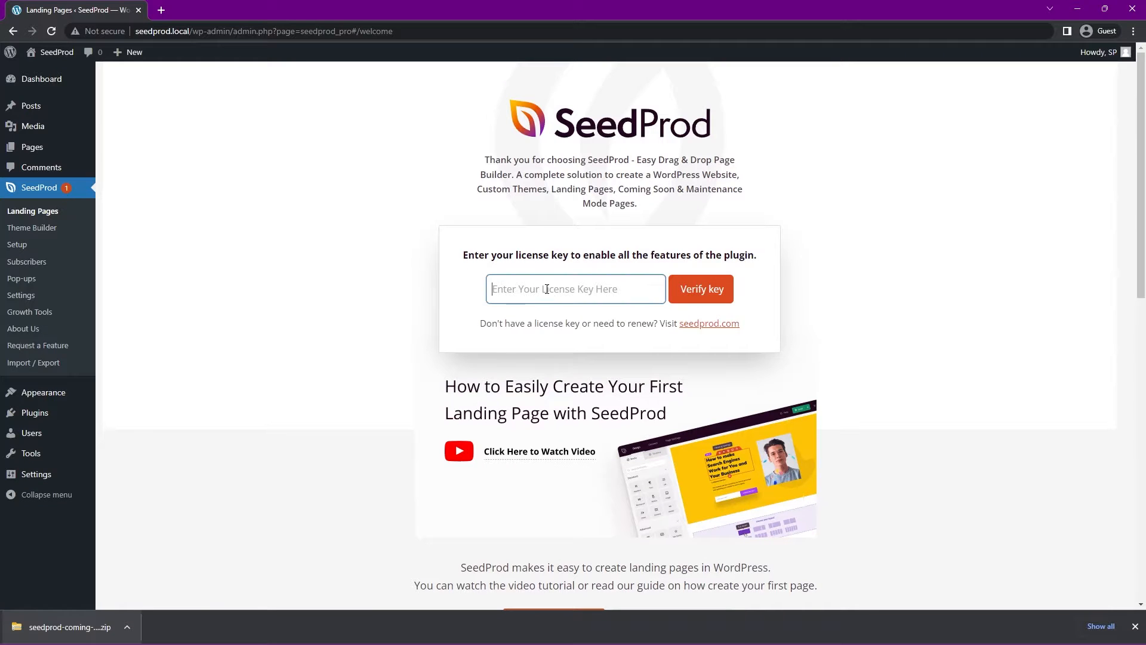
{"action": "left_click", "coordinate": [701, 289]}
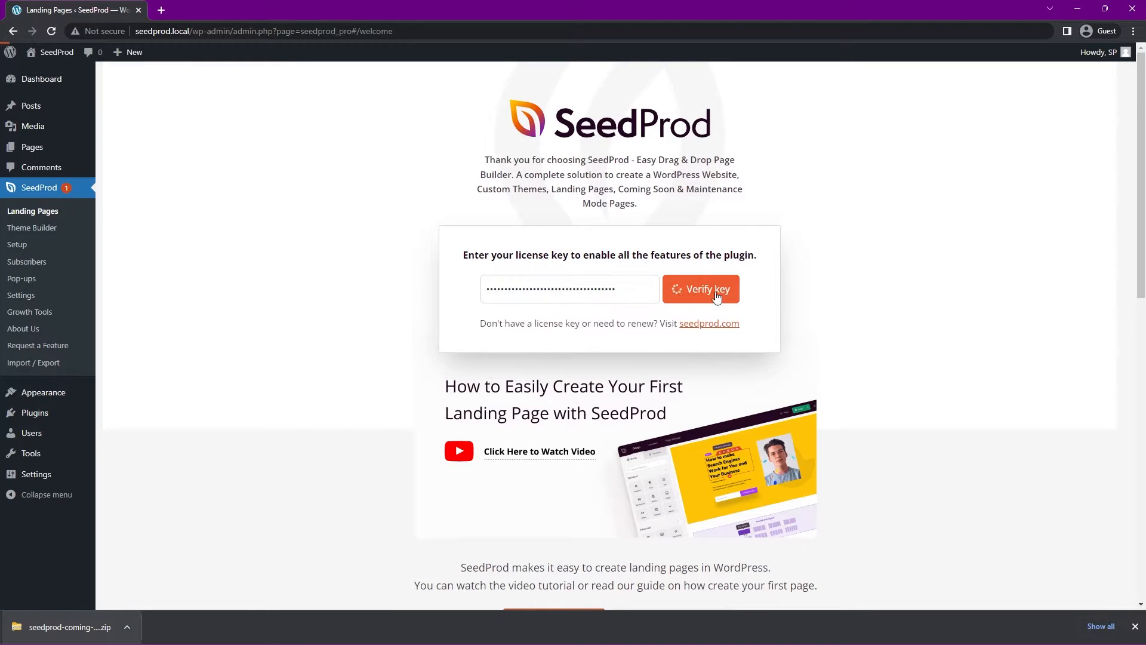
{"action": "left_click", "coordinate": [700, 289]}
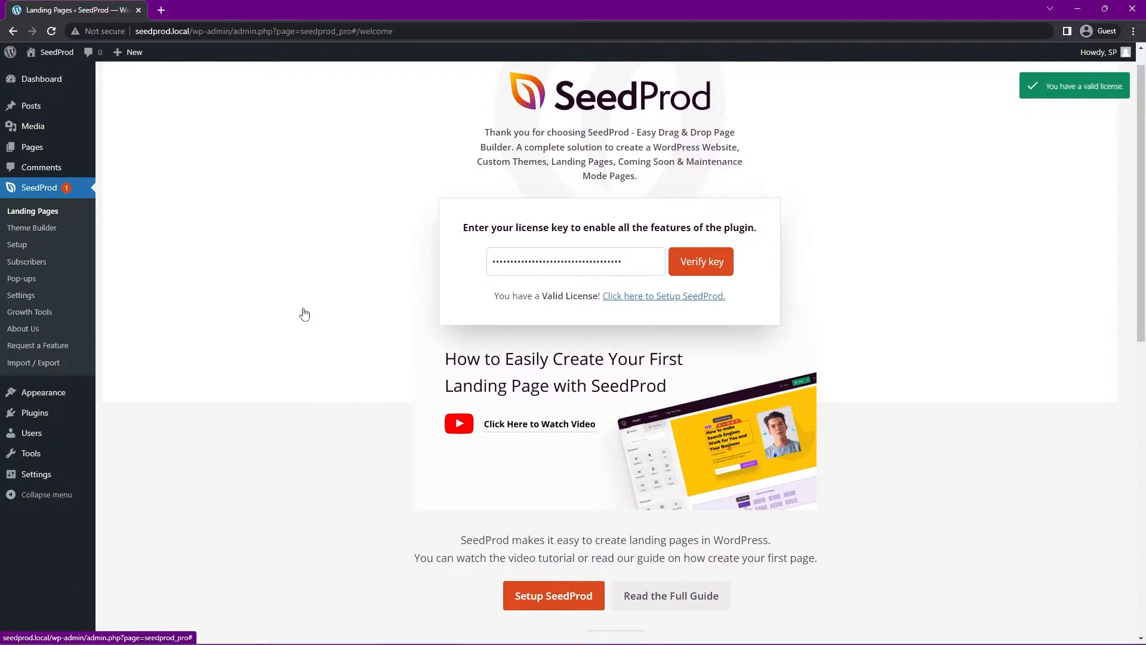
{"action": "mouse_move", "coordinate": [207, 238]}
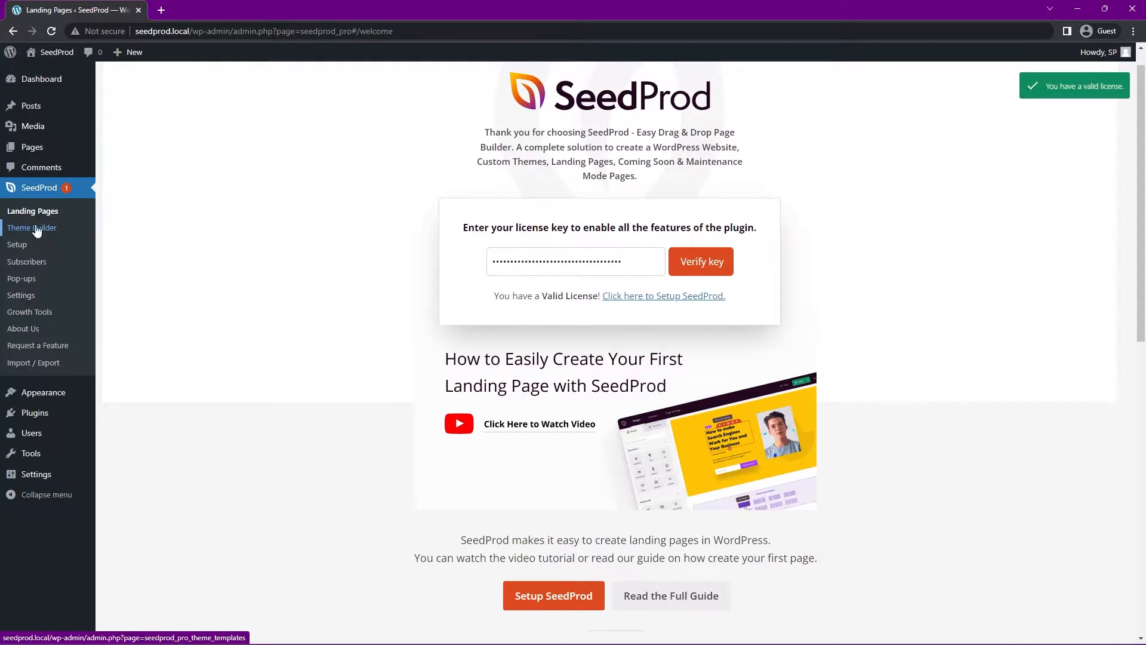
Browse the Theme Template Kits gallery in Theme Builder, scrolling toward the Garden Services kit.
{"action": "left_click", "coordinate": [31, 226]}
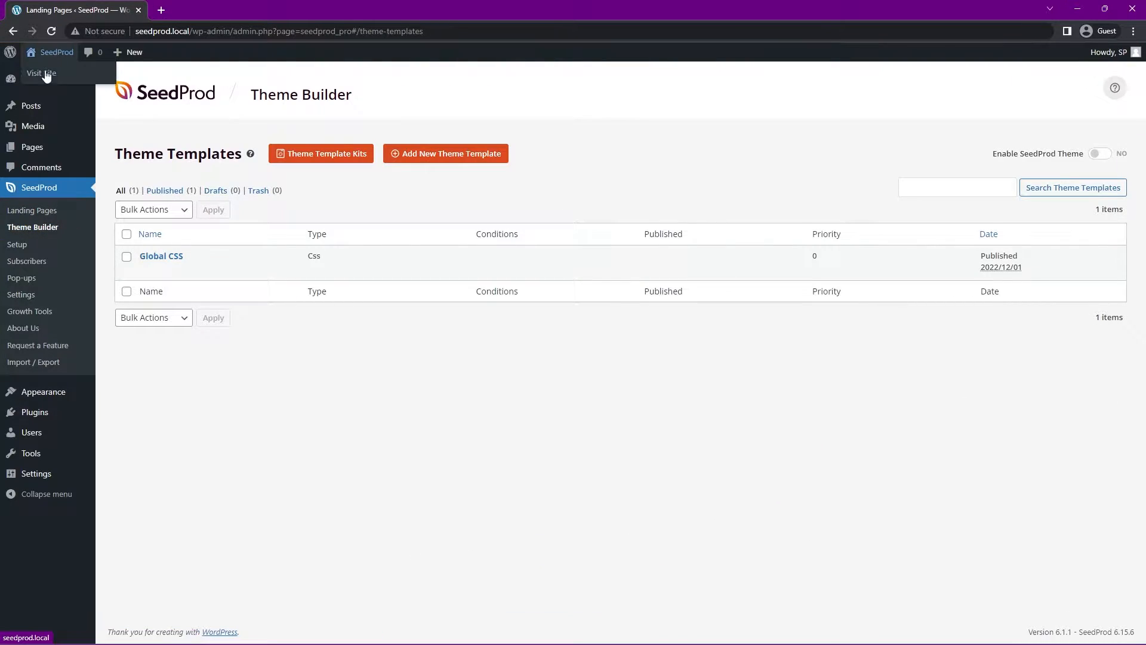
{"action": "left_click", "coordinate": [42, 73]}
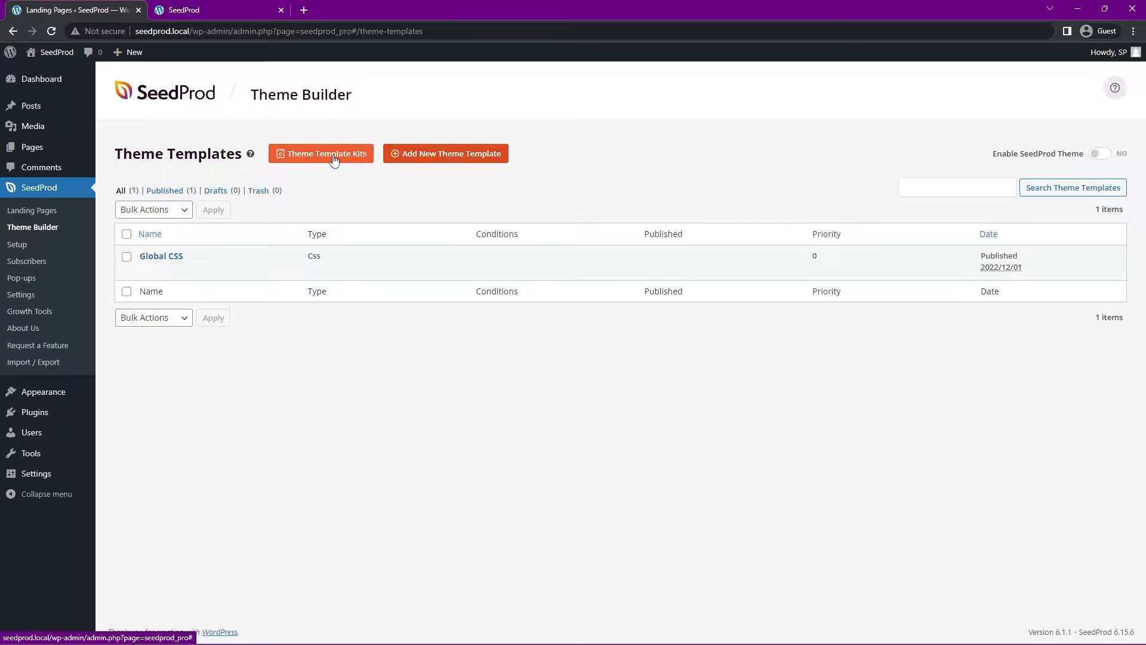
{"action": "left_click", "coordinate": [326, 154]}
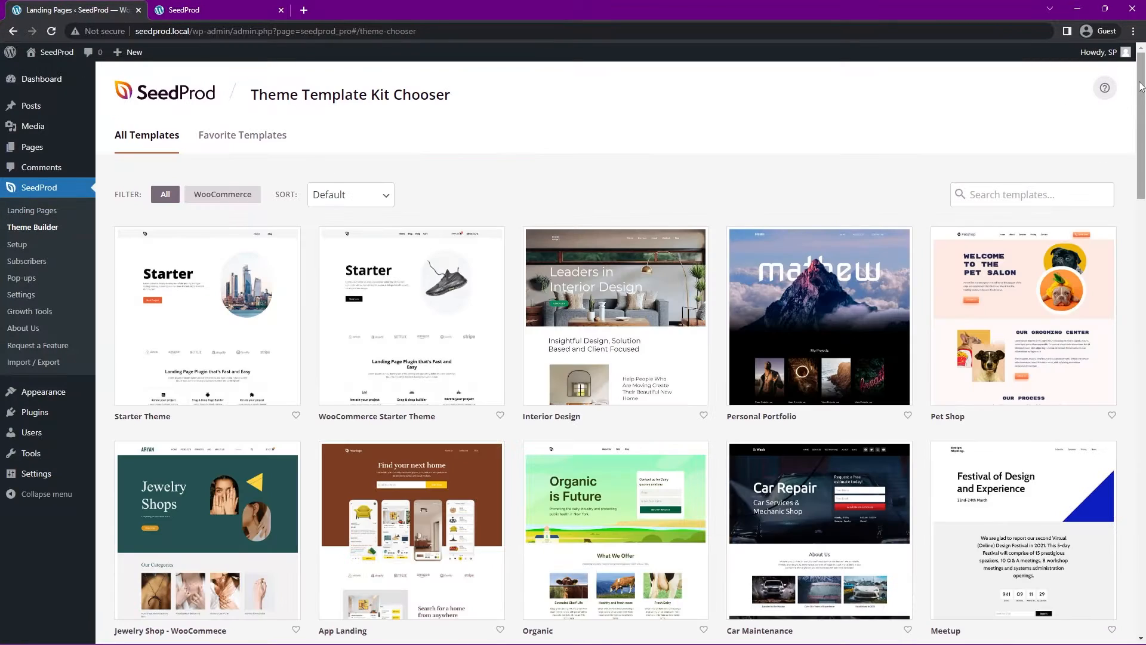
{"action": "scroll", "scroll_direction": "down", "scroll_amount": 3}
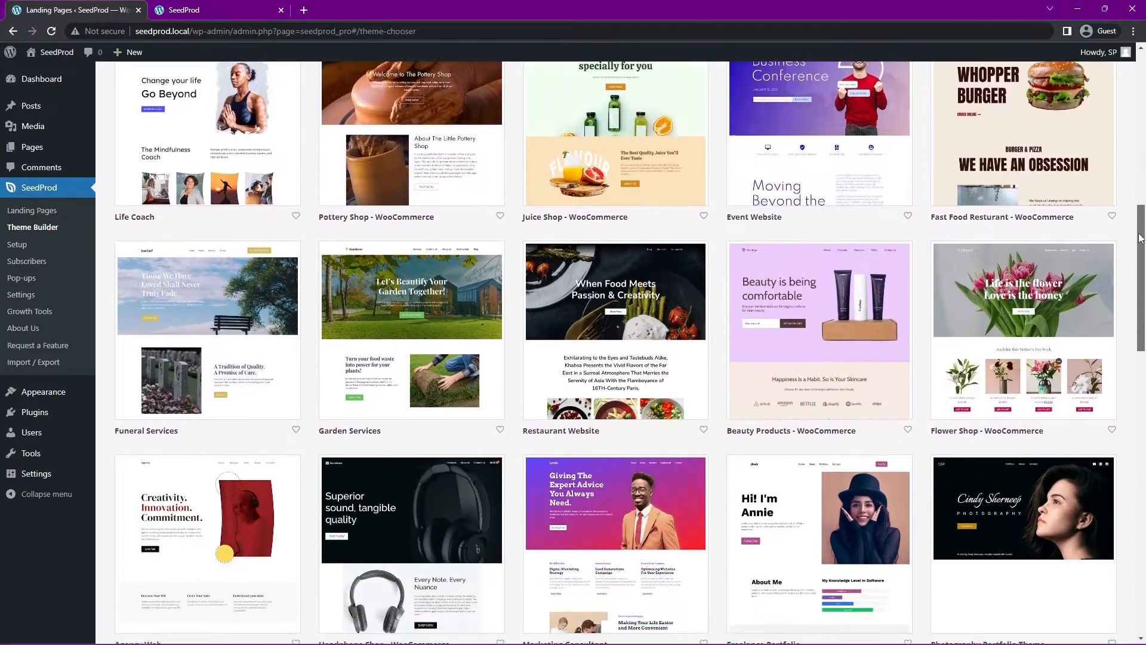
{"action": "scroll", "scroll_direction": "down", "scroll_amount": 3}
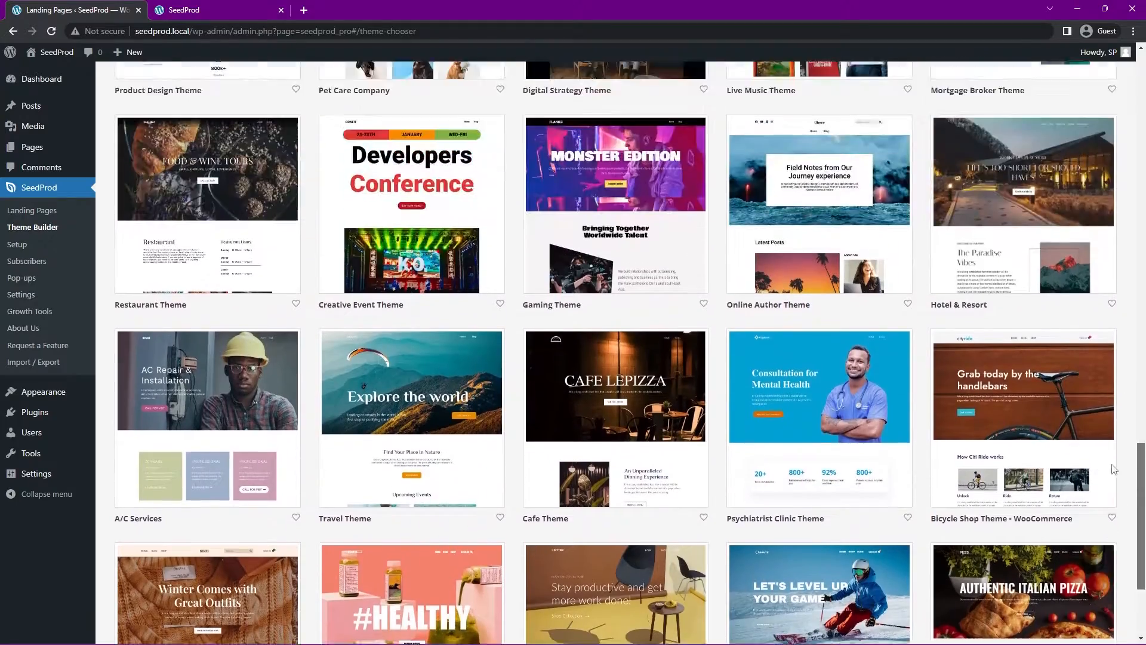
{"action": "scroll", "scroll_direction": "down", "scroll_amount": 3}
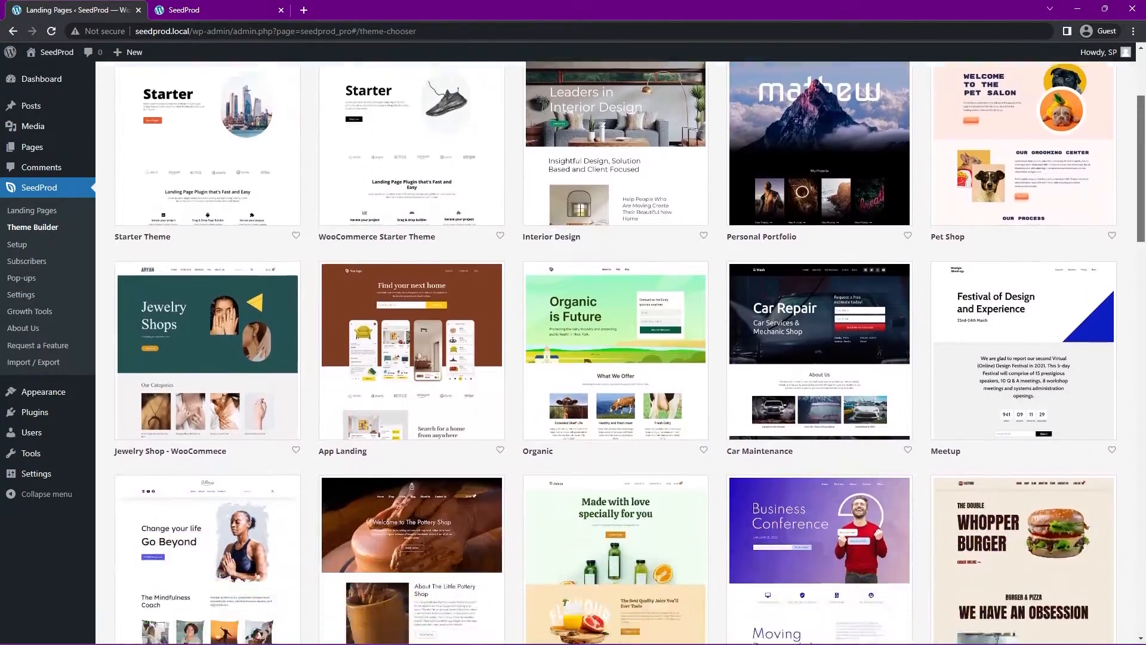
{"action": "scroll", "scroll_direction": "down", "scroll_amount": 3}
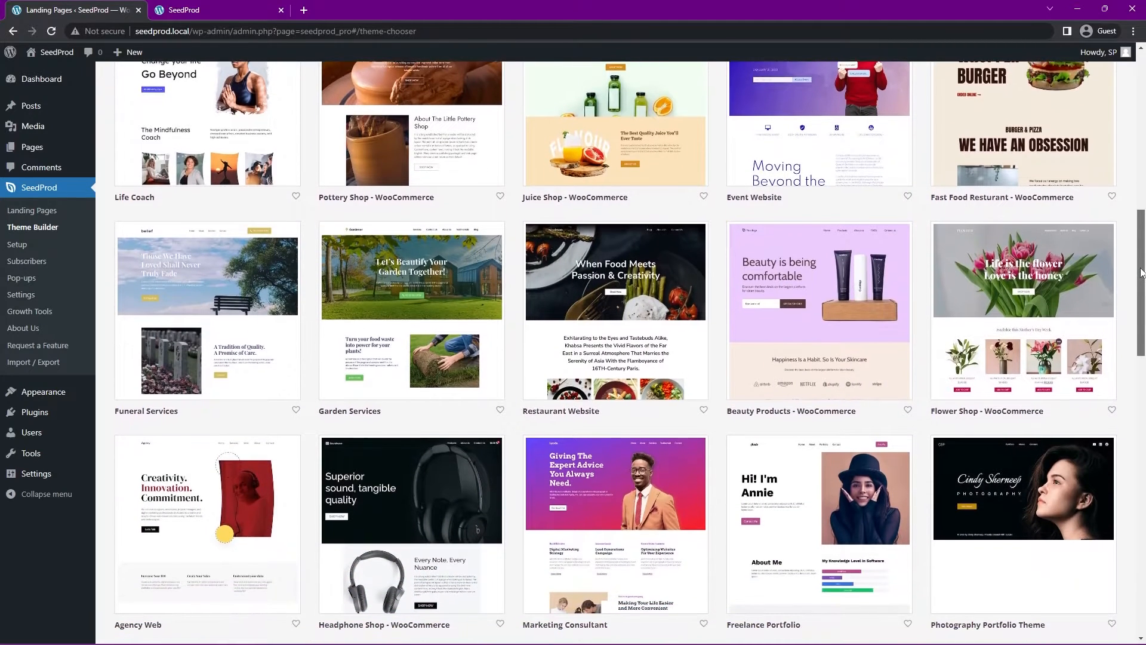
{"action": "scroll", "scroll_direction": "down", "scroll_amount": 3}
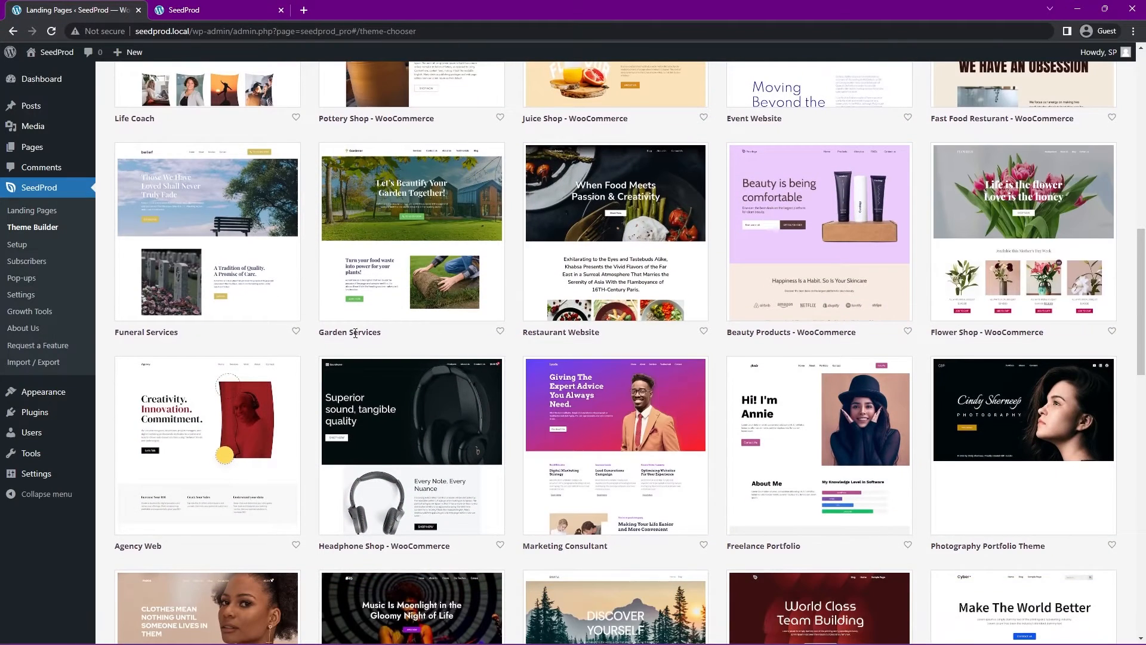
{"action": "mouse_move", "coordinate": [411, 231]}
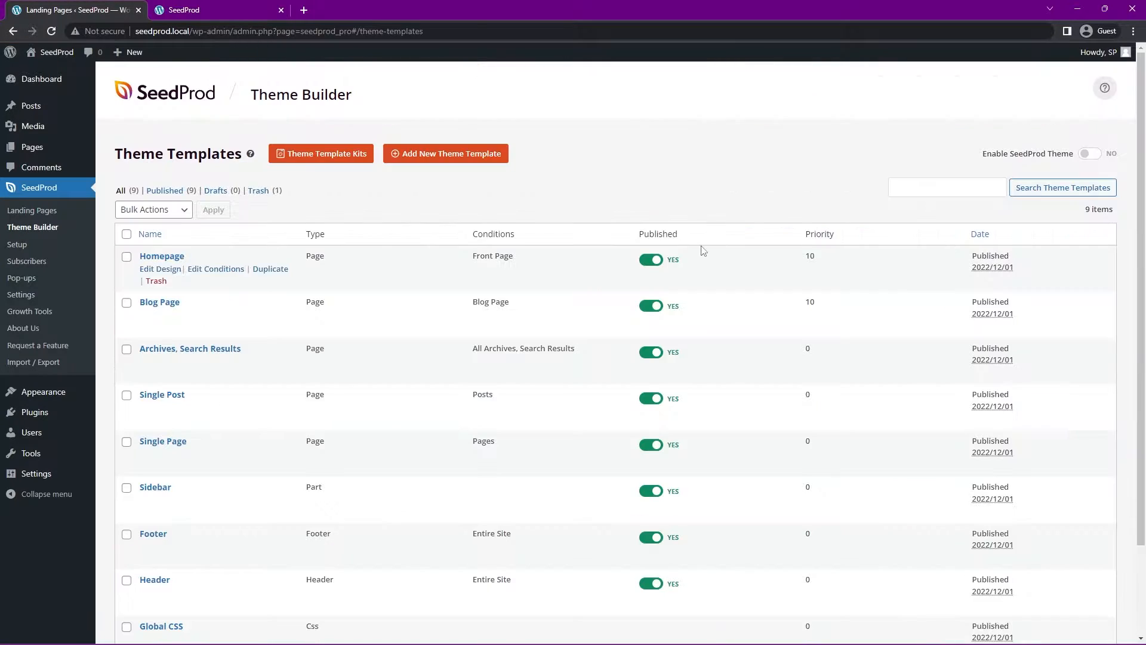
Enable the SeedProd theme and acknowledge the static Home and Blog pages notice.
{"action": "scroll", "scroll_direction": "down", "scroll_amount": 3}
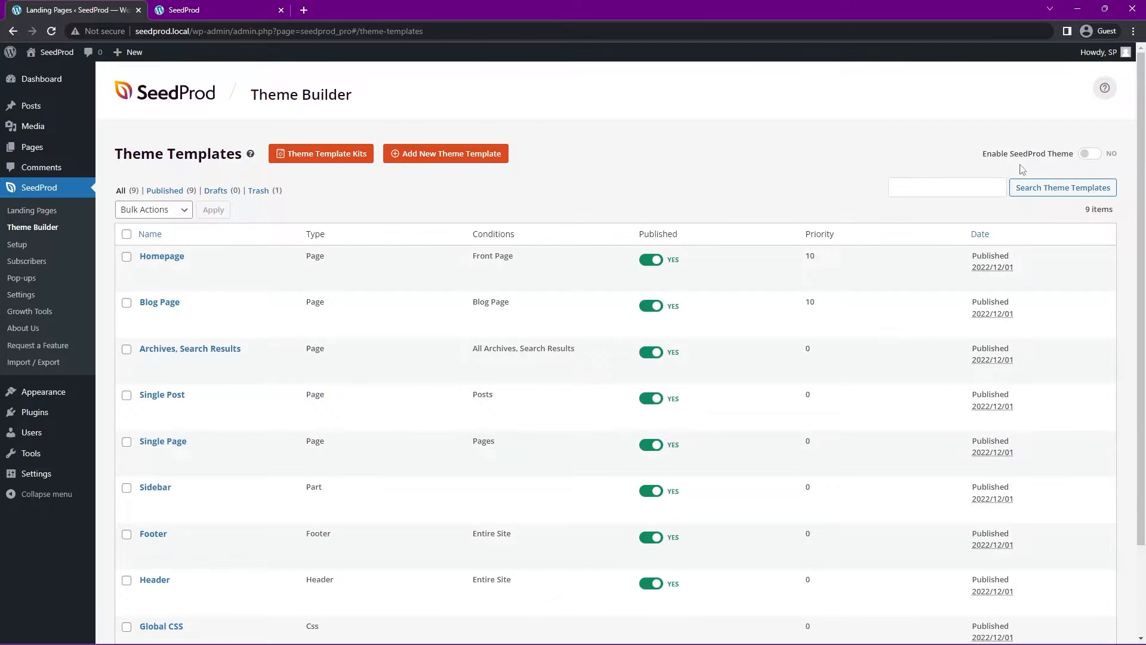
{"action": "left_click", "coordinate": [1089, 155]}
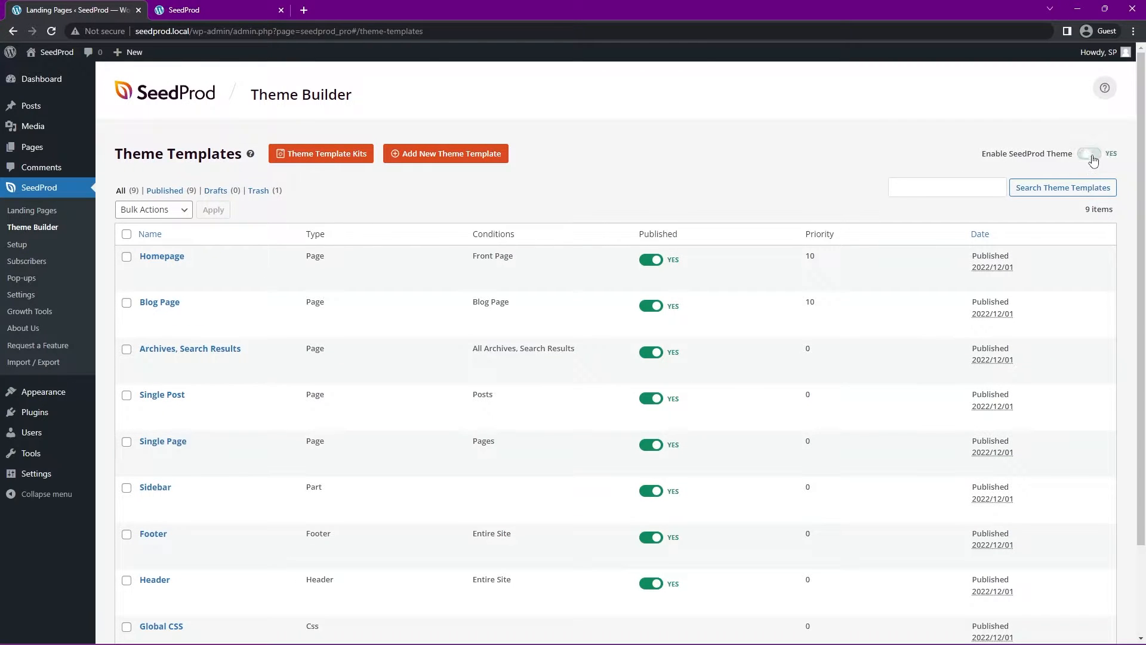
{"action": "left_click", "coordinate": [1089, 155]}
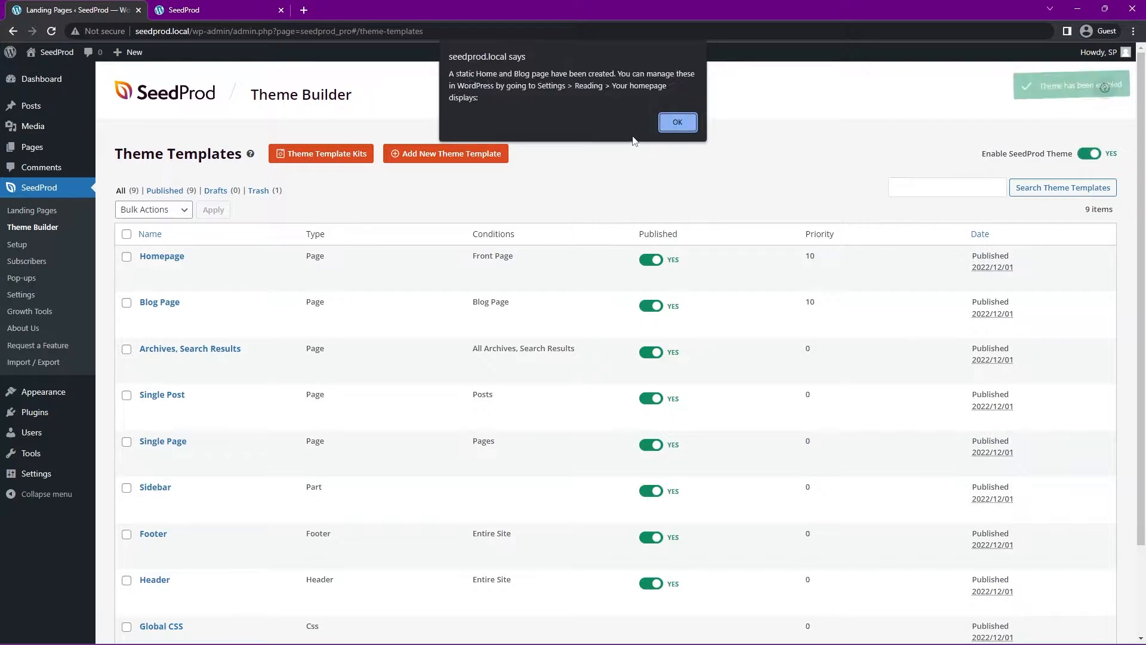
{"action": "left_click", "coordinate": [212, 9]}
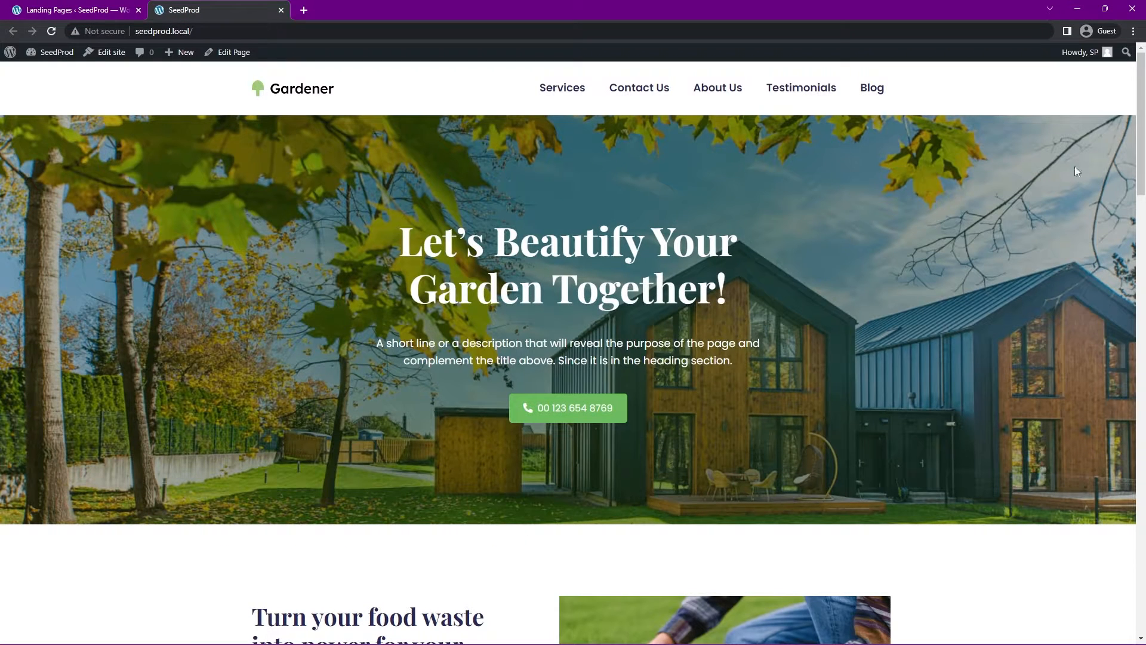
Scroll through the live Gardener homepage on the site frontend.
{"action": "scroll", "scroll_direction": "down", "scroll_amount": 3}
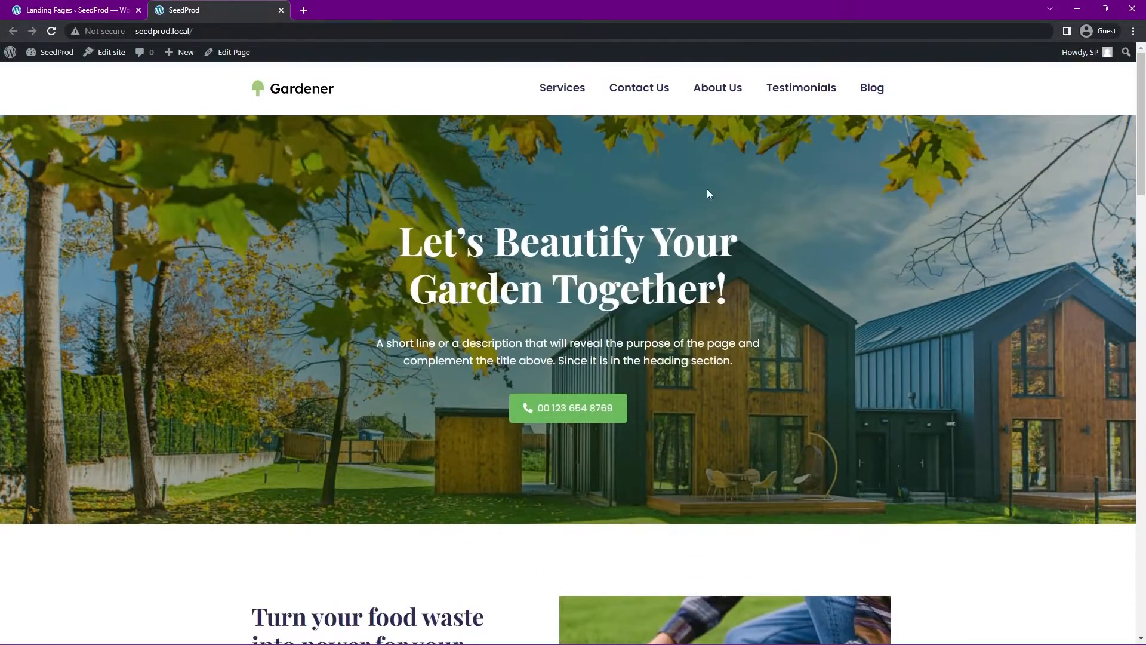
{"action": "mouse_move", "coordinate": [960, 89]}
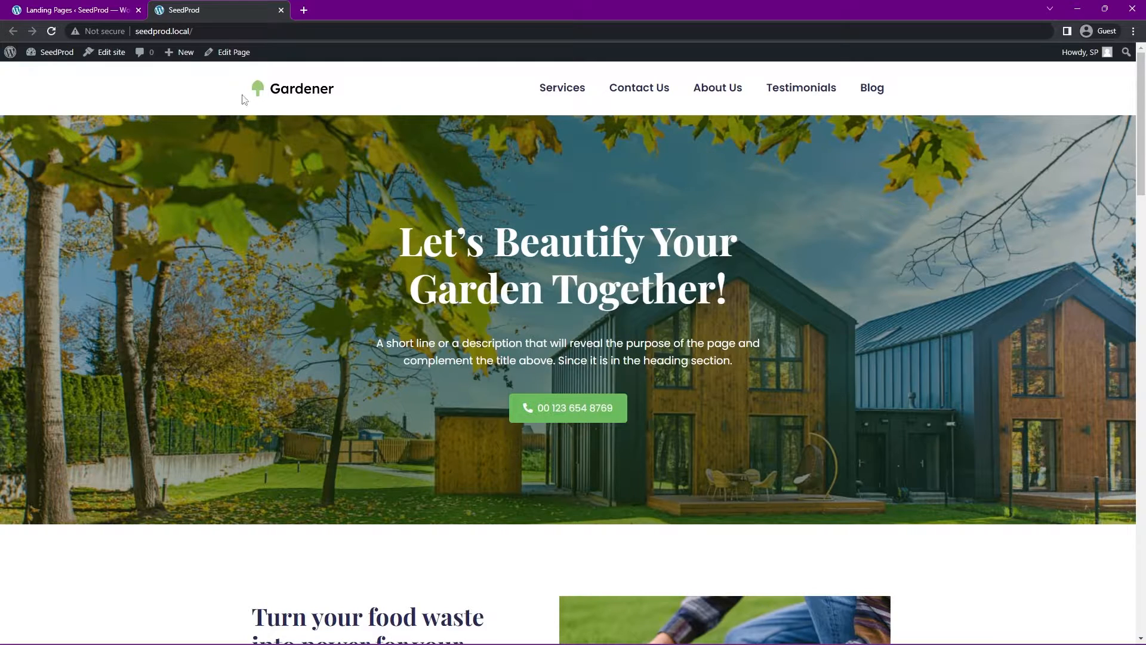
{"action": "mouse_move", "coordinate": [78, 88]}
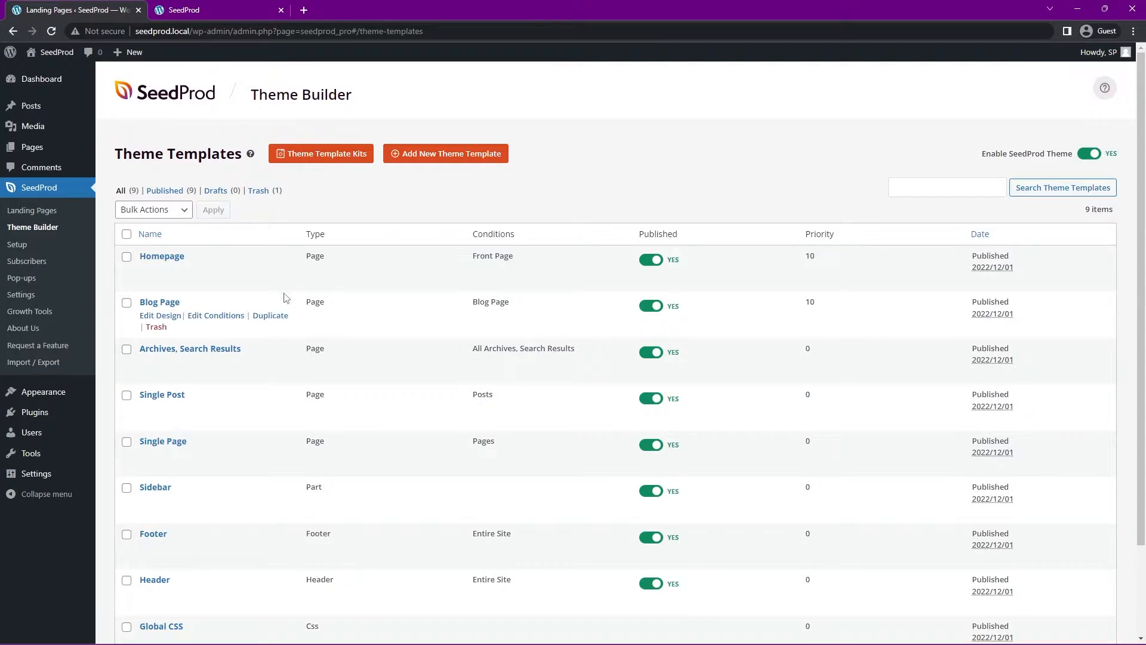
Use Edit Design on the Header template to load it in the builder.
{"action": "scroll", "scroll_direction": "down", "scroll_amount": 3}
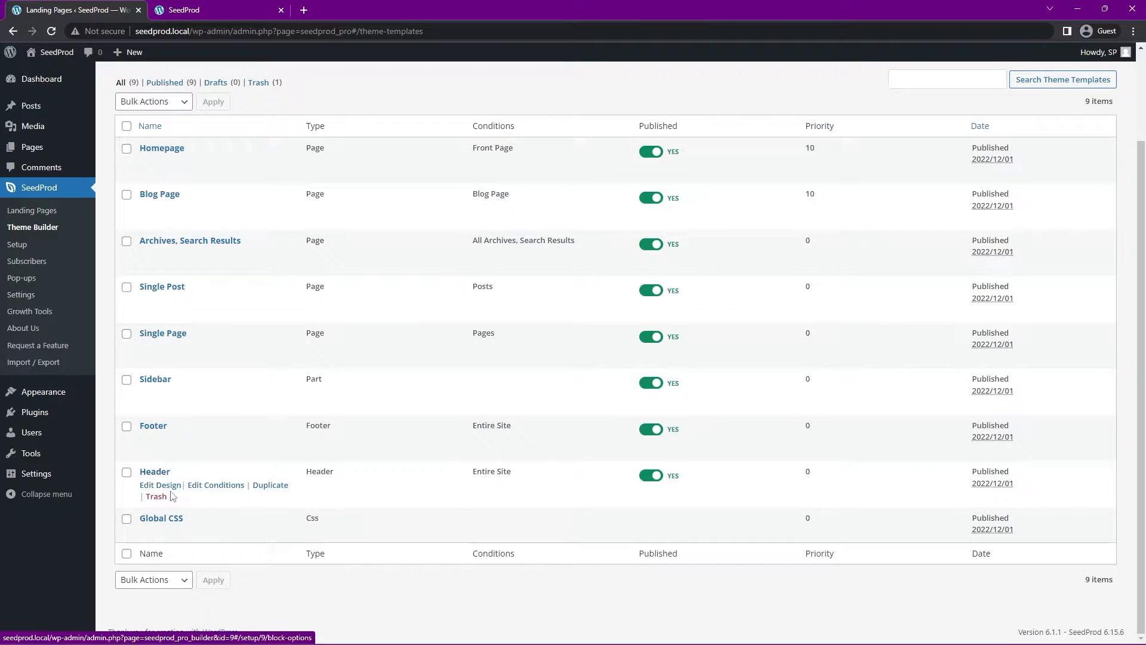
{"action": "left_click", "coordinate": [160, 485]}
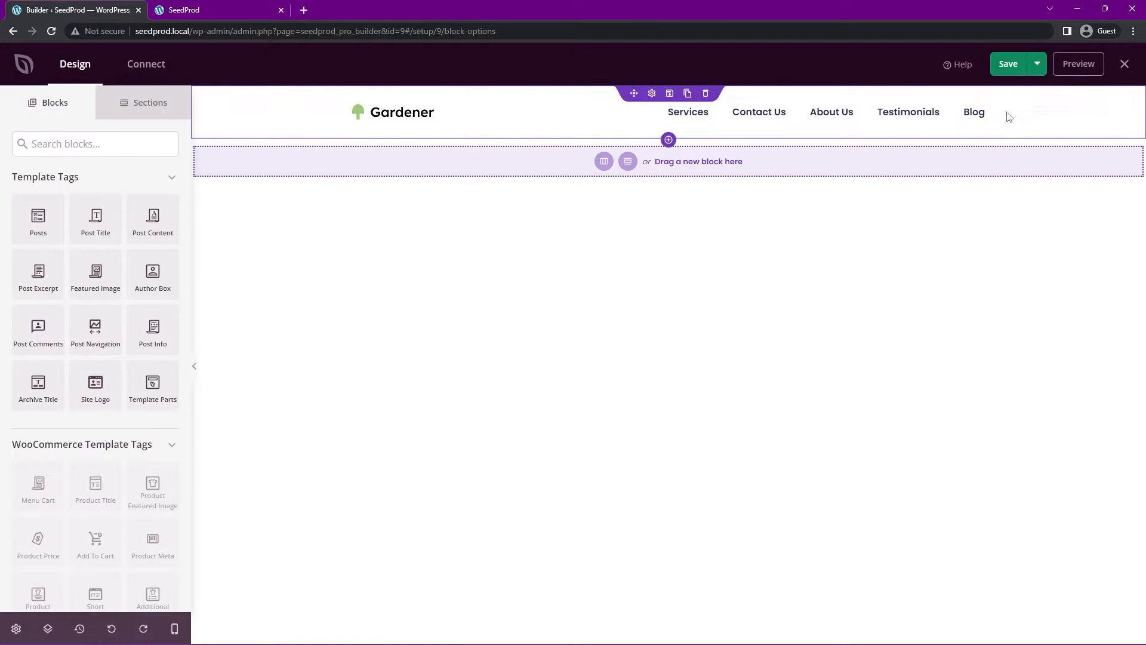
Add a multi-column row to the header, leaving an empty column beside the menu.
{"action": "left_click", "coordinate": [605, 161]}
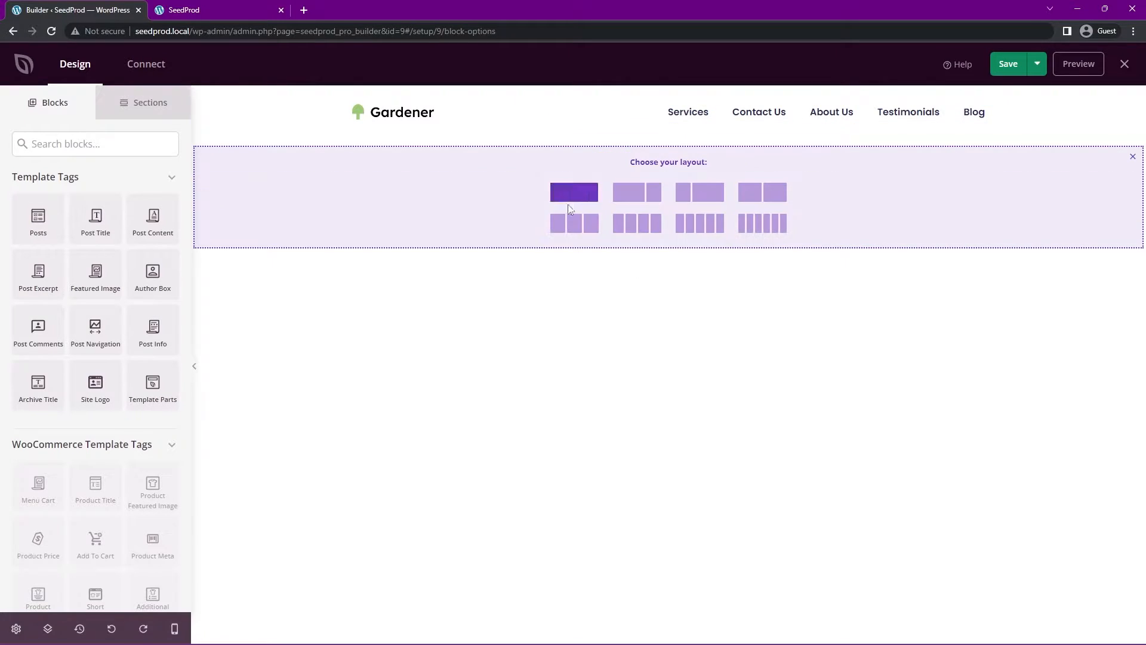
{"action": "left_click", "coordinate": [574, 223]}
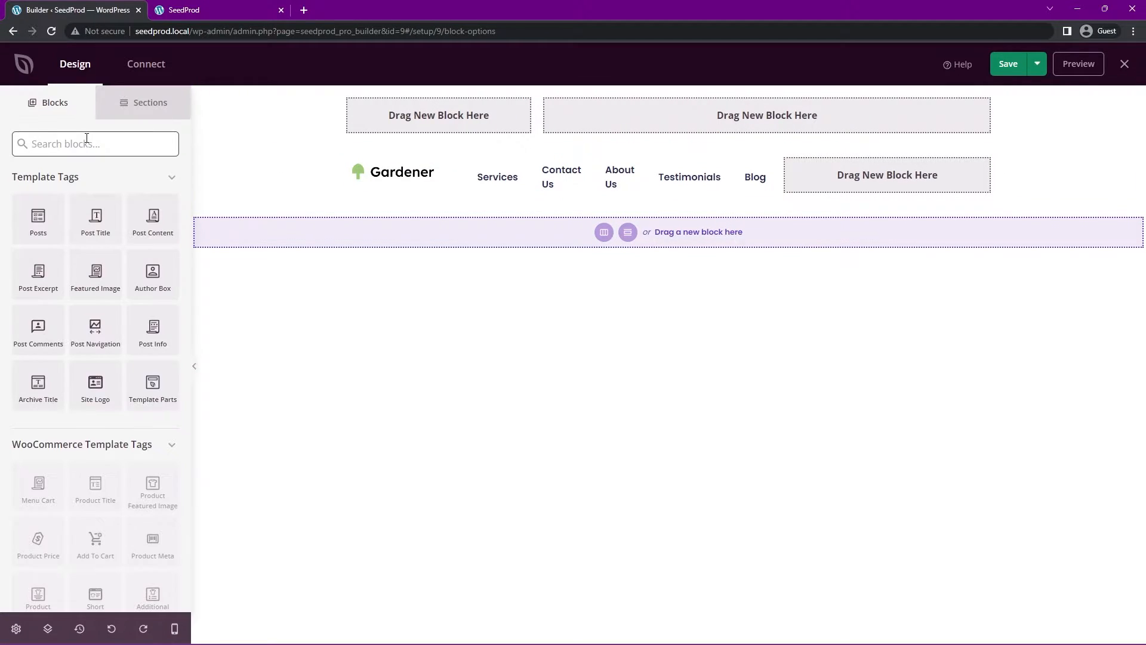
Place a Button block in the empty header column and resize the columns.
{"action": "type", "text": "button"}
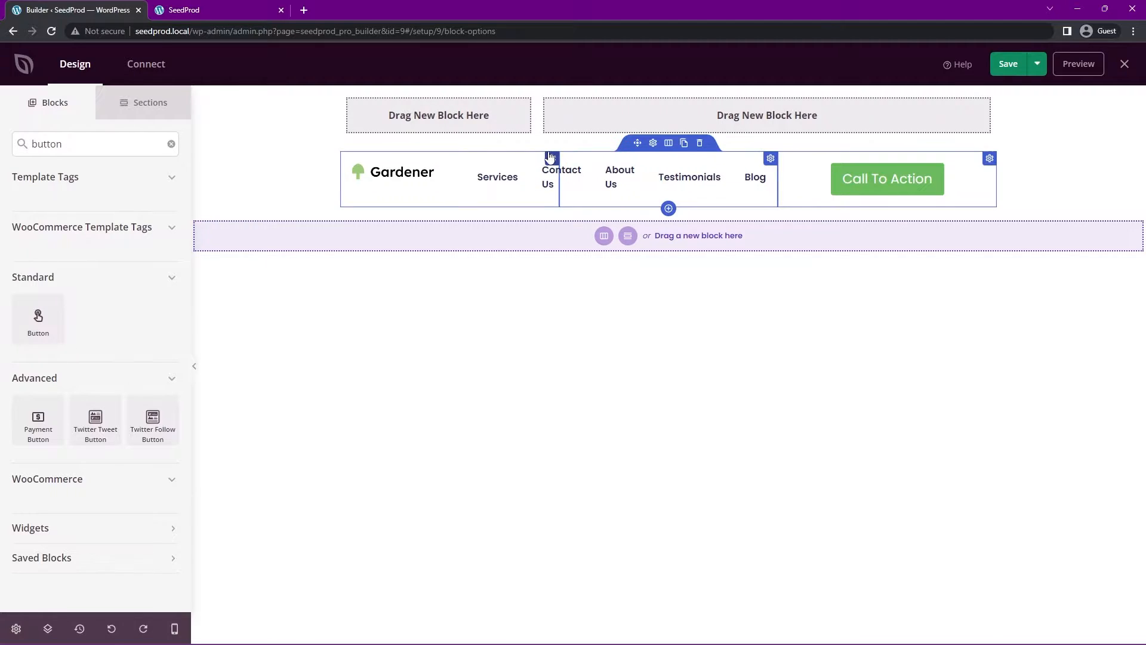
{"action": "mouse_move", "coordinate": [653, 142]}
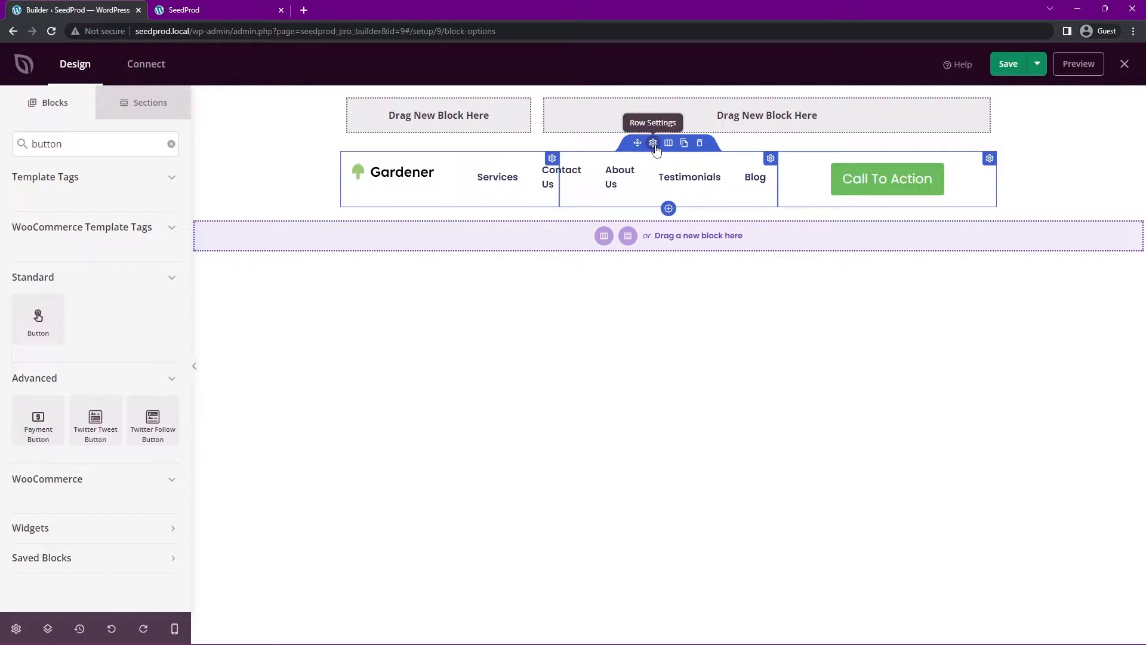
{"action": "mouse_move", "coordinate": [668, 142]}
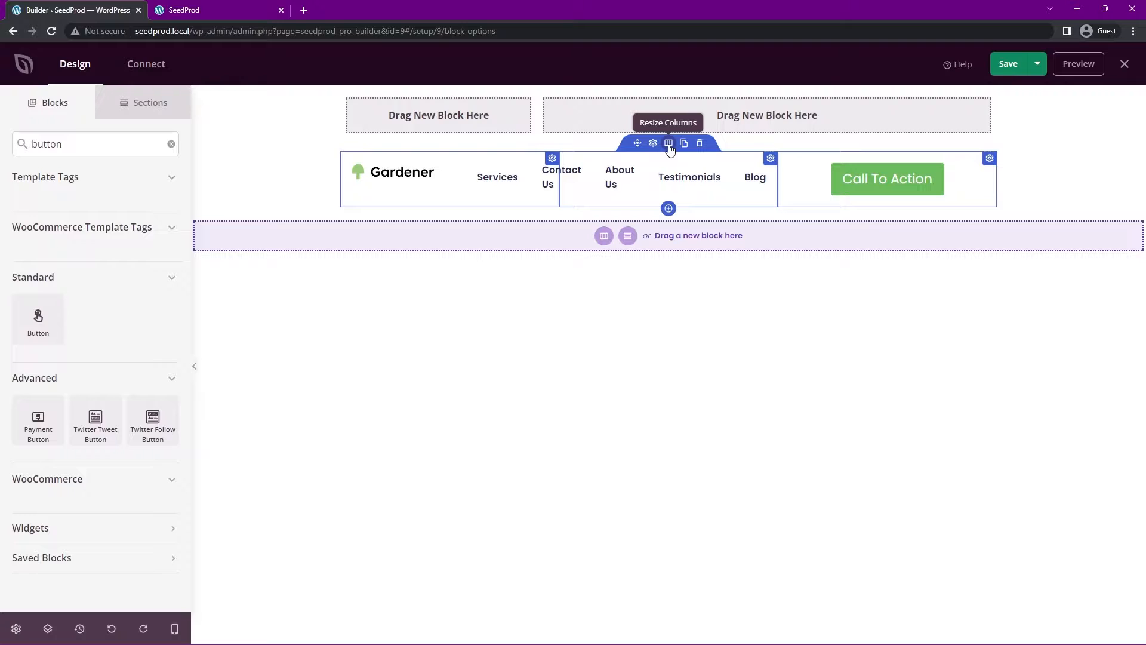
{"action": "left_click", "coordinate": [653, 142]}
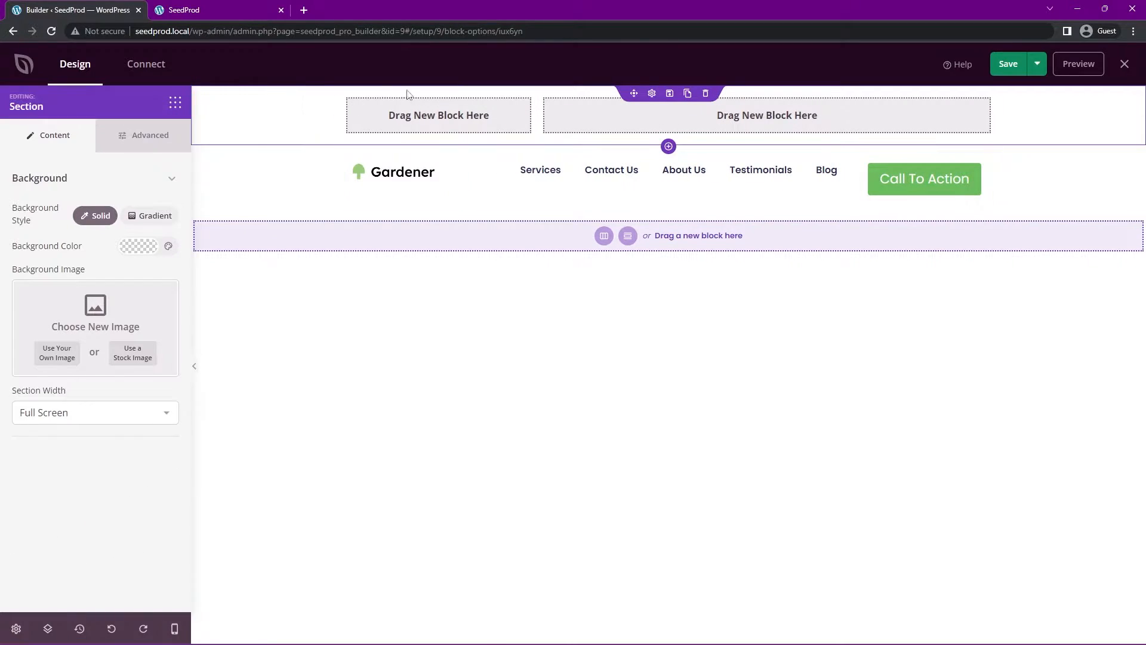
Delete the empty top section and center the navigation menu items.
{"action": "left_click", "coordinate": [705, 93]}
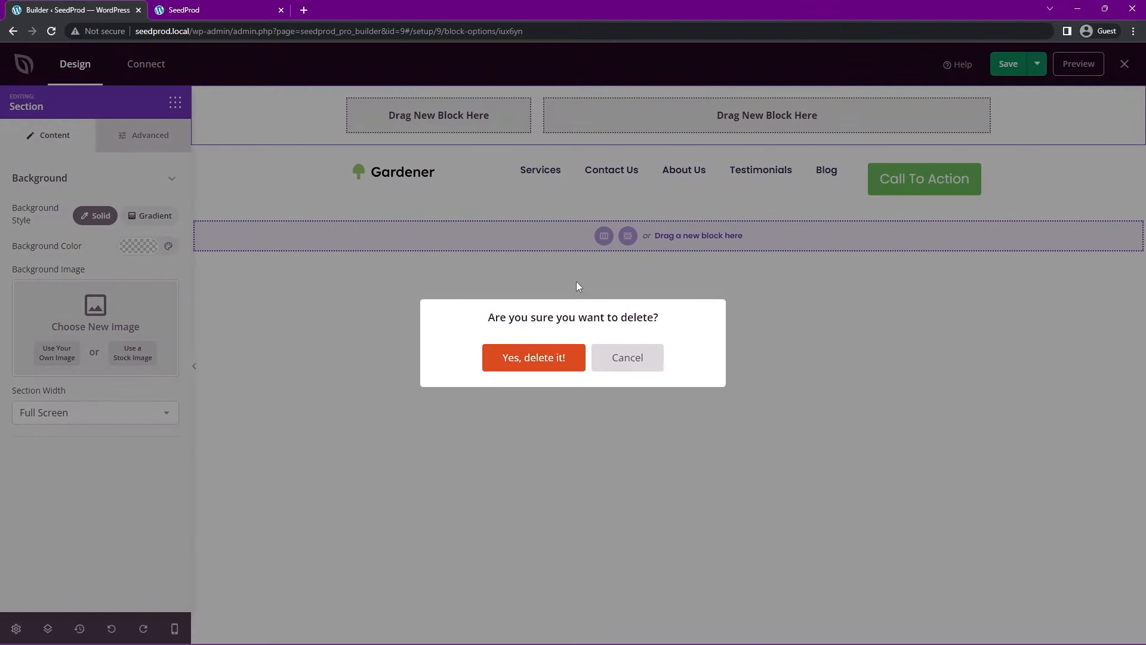
{"action": "left_click", "coordinate": [533, 357]}
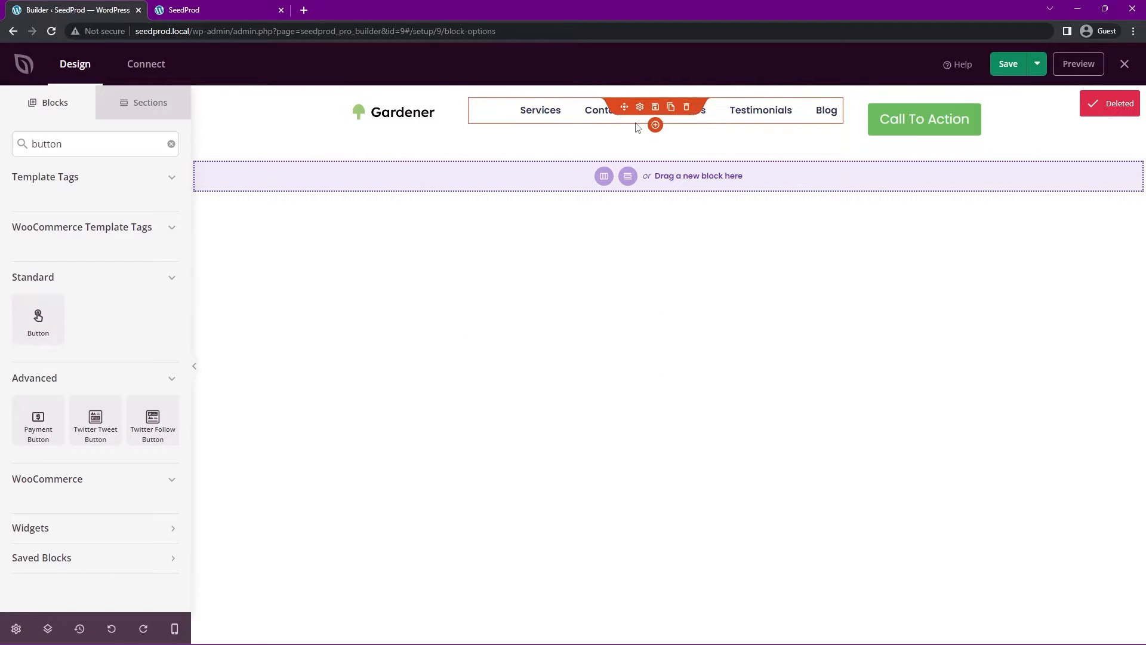
{"action": "left_click", "coordinate": [639, 106]}
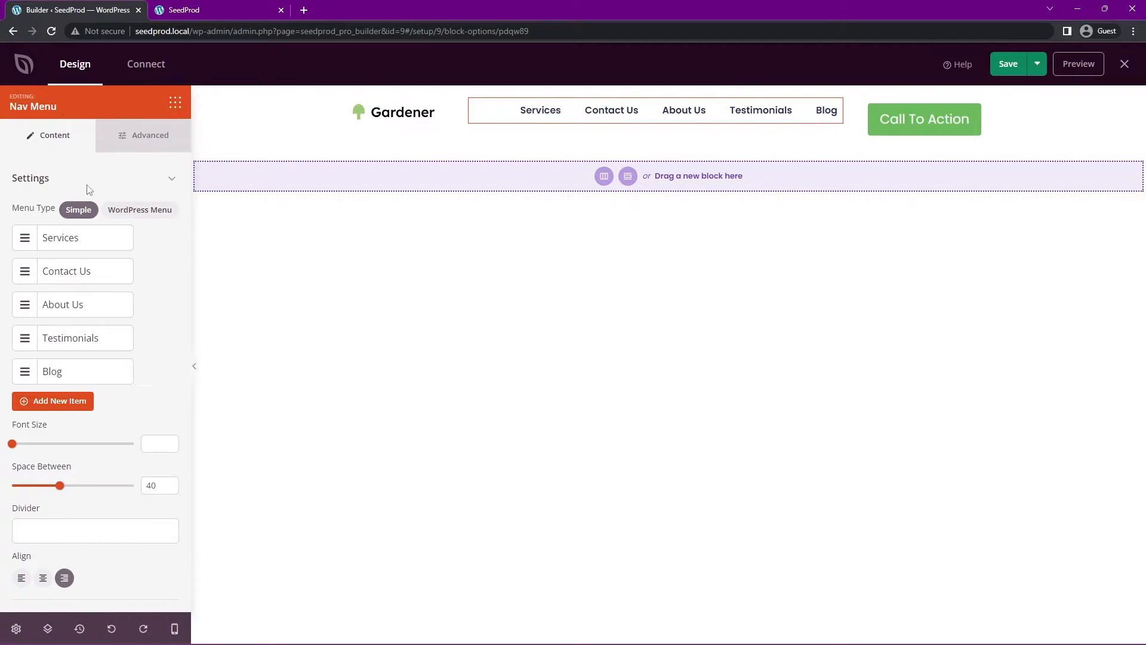
{"action": "left_click", "coordinate": [43, 577]}
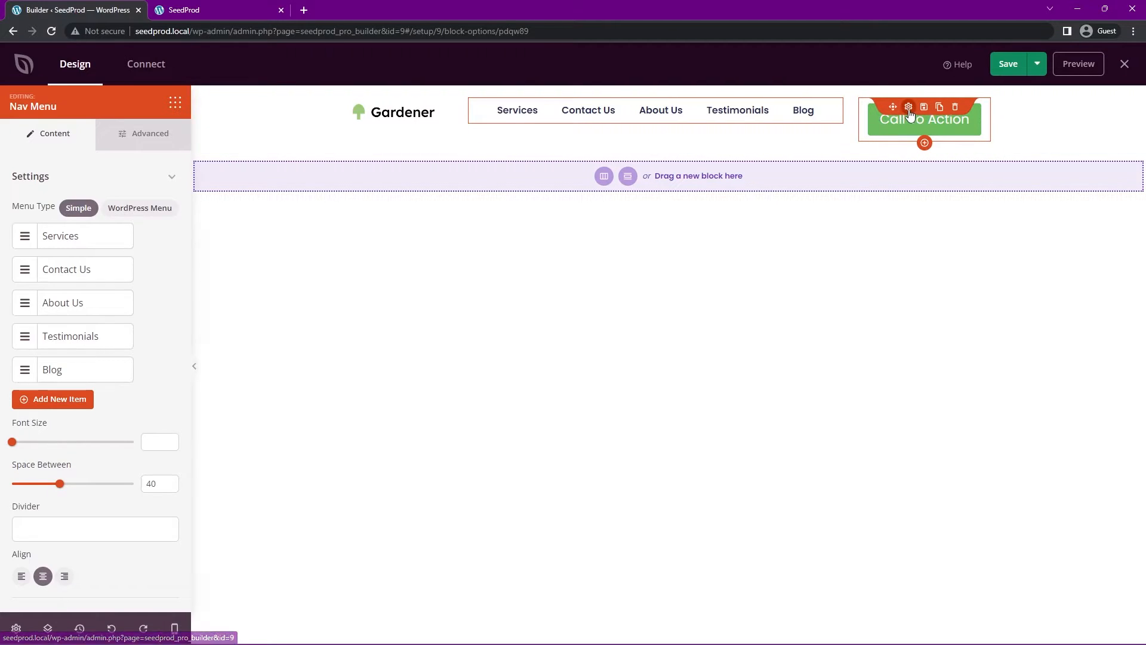
Right-align the Call To Action button and vertically center the header row's contents.
{"action": "left_click", "coordinate": [907, 106]}
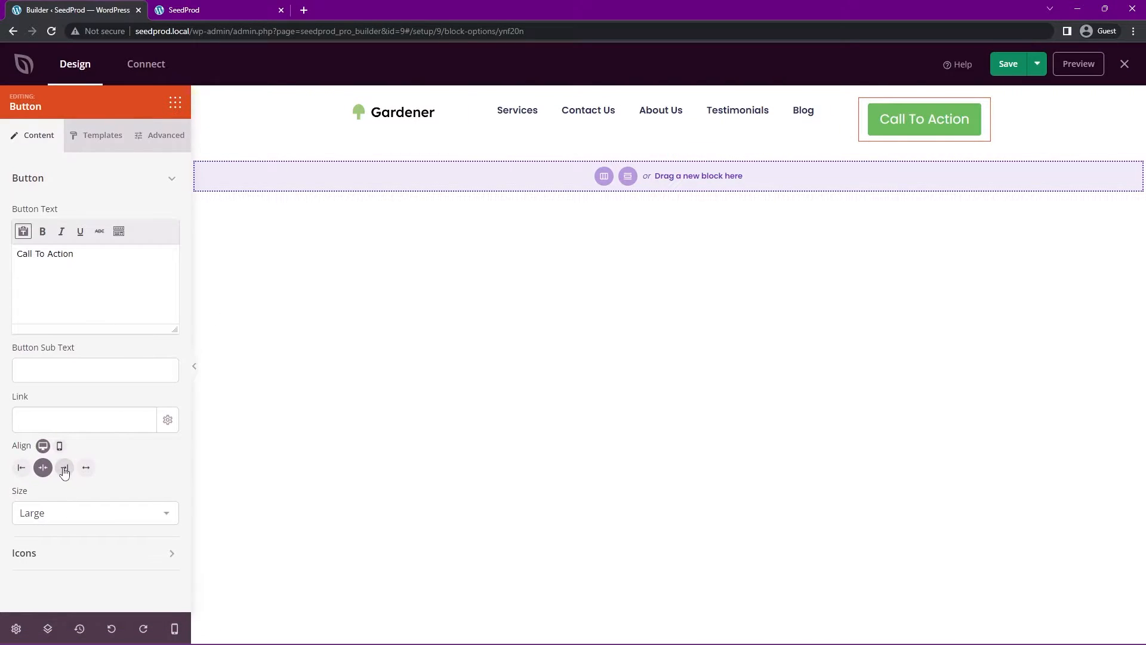
{"action": "left_click", "coordinate": [64, 468]}
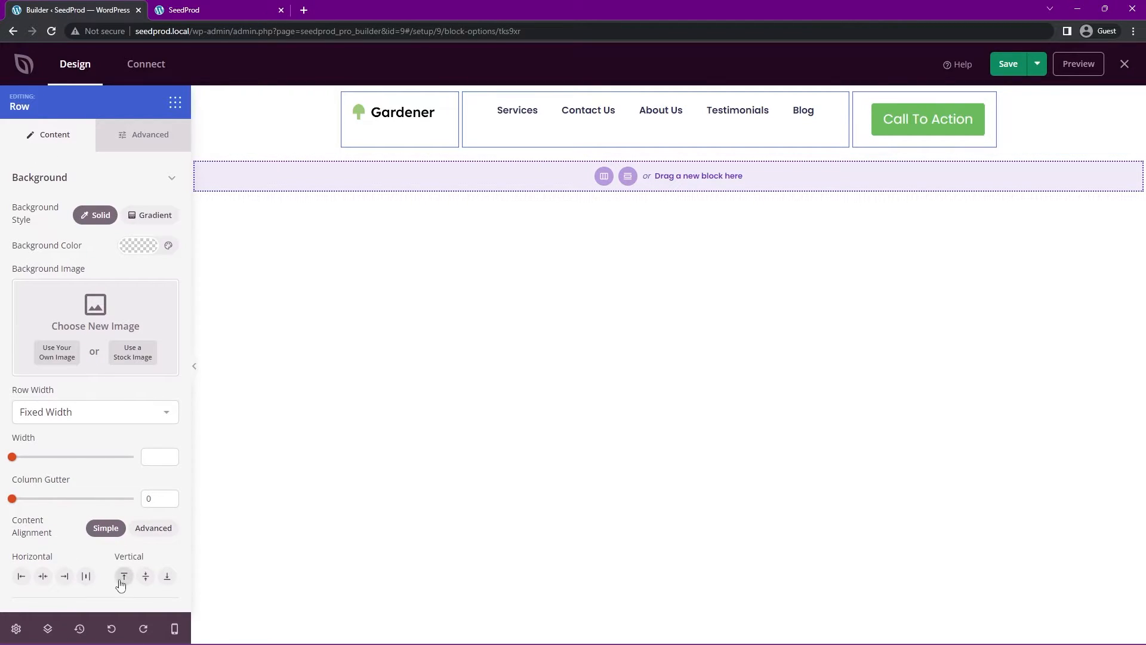
{"action": "left_click", "coordinate": [144, 575]}
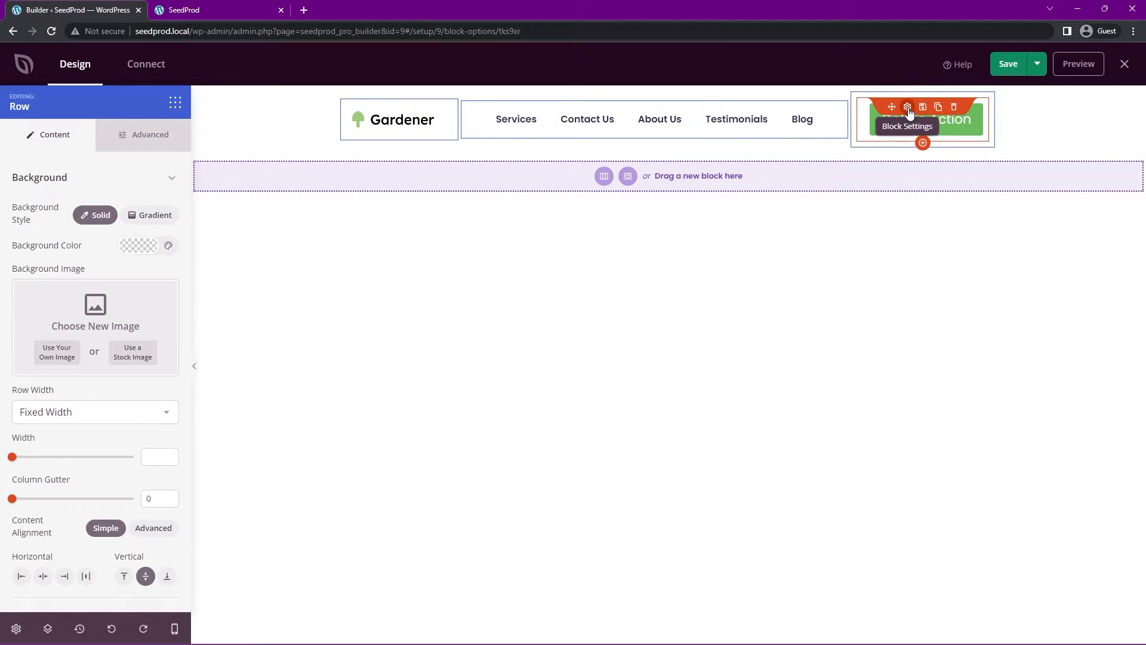
{"action": "left_click", "coordinate": [907, 107]}
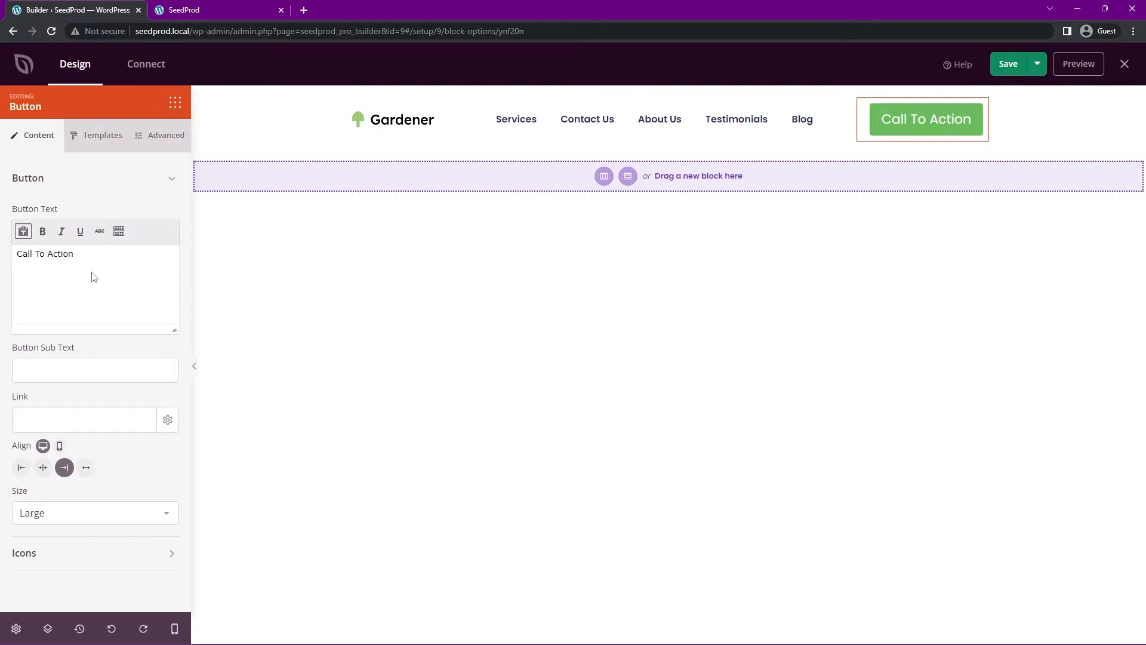
Label the button 'Order Today' and clear its sub text after trying '999-'.
{"action": "triple_click", "coordinate": [44, 253]}
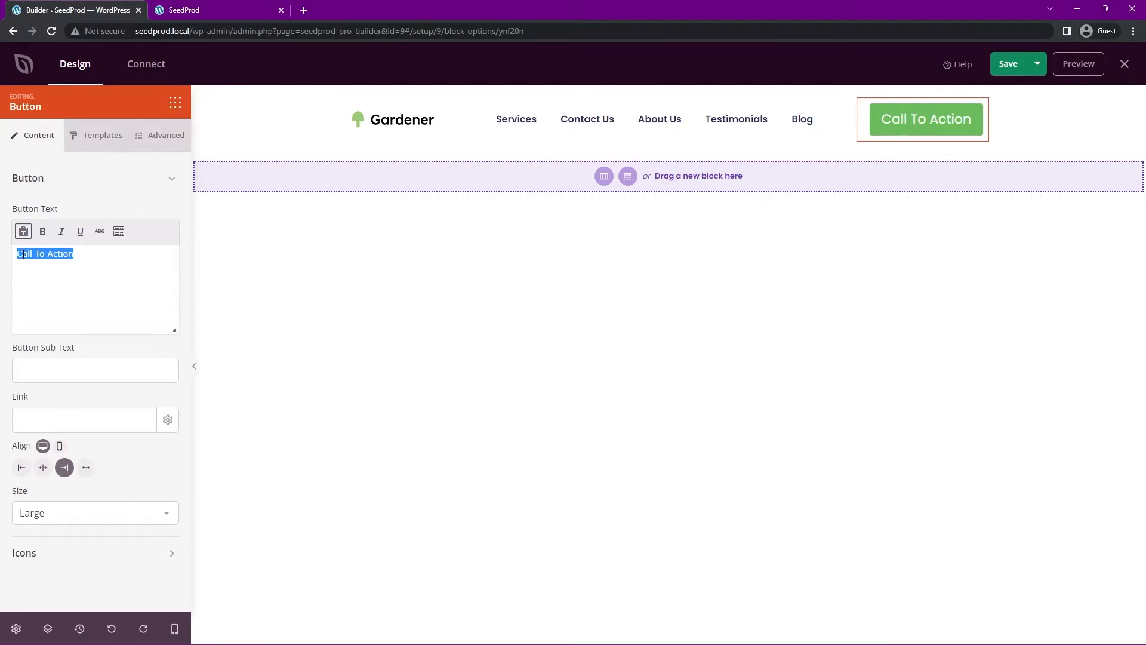
{"action": "type", "text": "Order Today"}
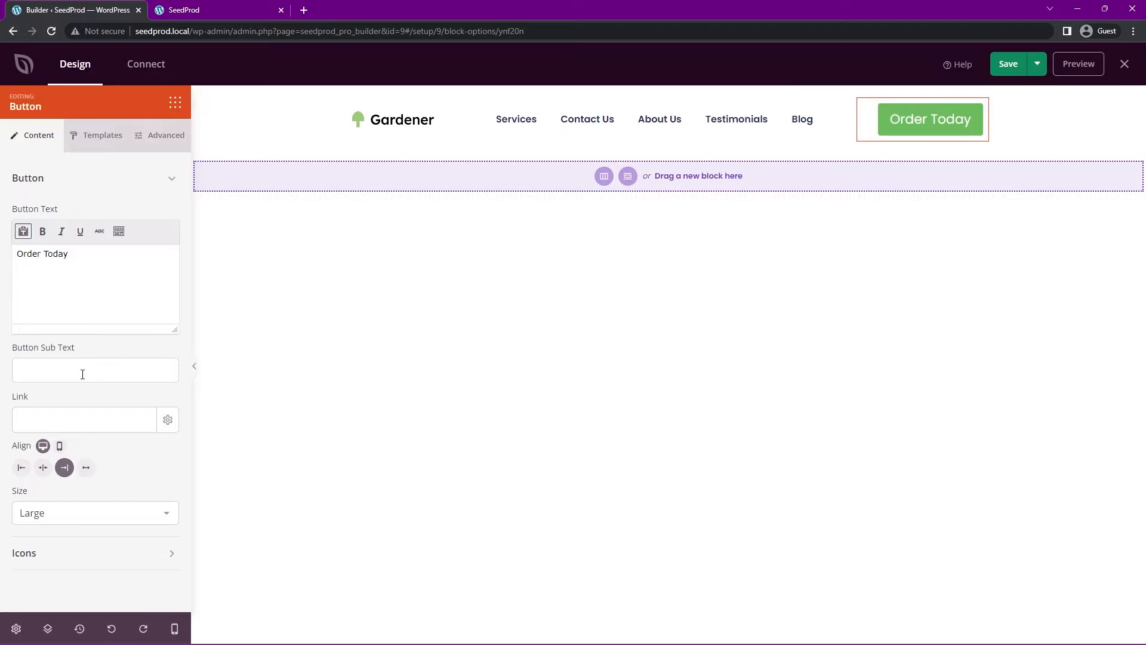
{"action": "left_click", "coordinate": [95, 370]}
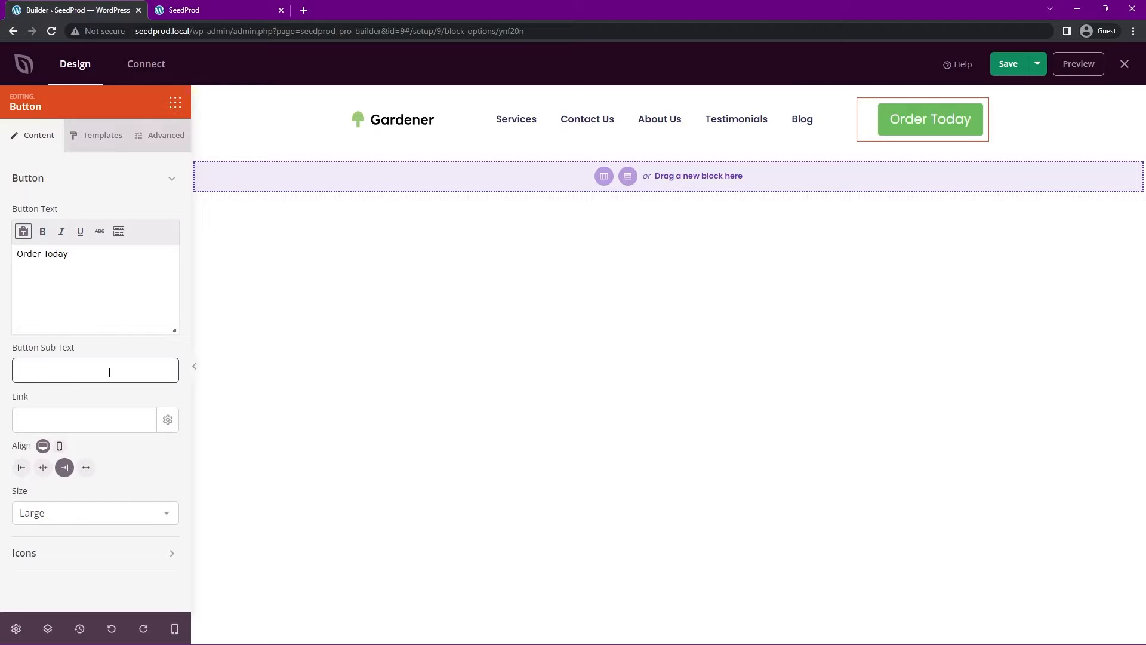
{"action": "type", "text": "999-"}
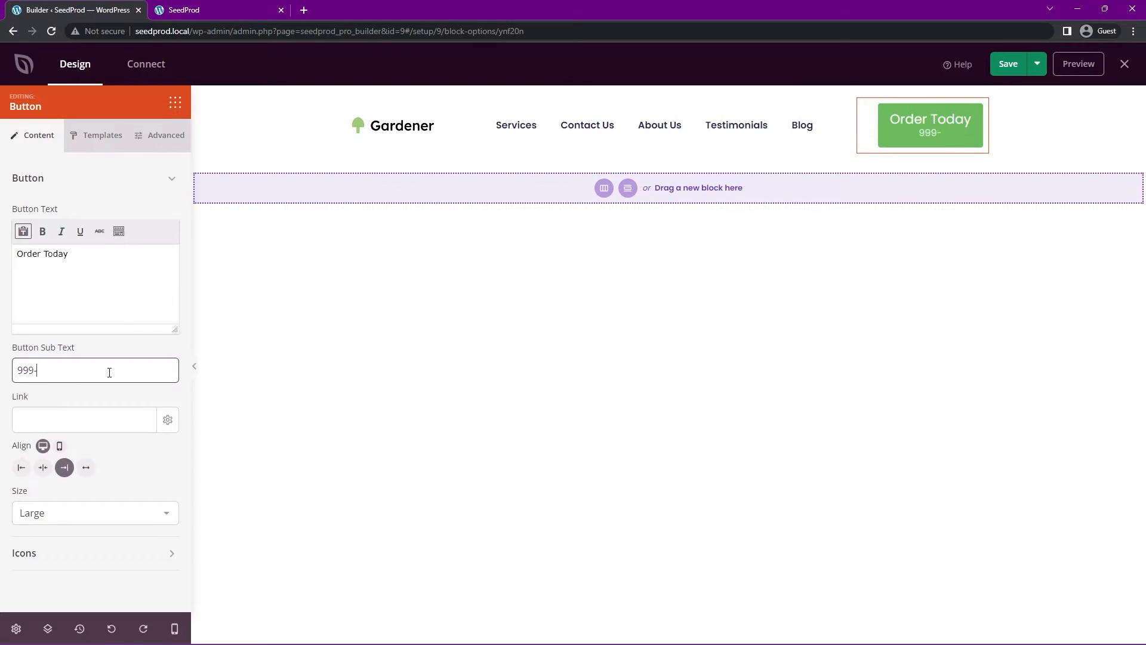
{"action": "key", "text": "Backspace"}
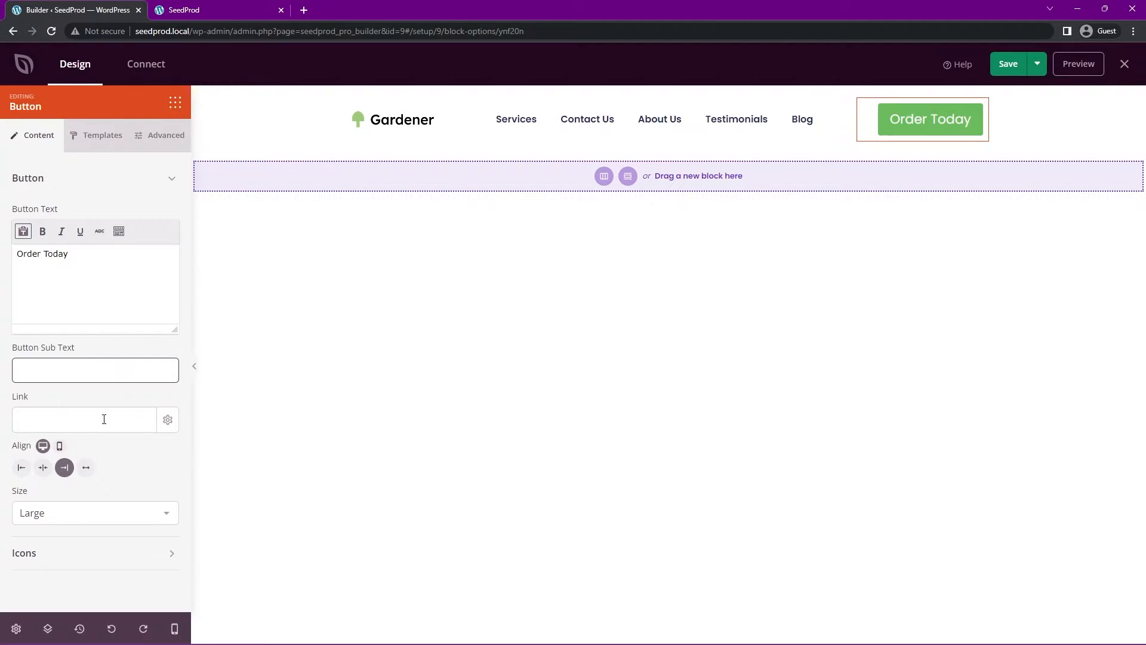
Point the button's link to /order.
{"action": "left_click", "coordinate": [83, 419]}
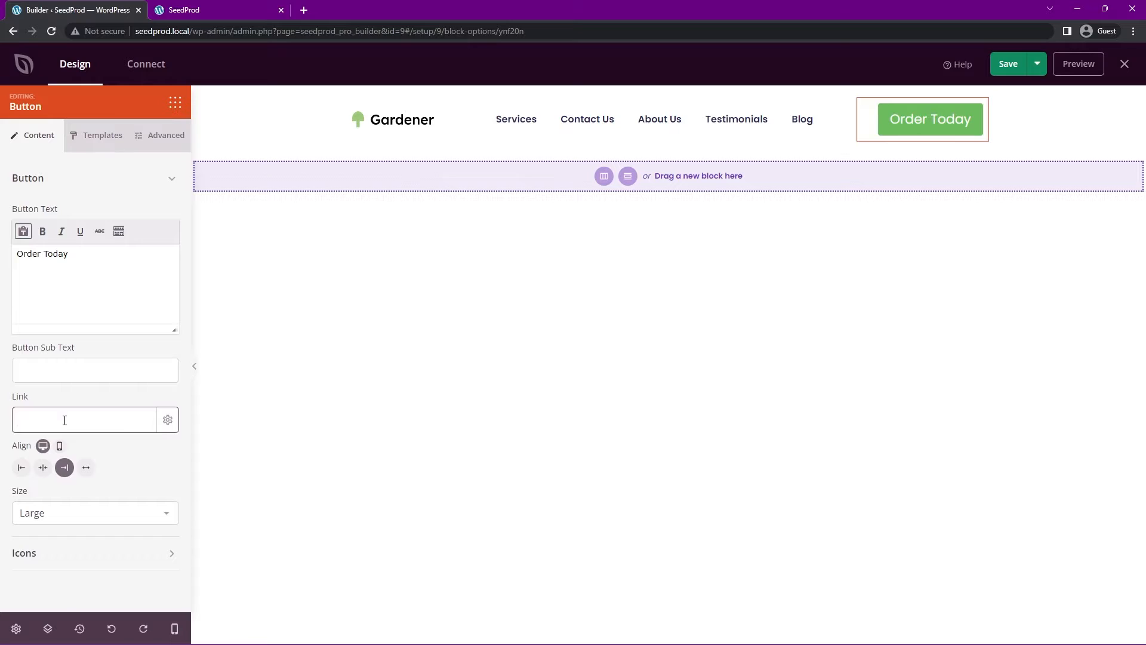
{"action": "type", "text": "/order"}
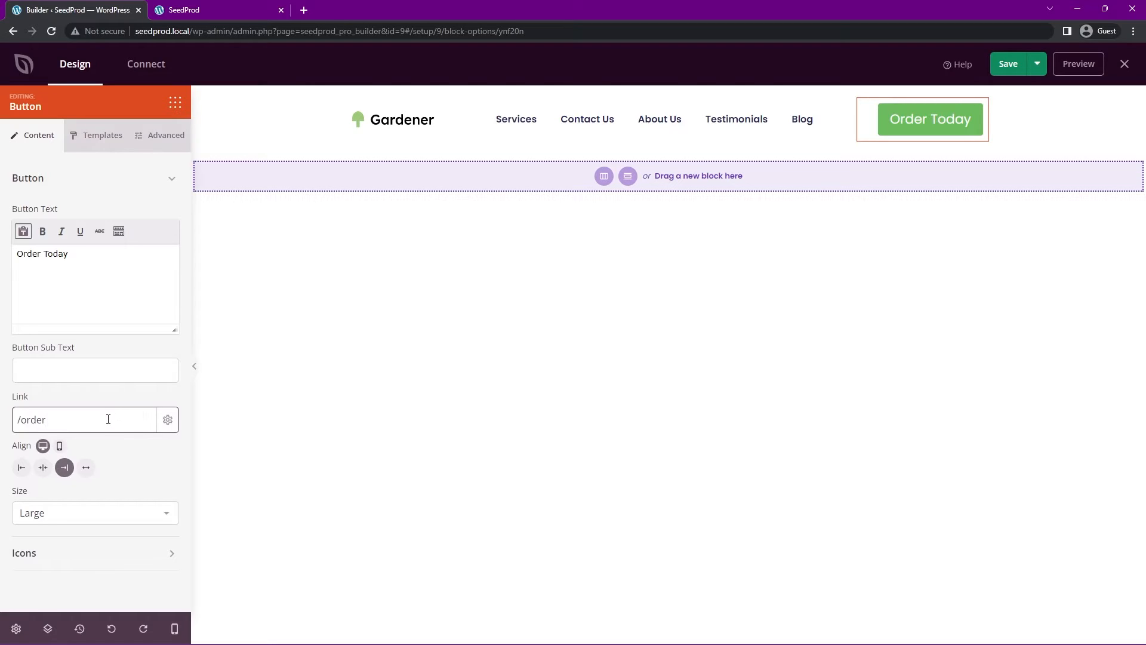
Try small and largest sizes, then settle the Order Today button on Medium.
{"action": "left_click", "coordinate": [94, 513]}
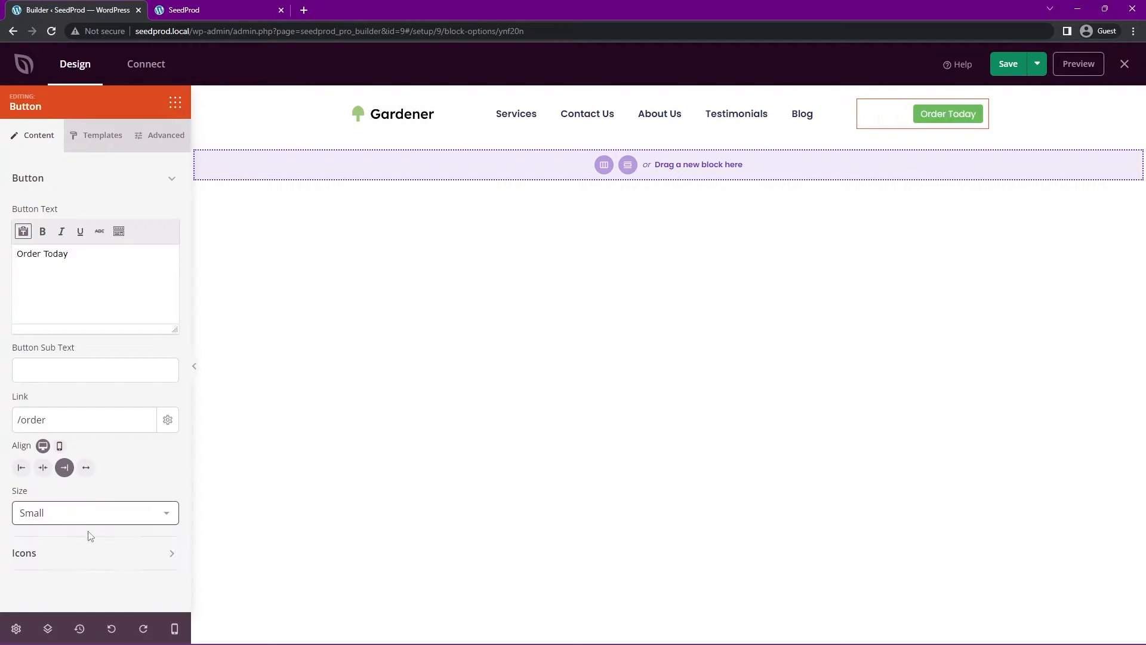
{"action": "left_click", "coordinate": [96, 512]}
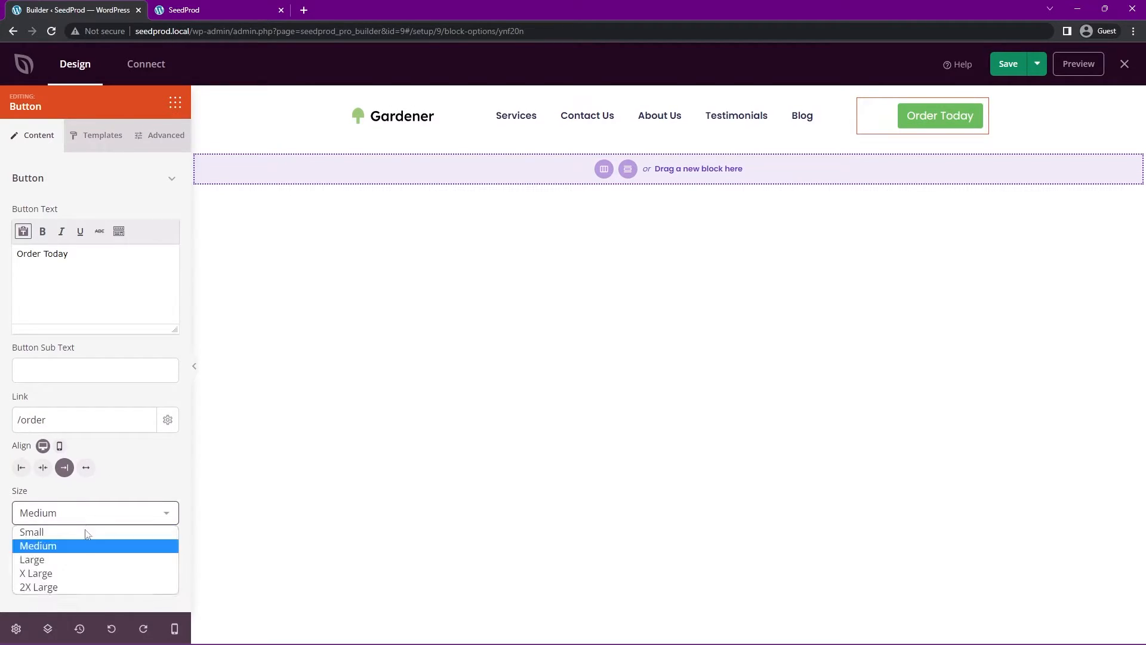
{"action": "left_click", "coordinate": [38, 586]}
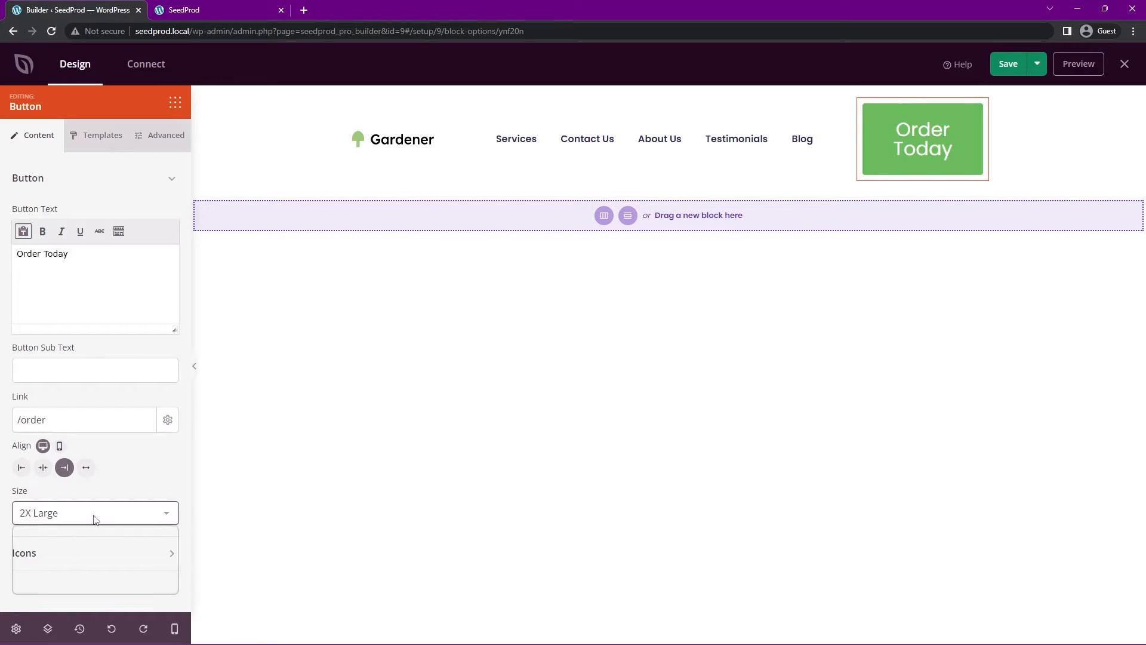
{"action": "left_click", "coordinate": [94, 513]}
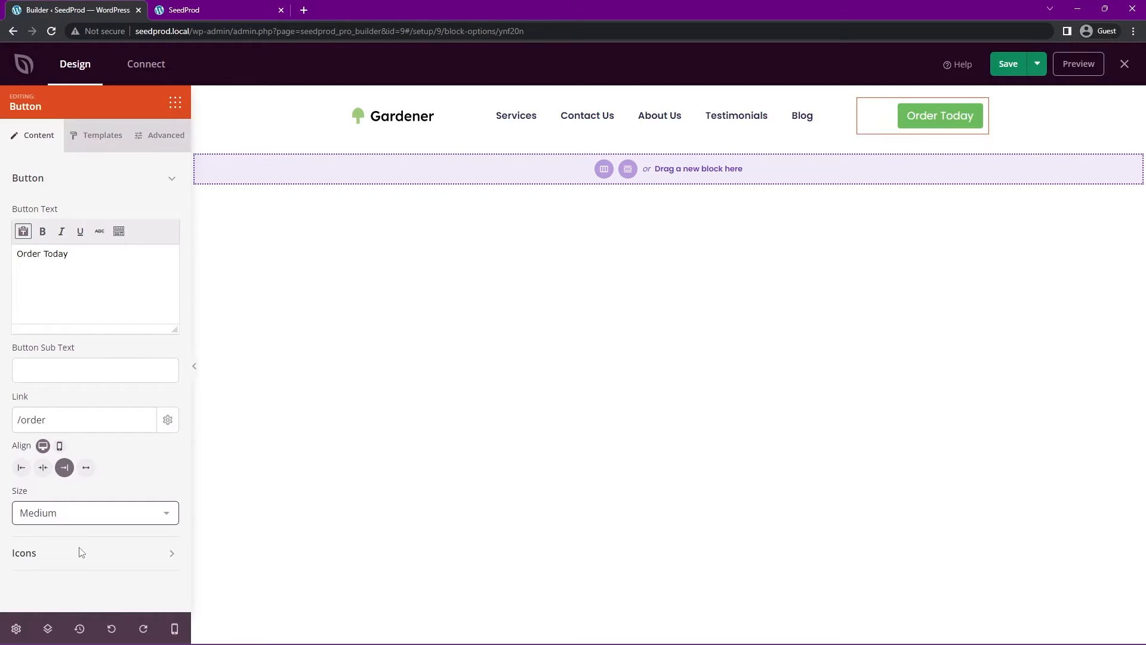
{"action": "left_click", "coordinate": [96, 512]}
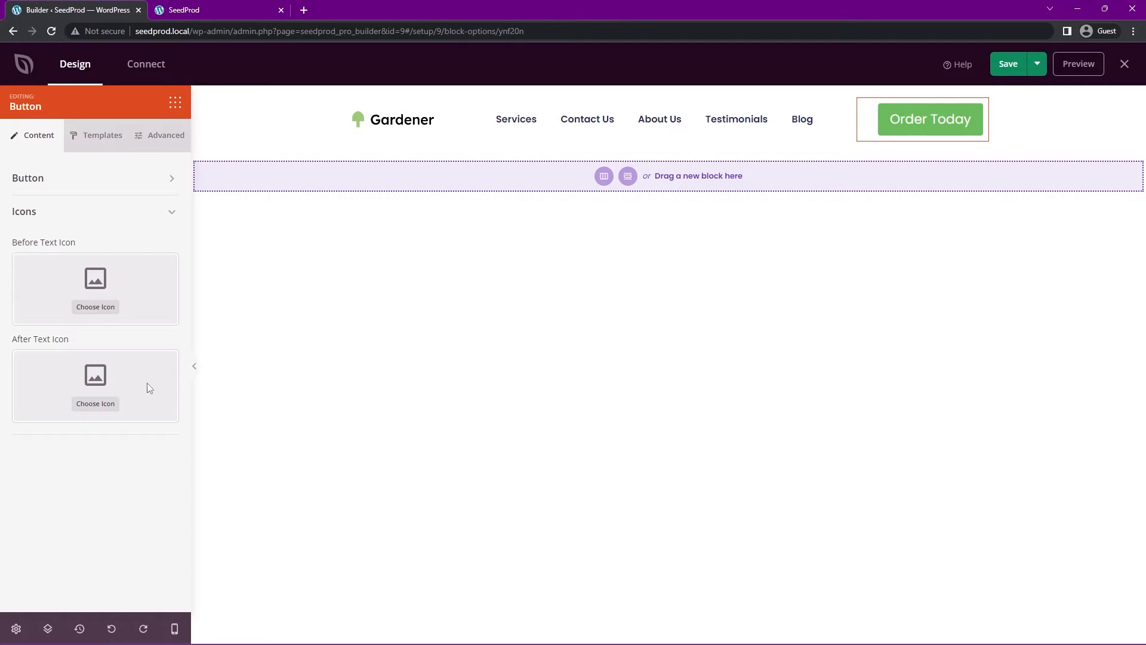
{"action": "mouse_move", "coordinate": [95, 406]}
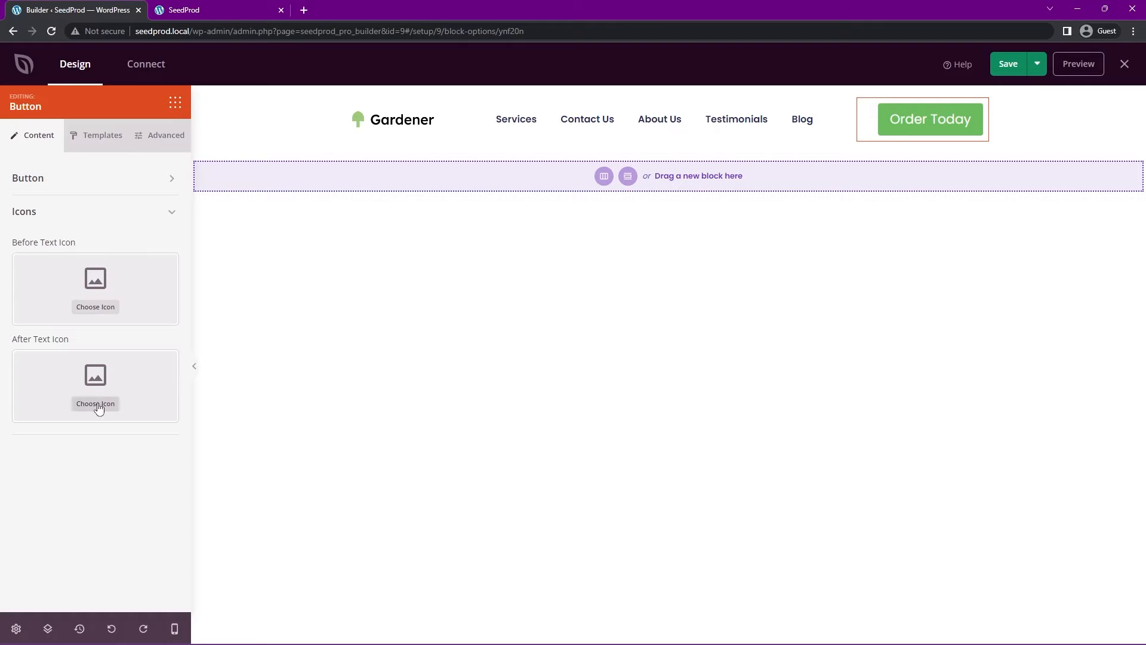
Choose a right arrow from the Icon Library, searching 'arrow', as the after-text icon.
{"action": "left_click", "coordinate": [95, 402]}
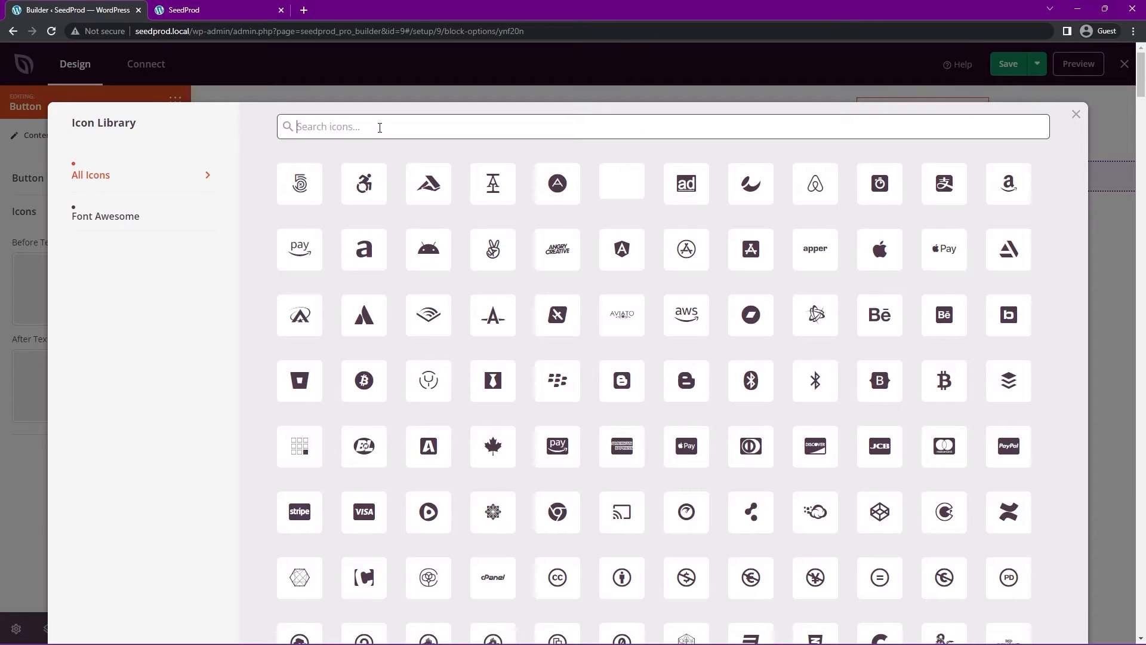
{"action": "type", "text": "arrow"}
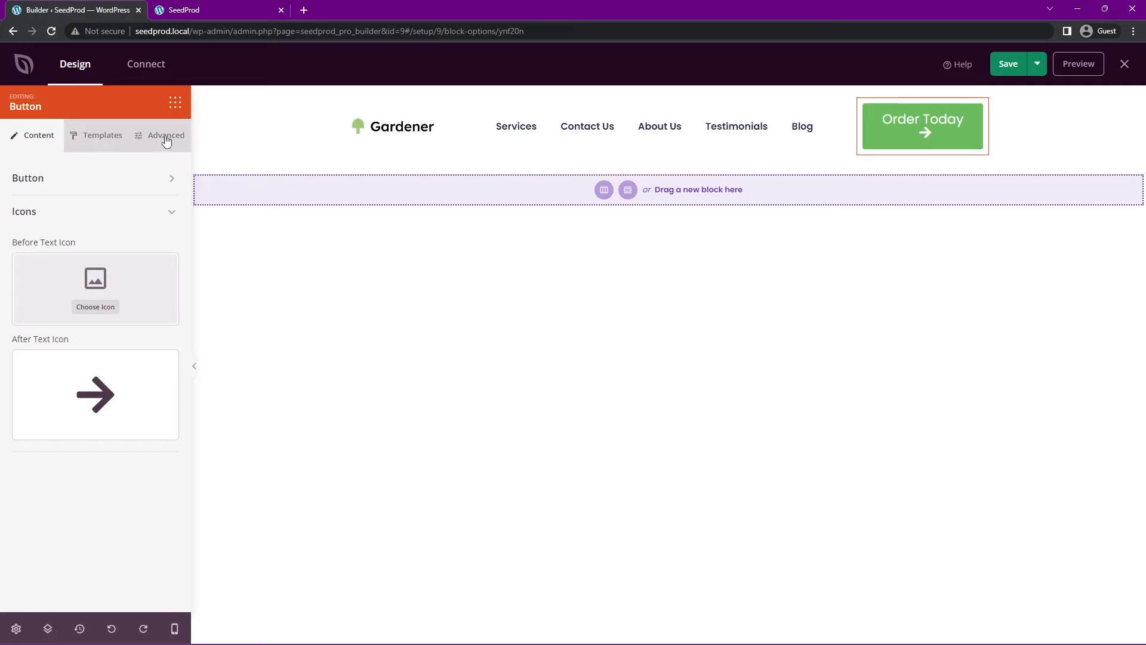
Reduce the button's font size to 20 in its typography settings.
{"action": "left_click", "coordinate": [165, 135]}
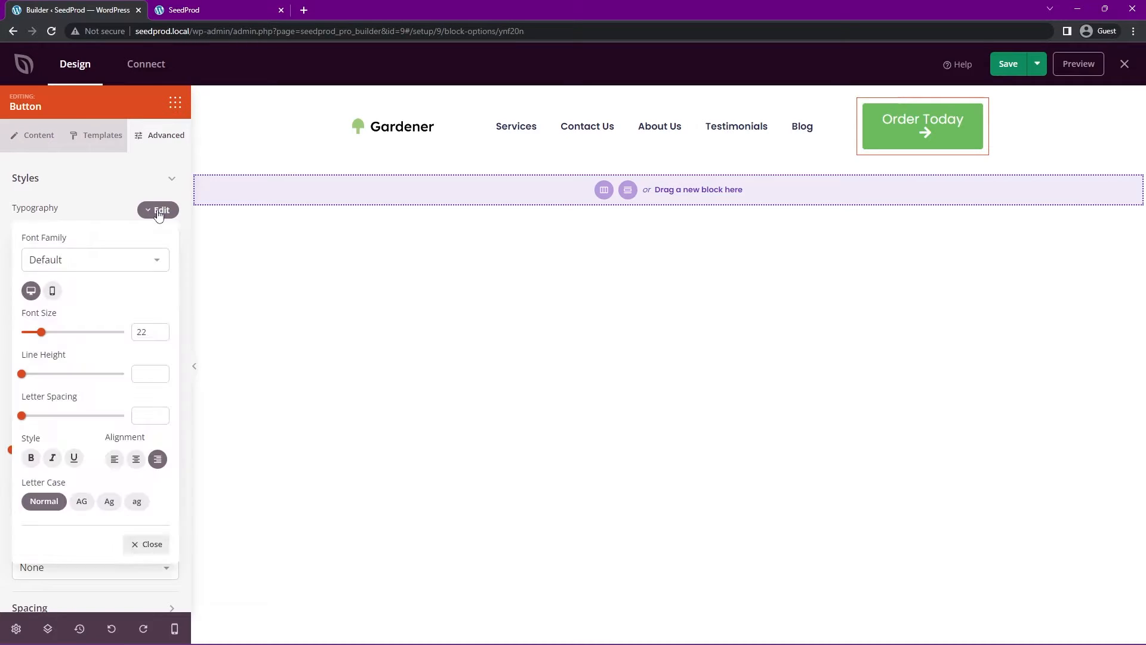
{"action": "left_click_drag", "start_coordinate": [41, 332], "coordinate": [39, 332]}
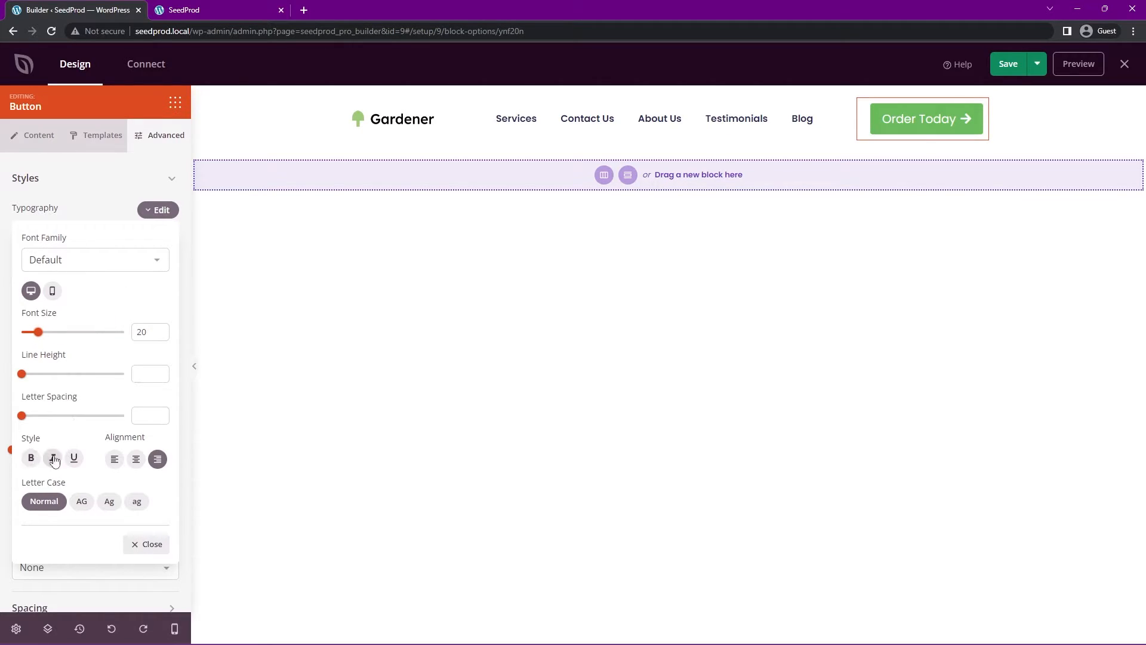
{"action": "left_click", "coordinate": [52, 459]}
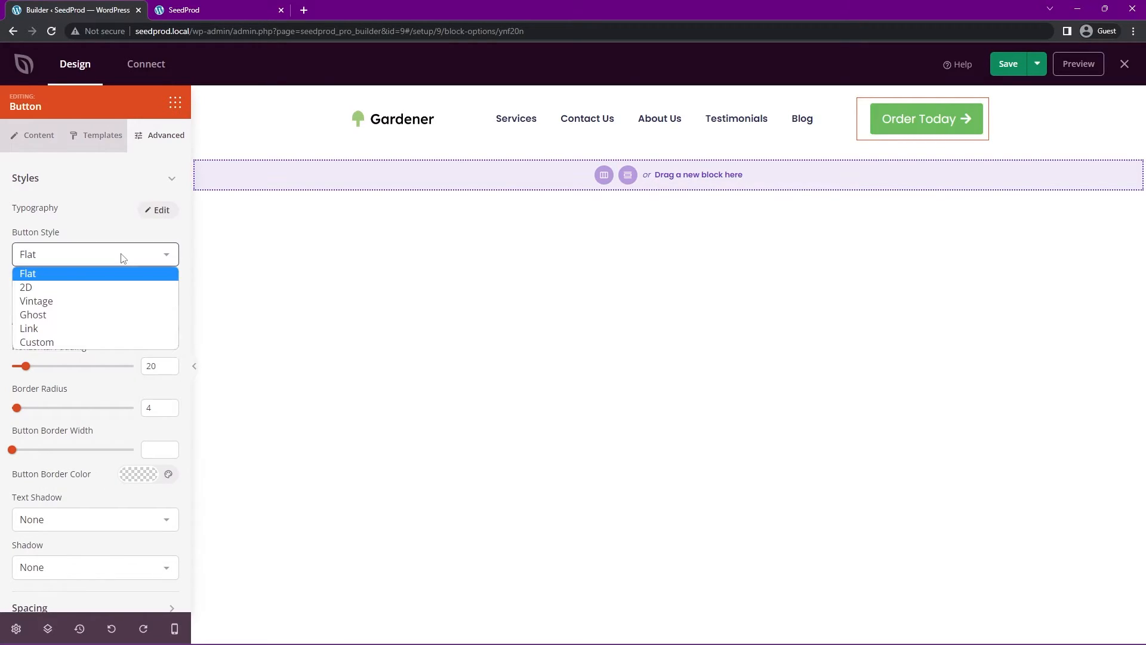
{"action": "mouse_move", "coordinate": [66, 329]}
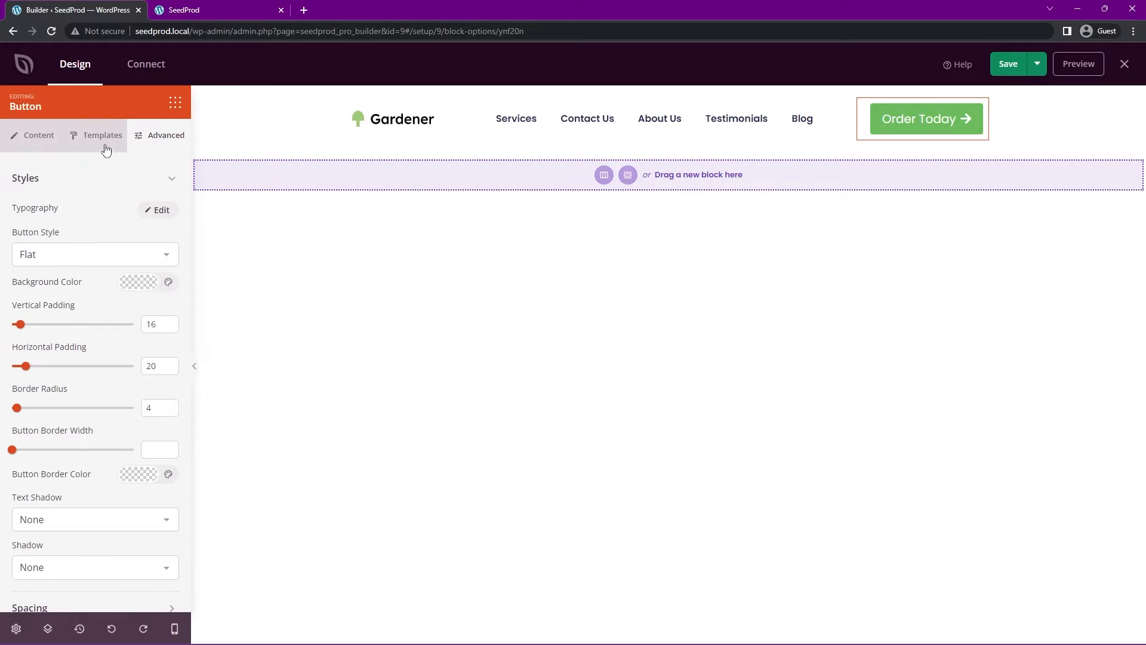
{"action": "left_click", "coordinate": [101, 135]}
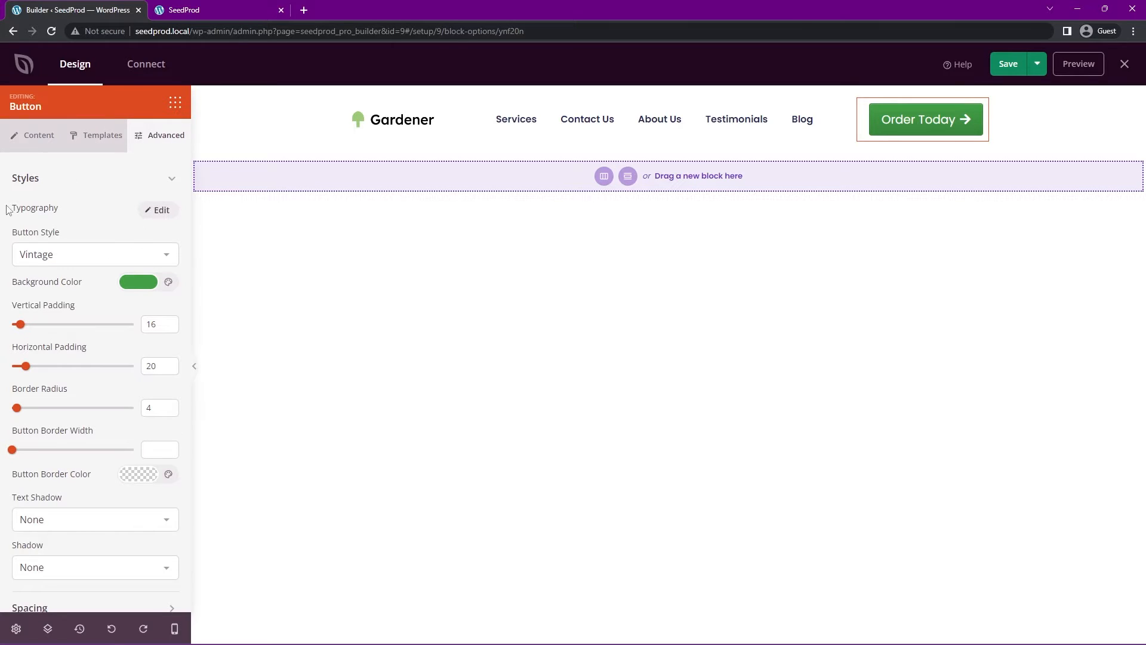
Keep the button flat-styled with its corner rounding reduced to 4.
{"action": "left_click", "coordinate": [94, 253]}
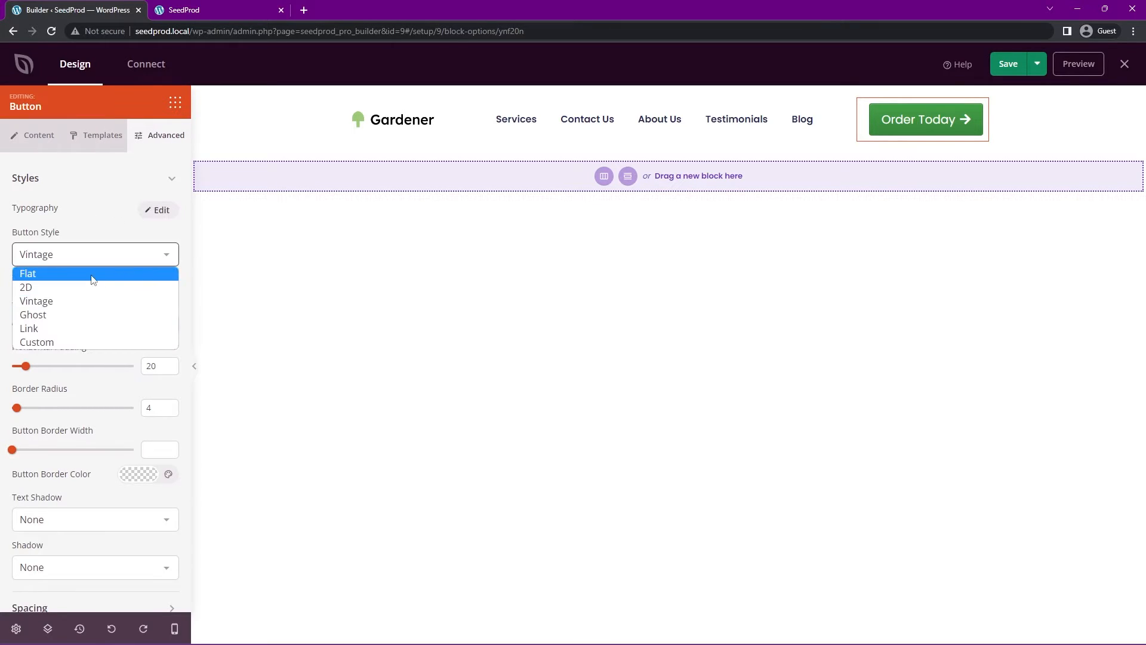
{"action": "left_click", "coordinate": [28, 274]}
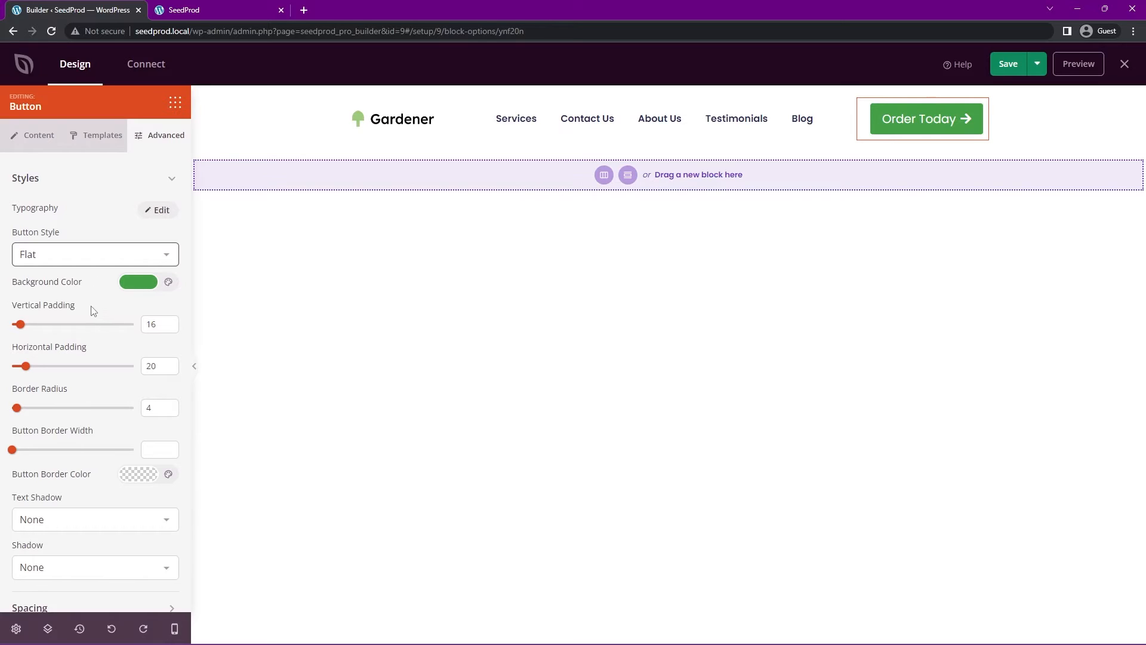
{"action": "scroll", "scroll_direction": "down", "scroll_amount": 3}
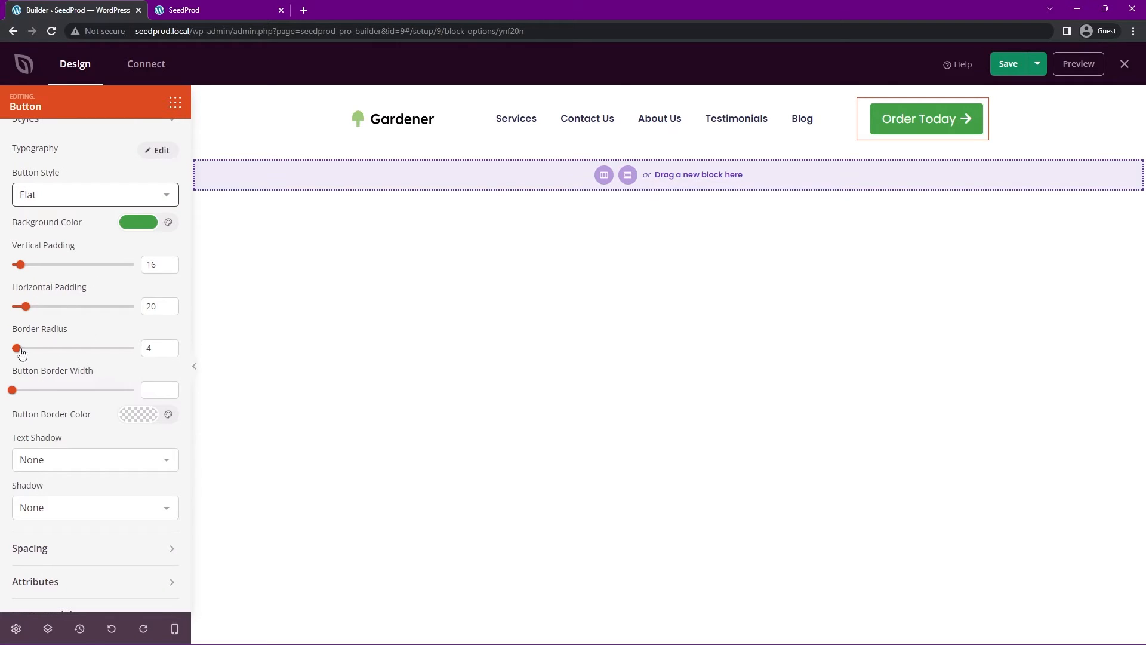
{"action": "left_click_drag", "start_coordinate": [20, 348], "coordinate": [12, 347]}
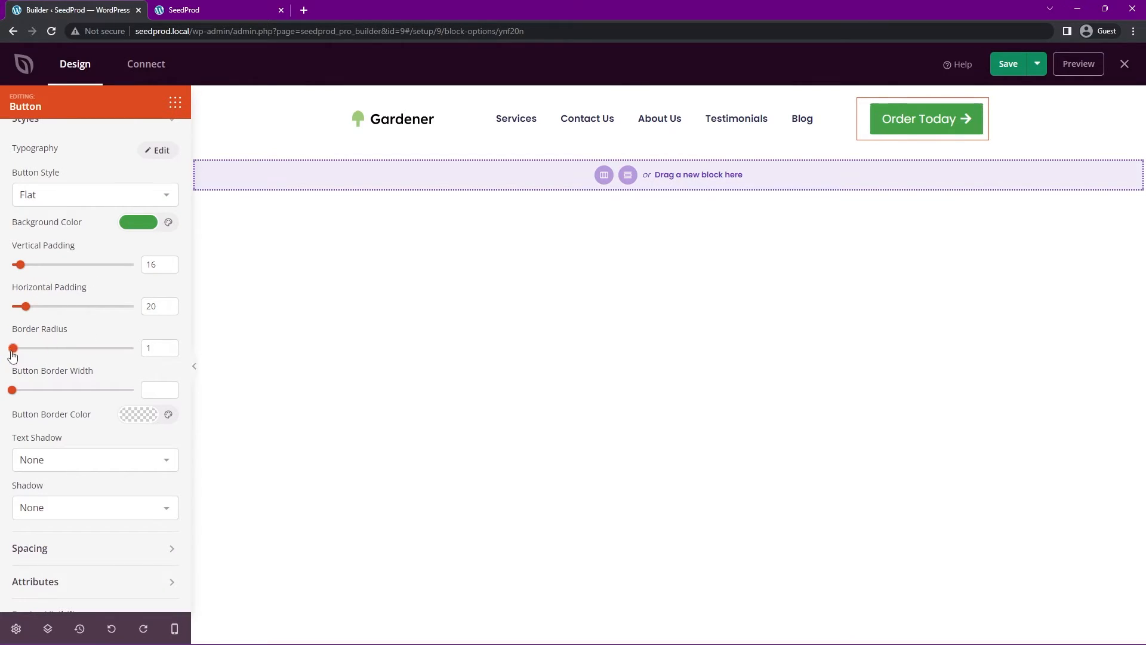
{"action": "left_click_drag", "start_coordinate": [12, 348], "coordinate": [17, 347]}
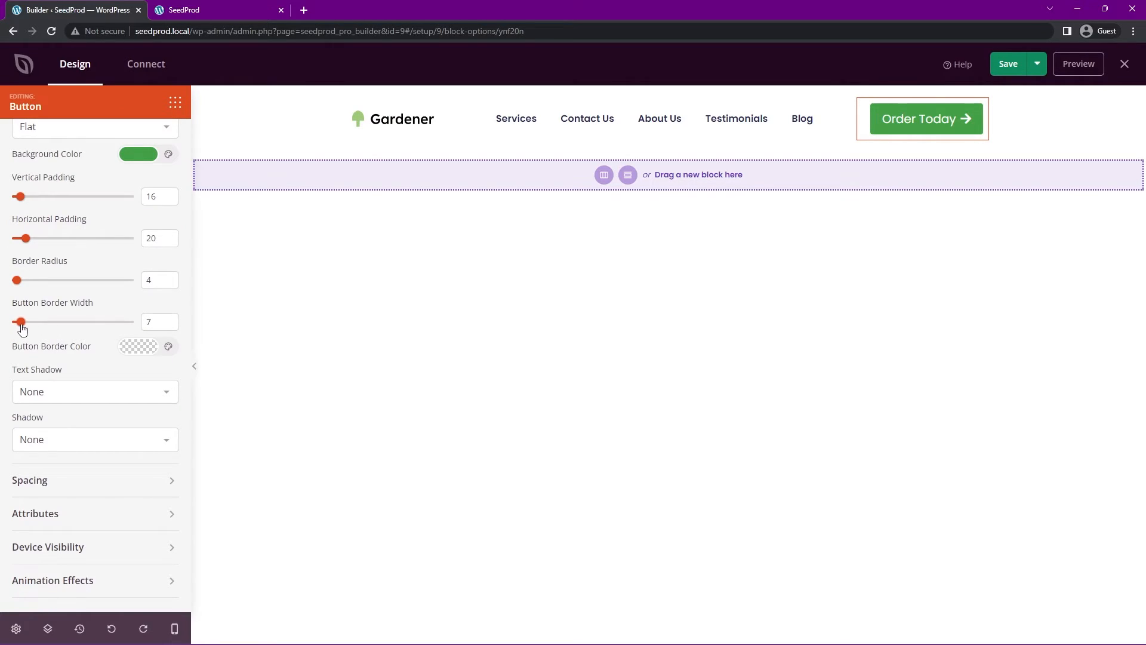
Remove the button border, leave no text shadow, and give it a medium drop shadow.
{"action": "left_click", "coordinate": [139, 346]}
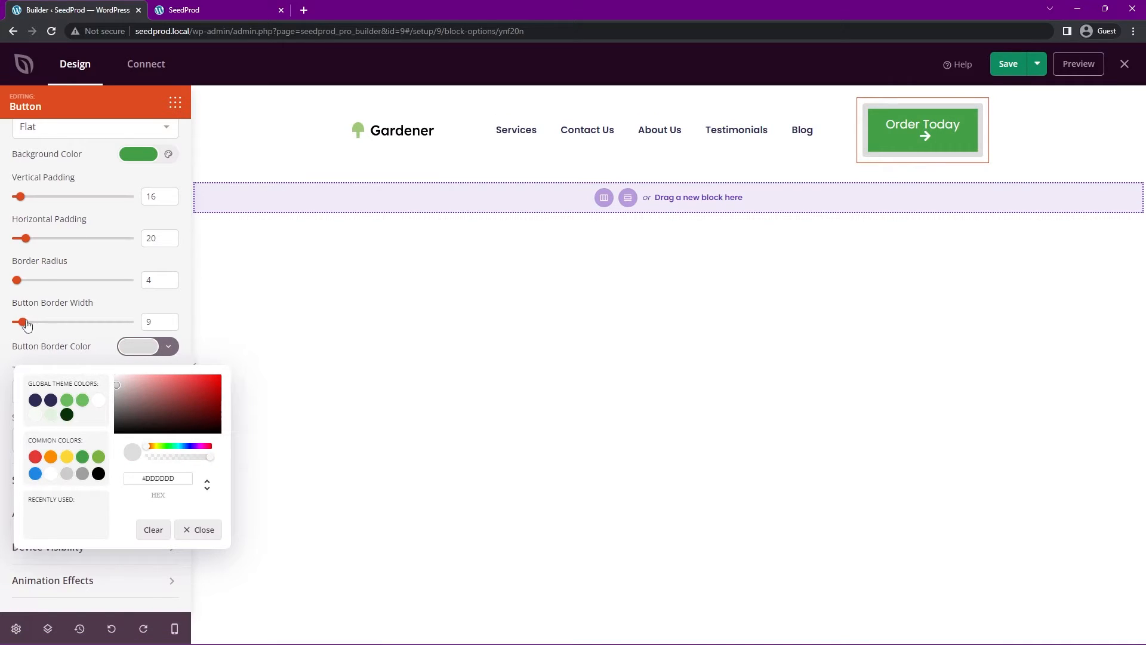
{"action": "left_click_drag", "start_coordinate": [26, 321], "coordinate": [16, 321]}
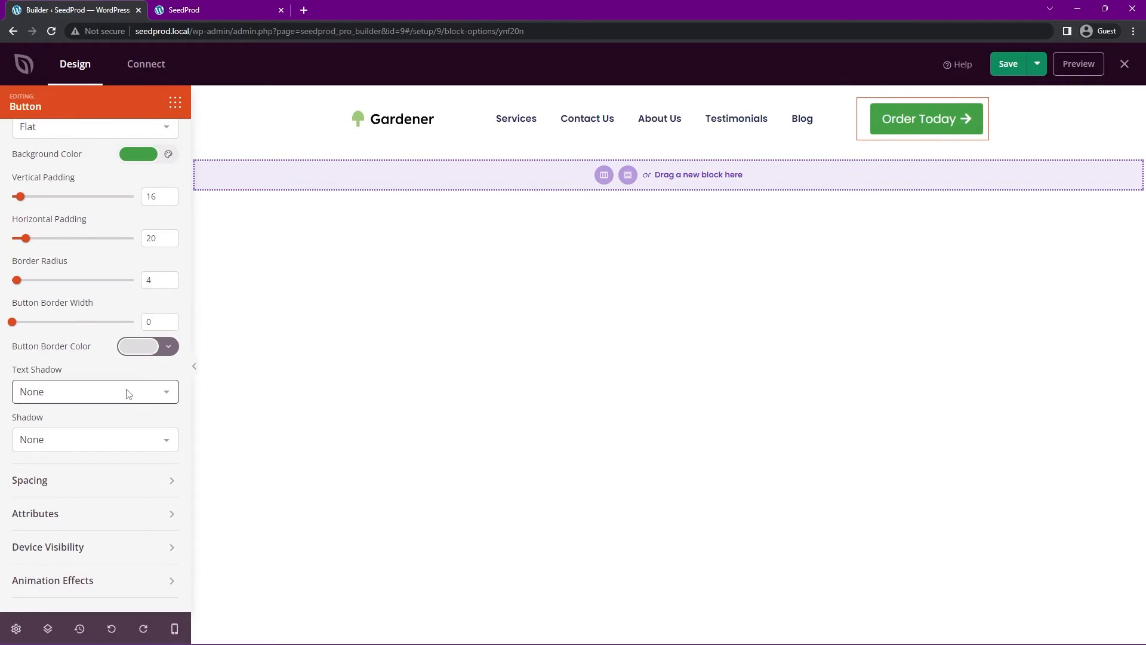
{"action": "left_click", "coordinate": [95, 392]}
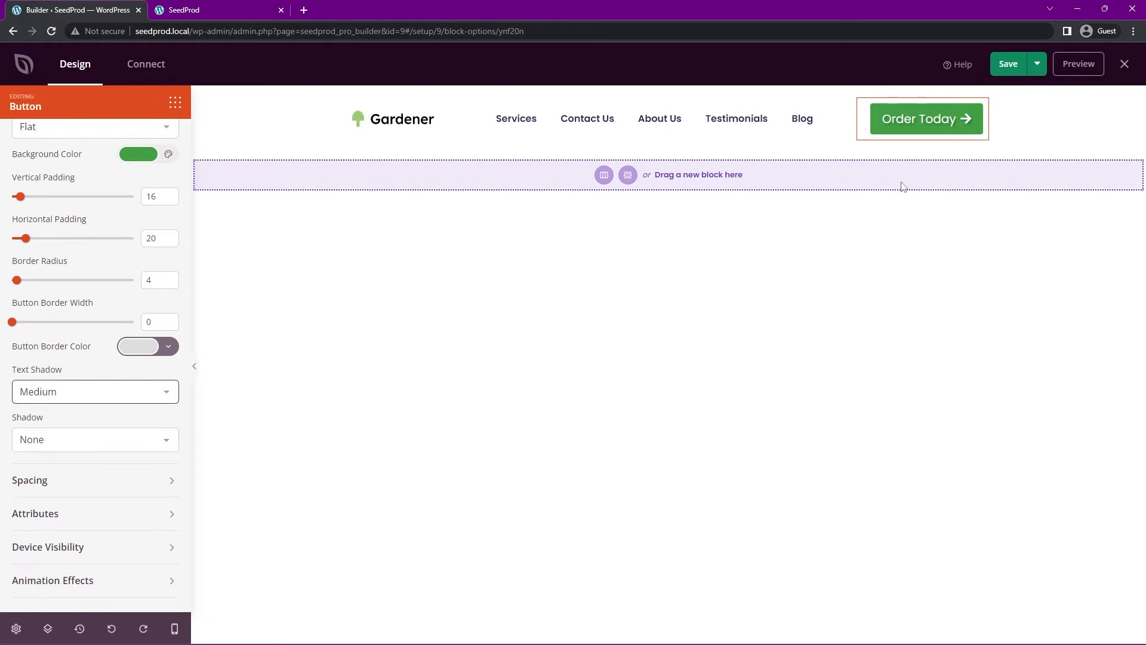
{"action": "left_click", "coordinate": [96, 392]}
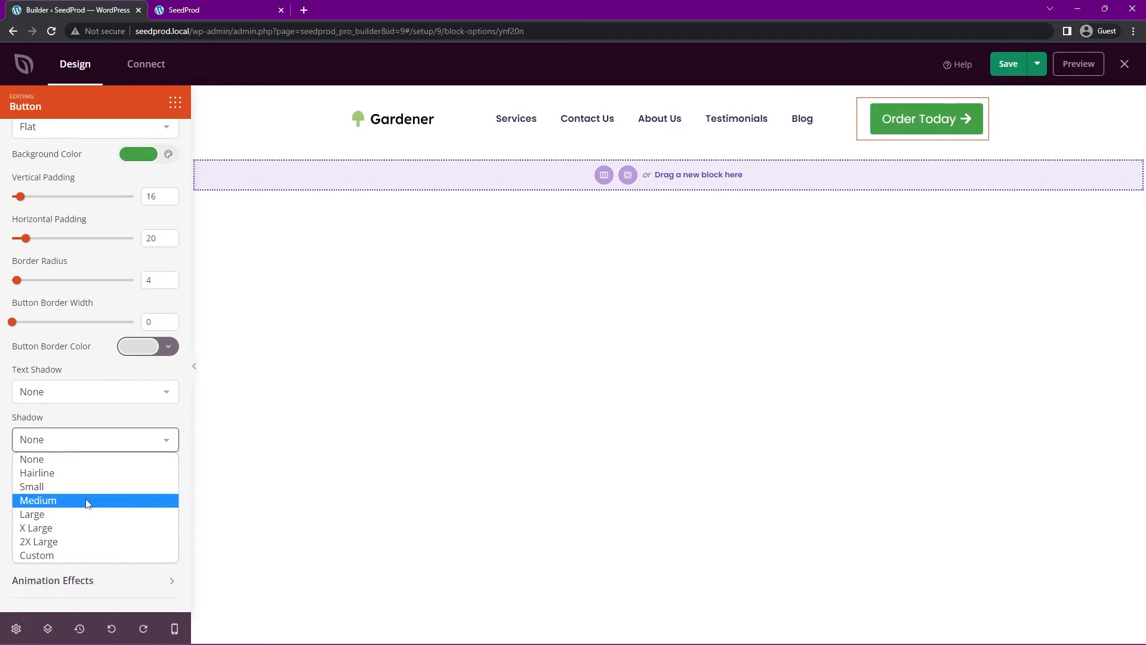
{"action": "left_click", "coordinate": [37, 500]}
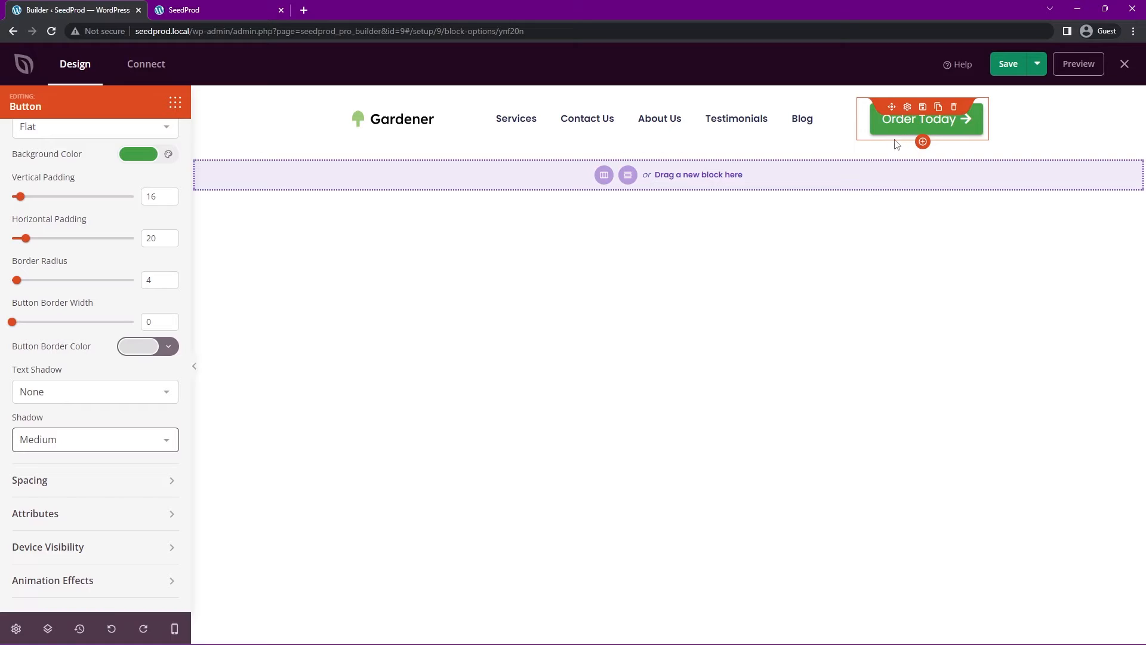
{"action": "left_click", "coordinate": [96, 438]}
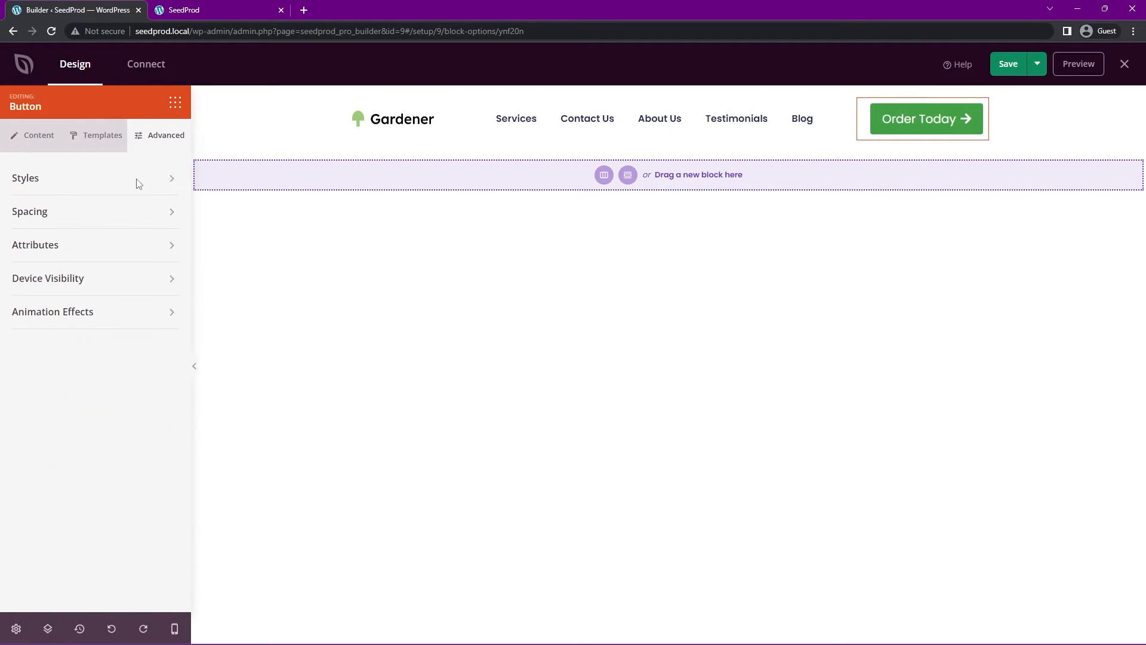
{"action": "left_click", "coordinate": [28, 211]}
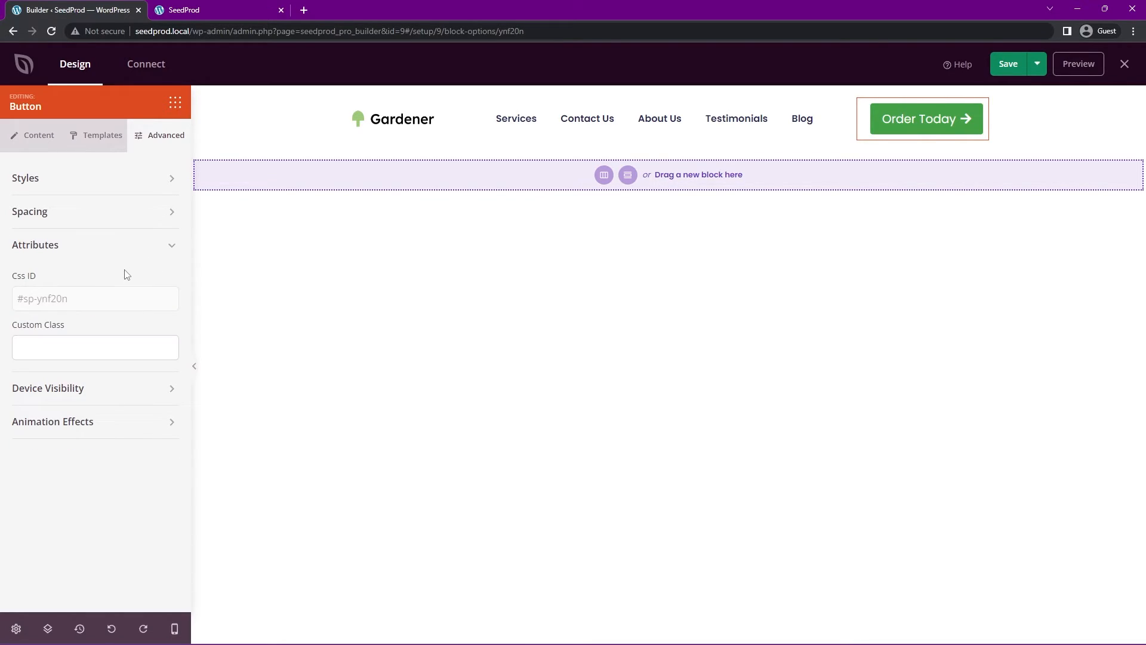
{"action": "left_click", "coordinate": [95, 299]}
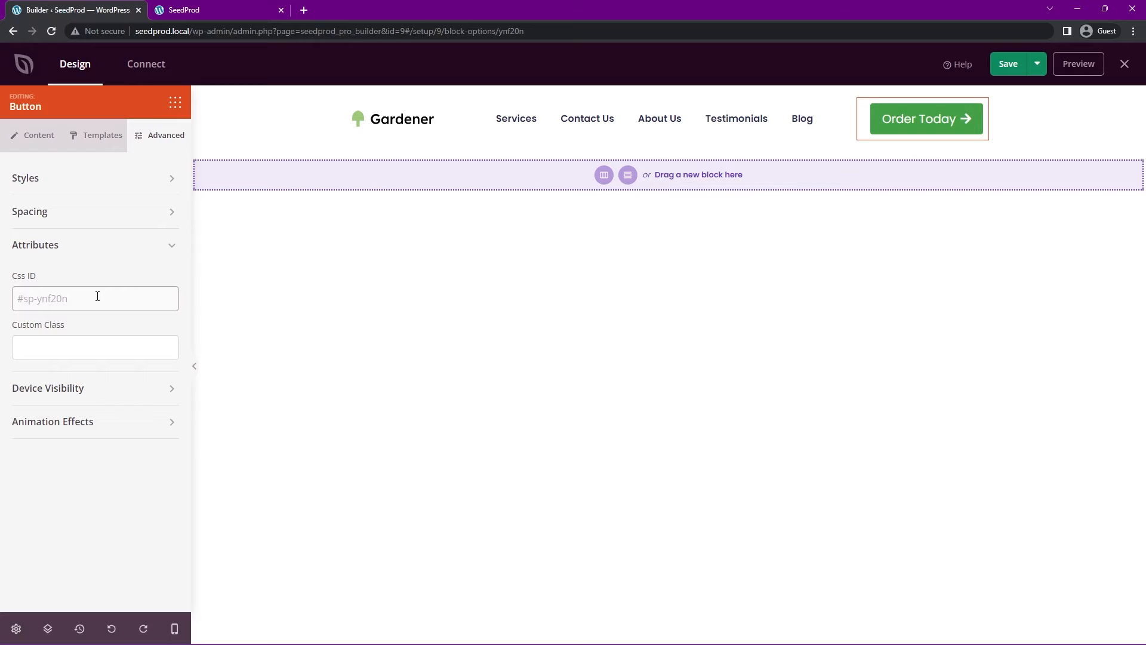
{"action": "left_click", "coordinate": [96, 346]}
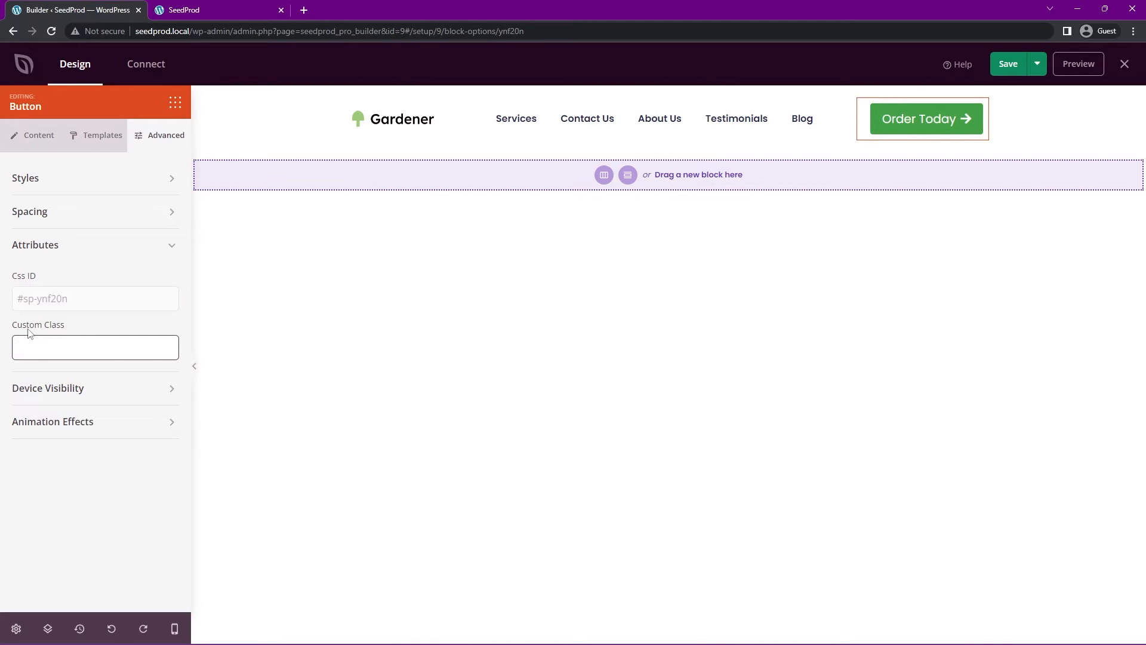
{"action": "left_click", "coordinate": [34, 243]}
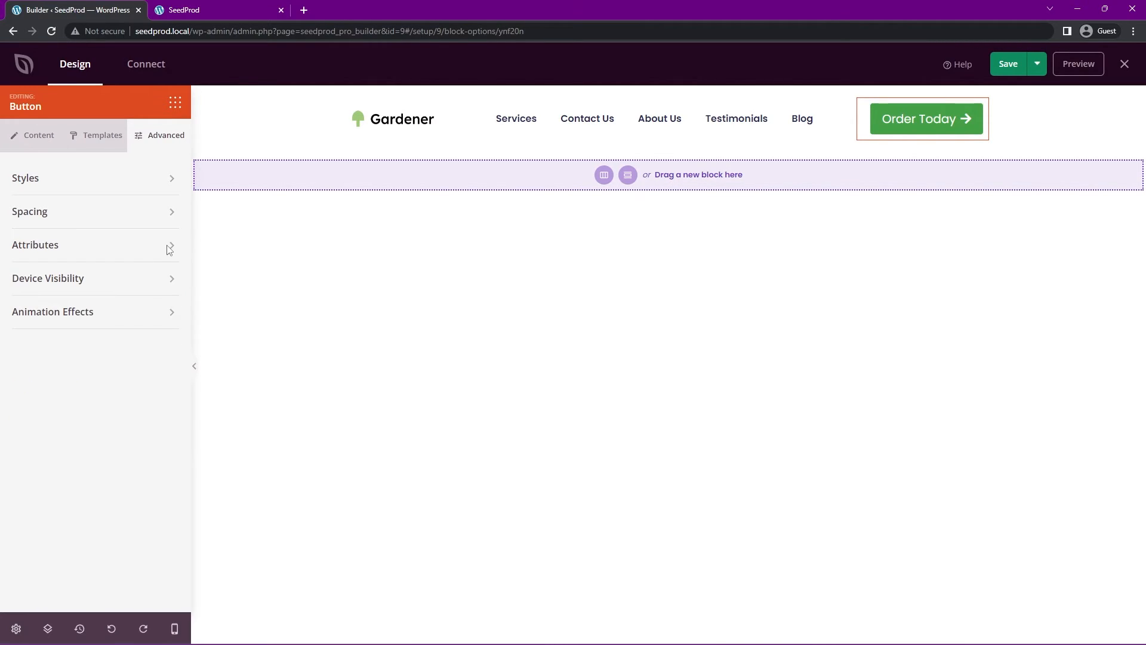
{"action": "left_click", "coordinate": [48, 278]}
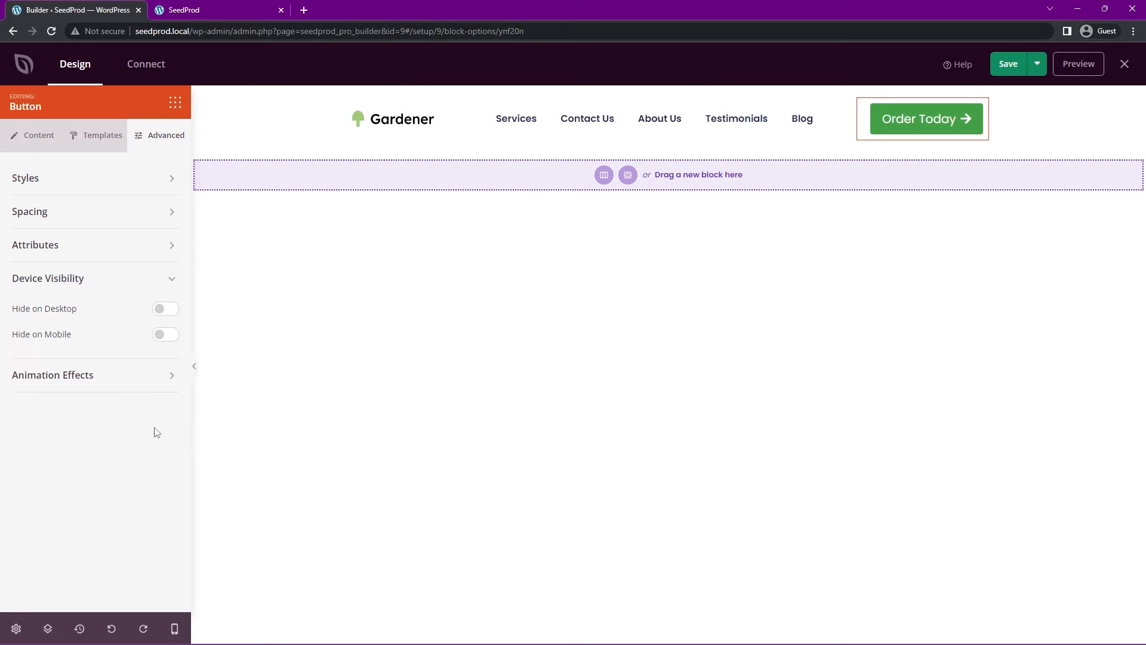
{"action": "left_click", "coordinate": [164, 334]}
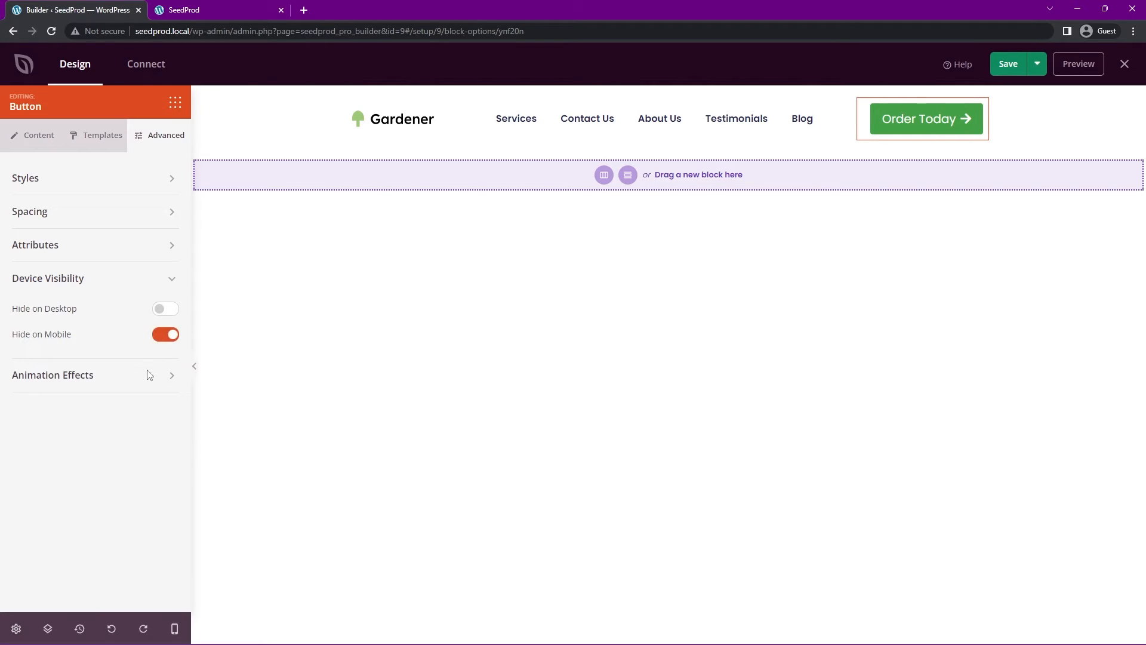
{"action": "left_click", "coordinate": [175, 633]}
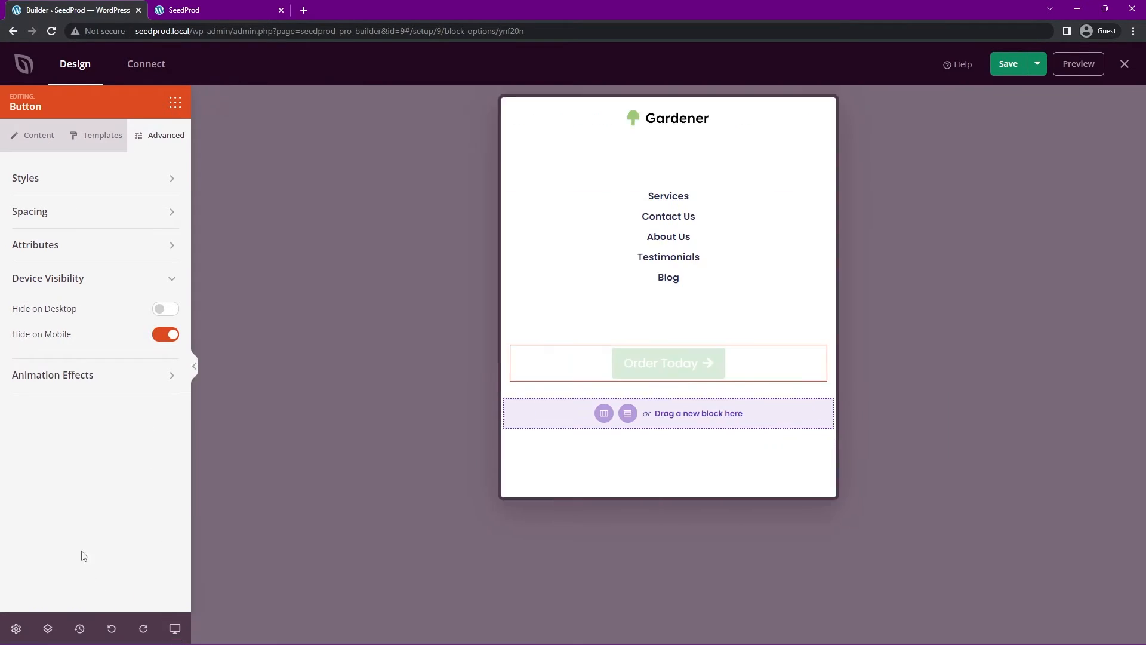
{"action": "mouse_move", "coordinate": [668, 363]}
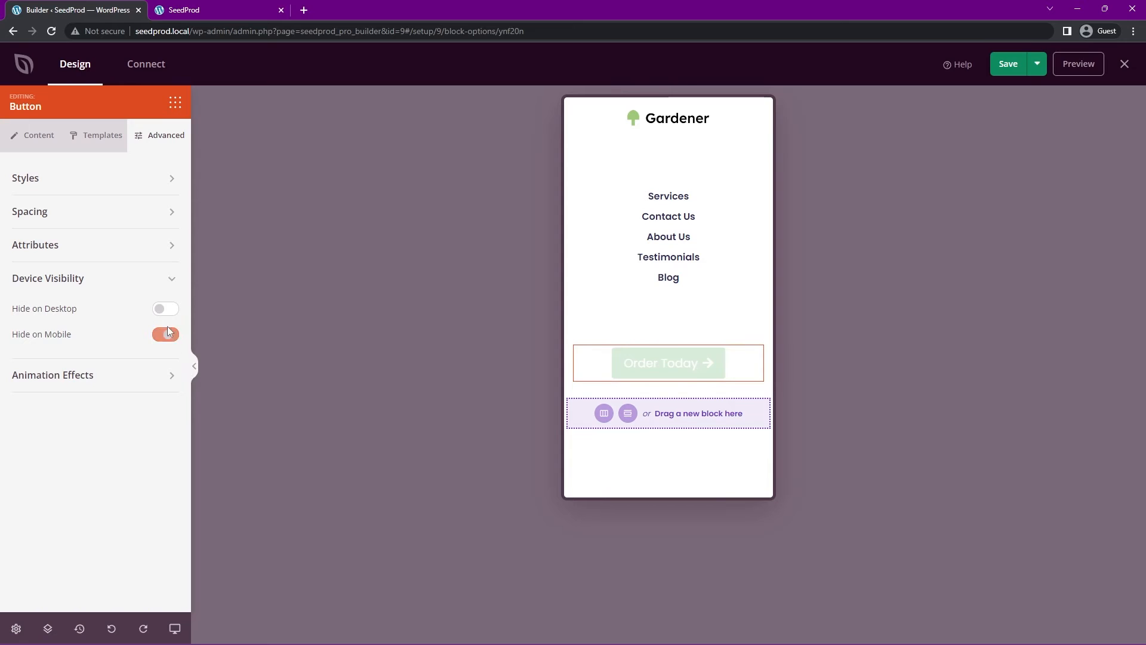
{"action": "left_click", "coordinate": [165, 335]}
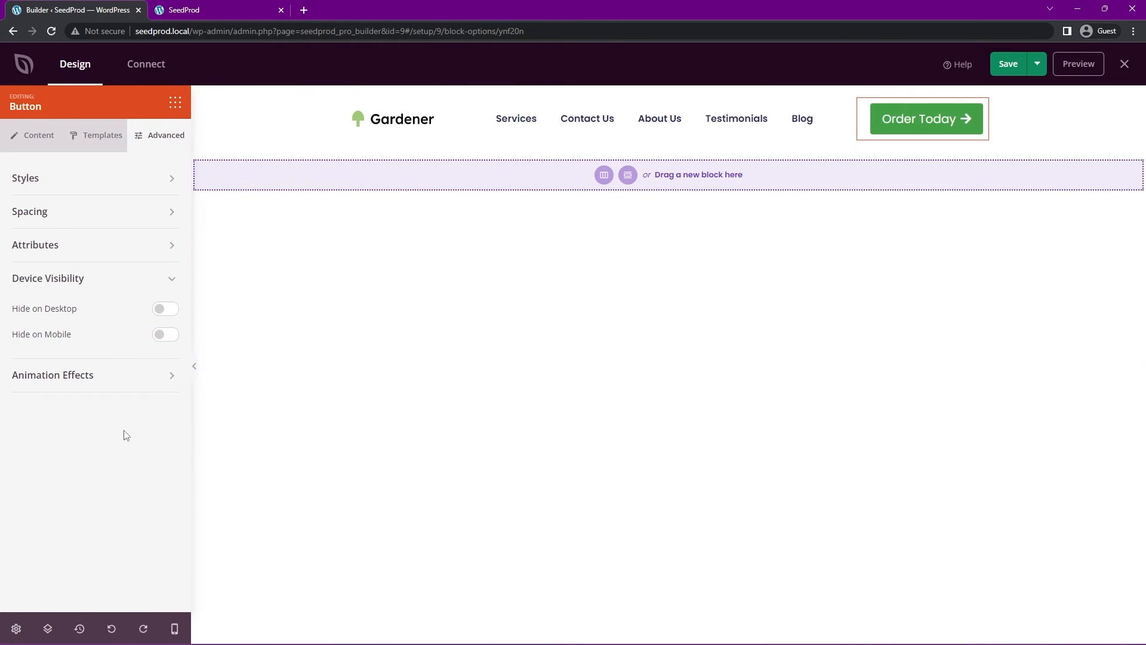
{"action": "left_click", "coordinate": [165, 308]}
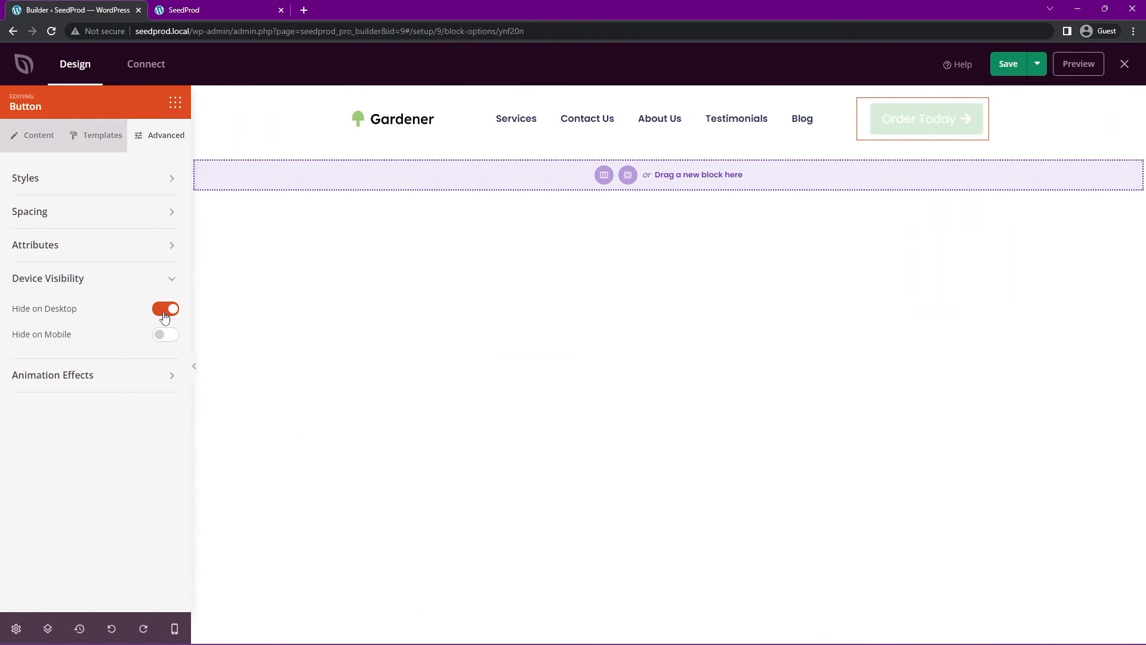
{"action": "left_click", "coordinate": [165, 308]}
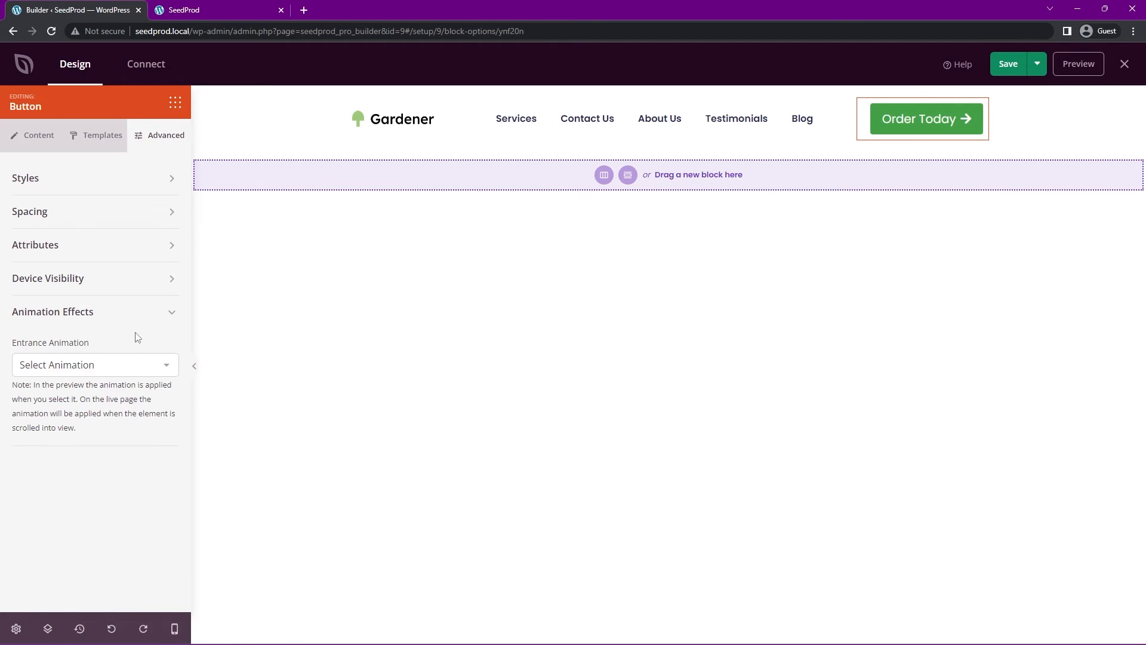
{"action": "left_click", "coordinate": [93, 364]}
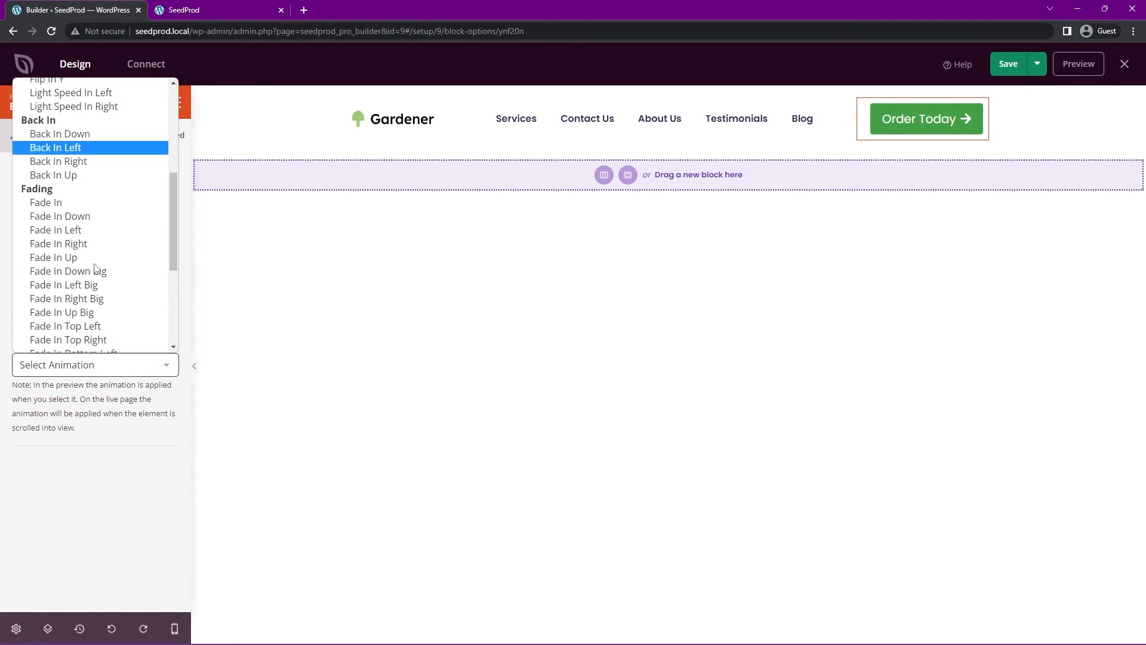
{"action": "scroll", "scroll_direction": "down", "scroll_amount": 3}
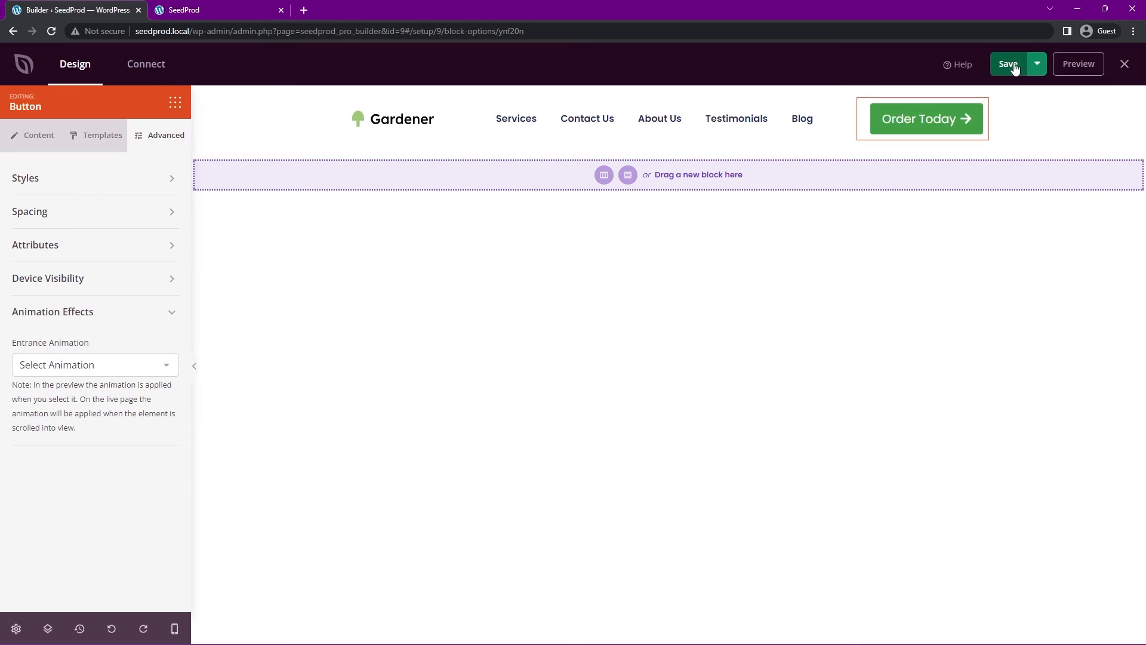
Save the header and exit the builder to the Theme Templates list.
{"action": "left_click", "coordinate": [1008, 64]}
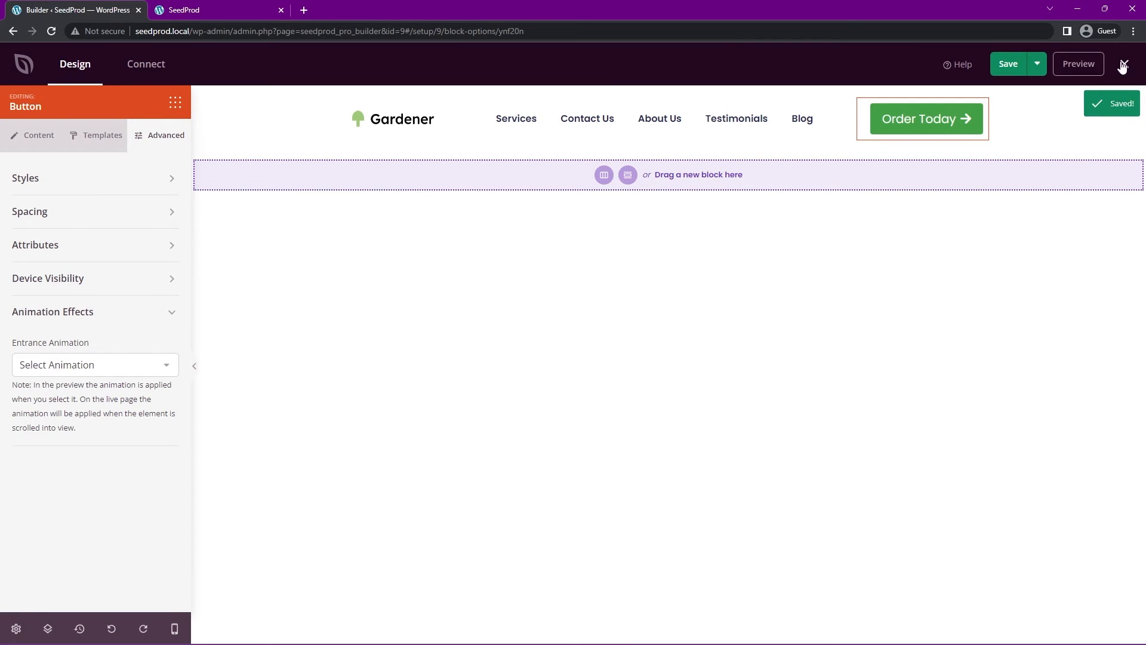
{"action": "left_click", "coordinate": [1125, 63]}
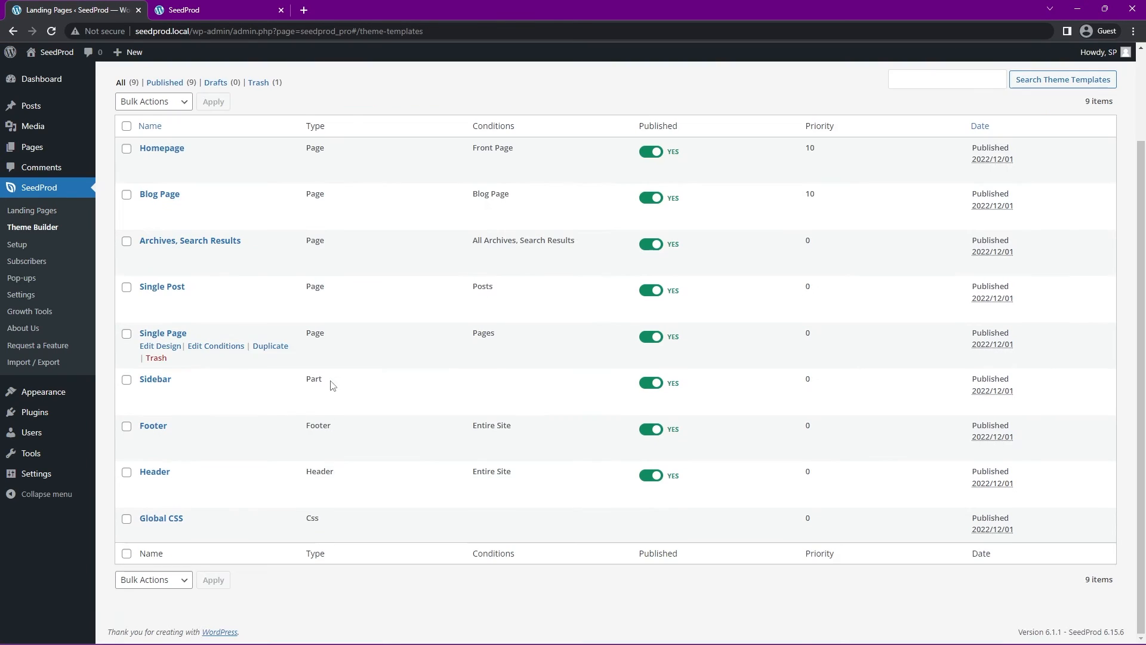
{"action": "mouse_move", "coordinate": [154, 472]}
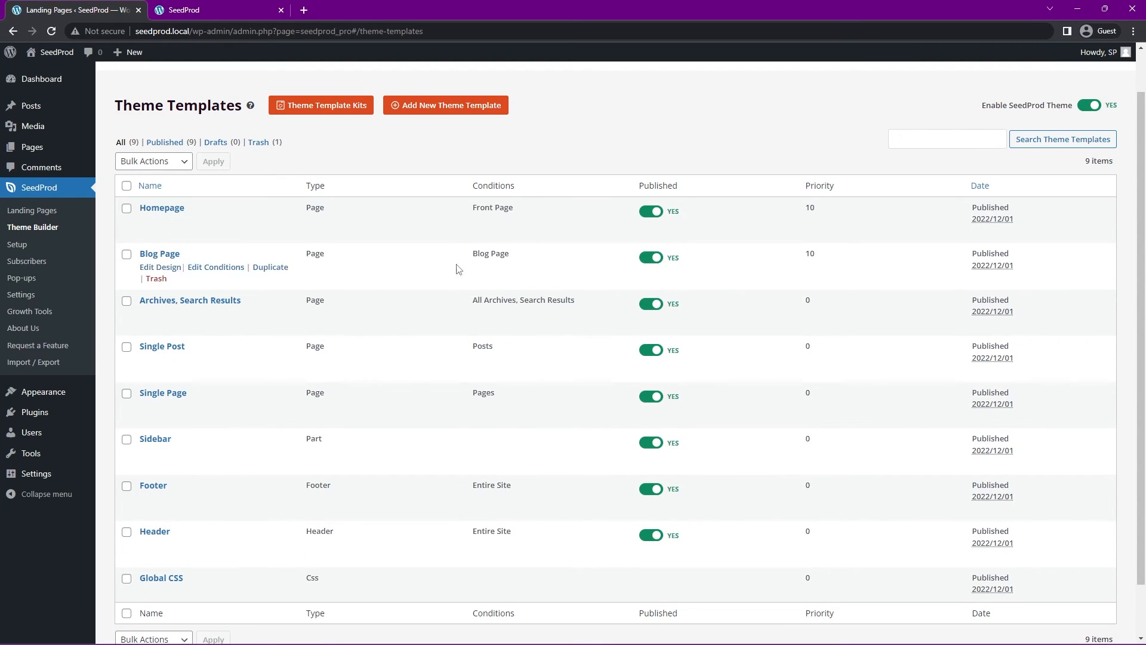
{"action": "scroll", "scroll_direction": "down", "scroll_amount": 3}
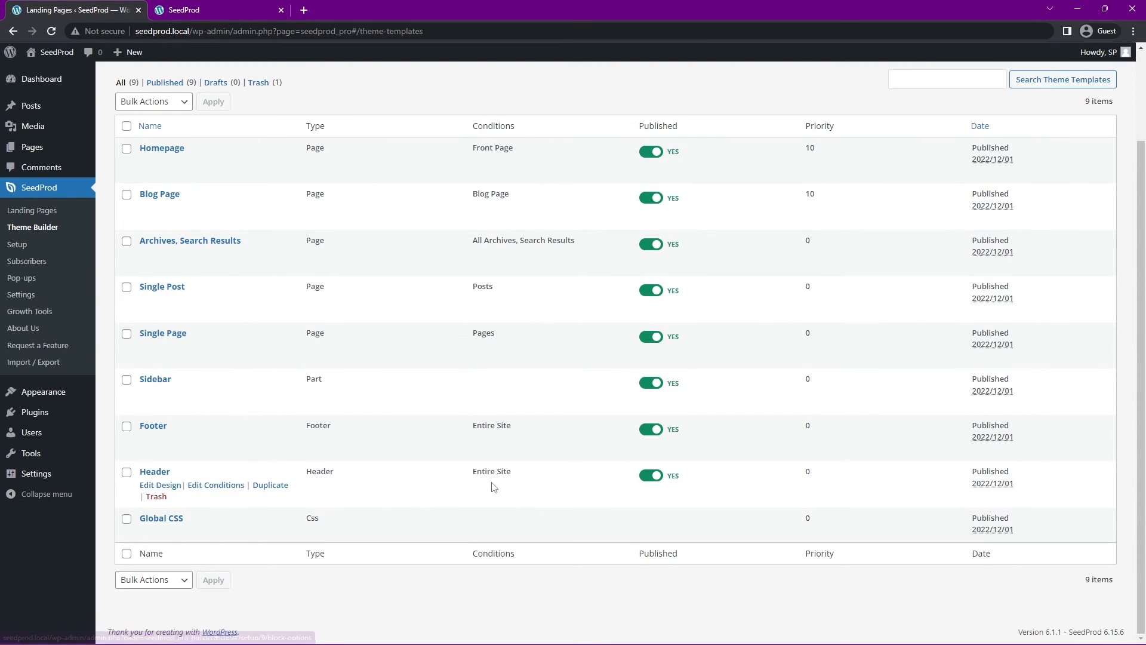
{"action": "mouse_move", "coordinate": [493, 487]}
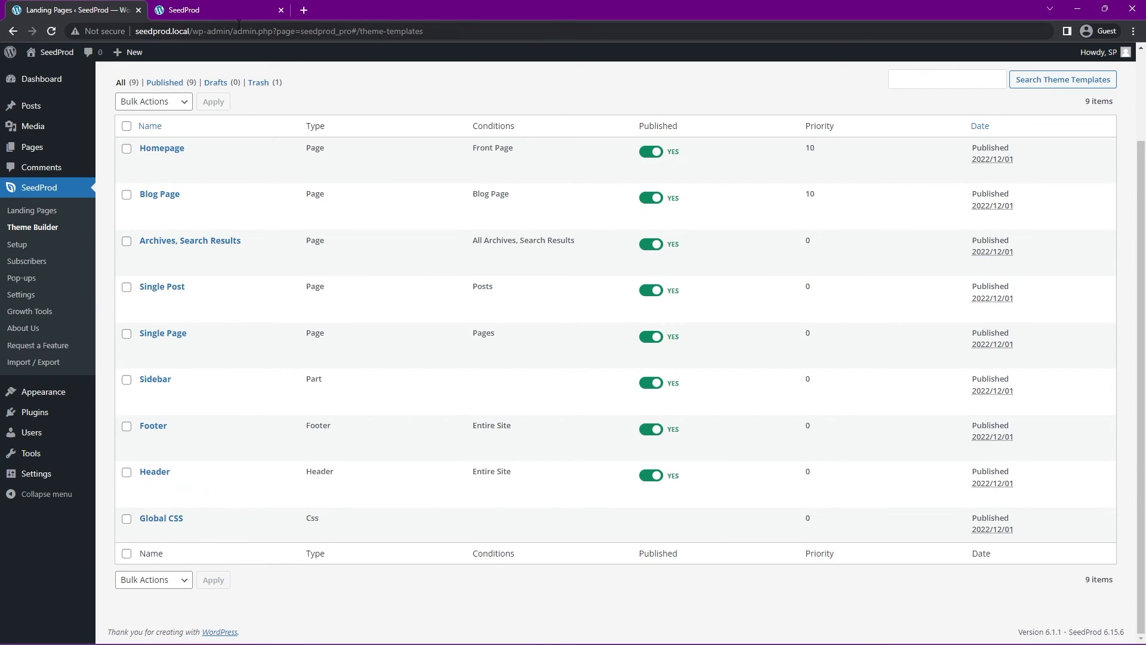
View the live homepage's new header and follow its Order Today link.
{"action": "left_click", "coordinate": [213, 10]}
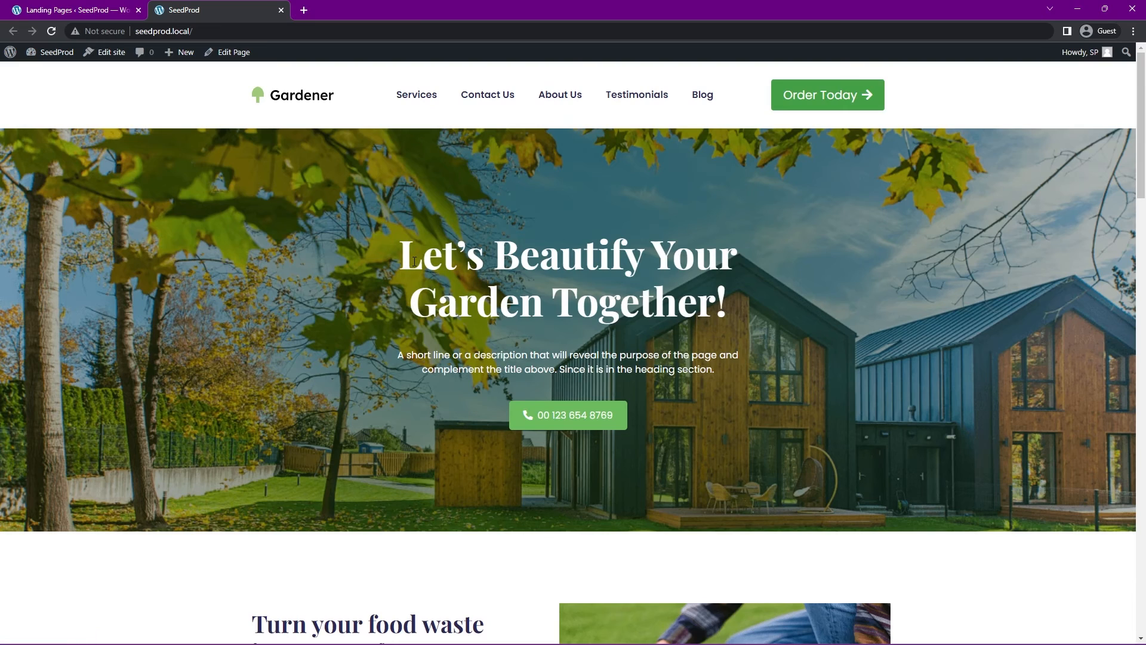
{"action": "mouse_move", "coordinate": [560, 96]}
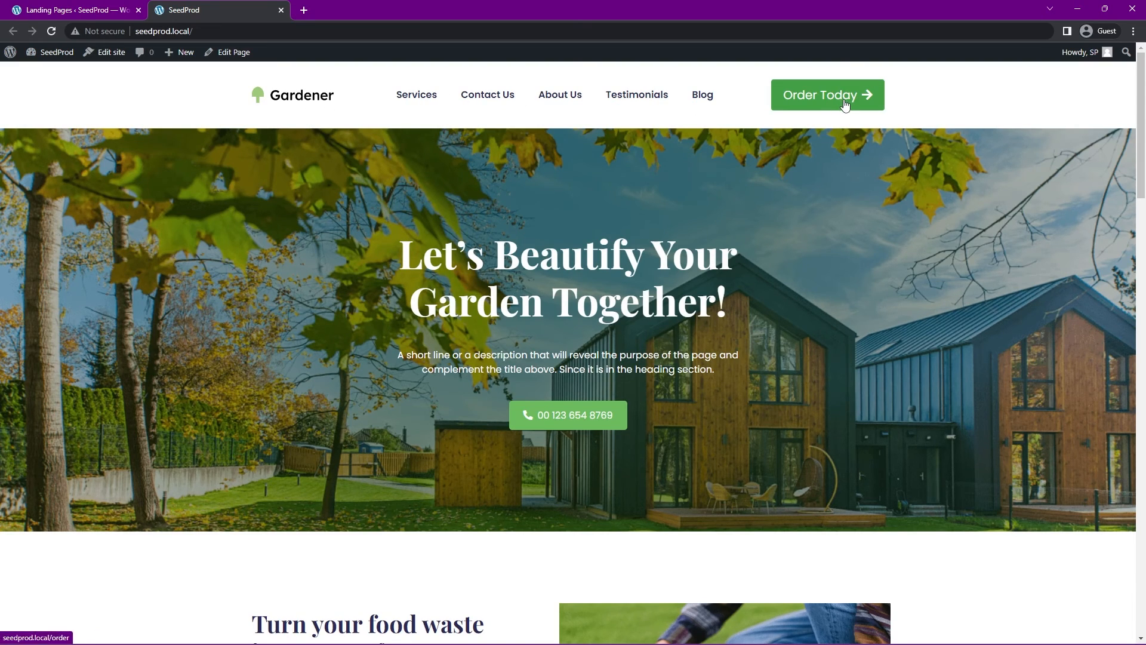
{"action": "left_click", "coordinate": [826, 95]}
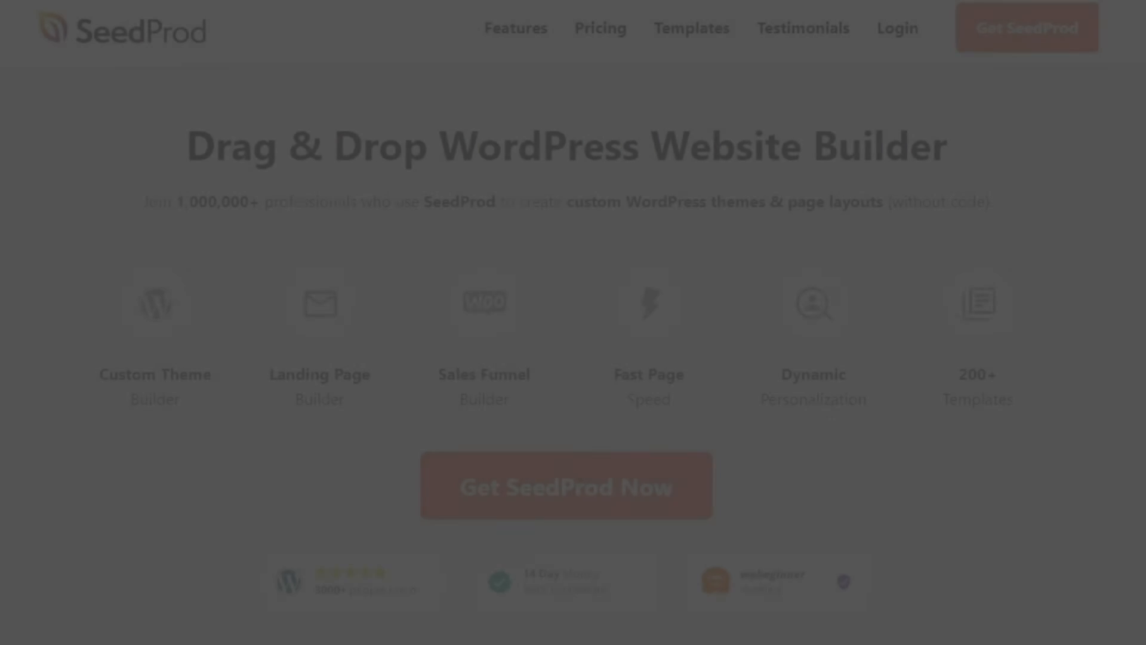